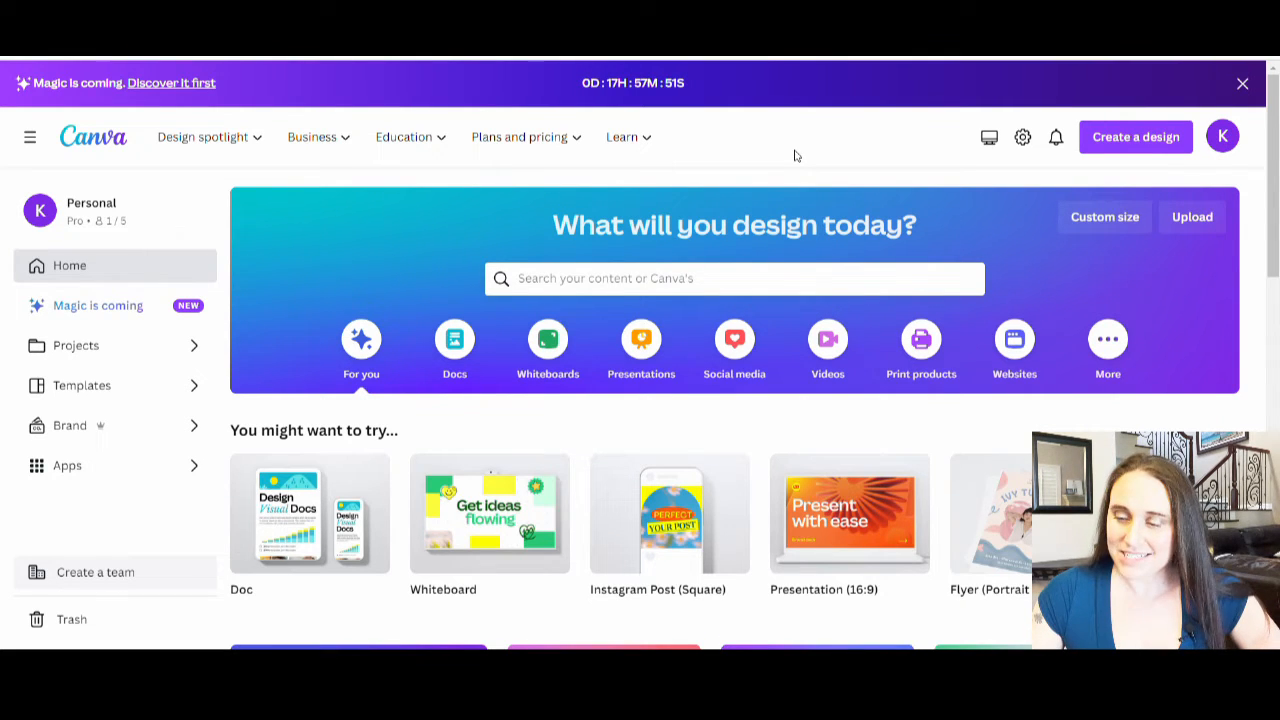
mouse_move(1104, 217)
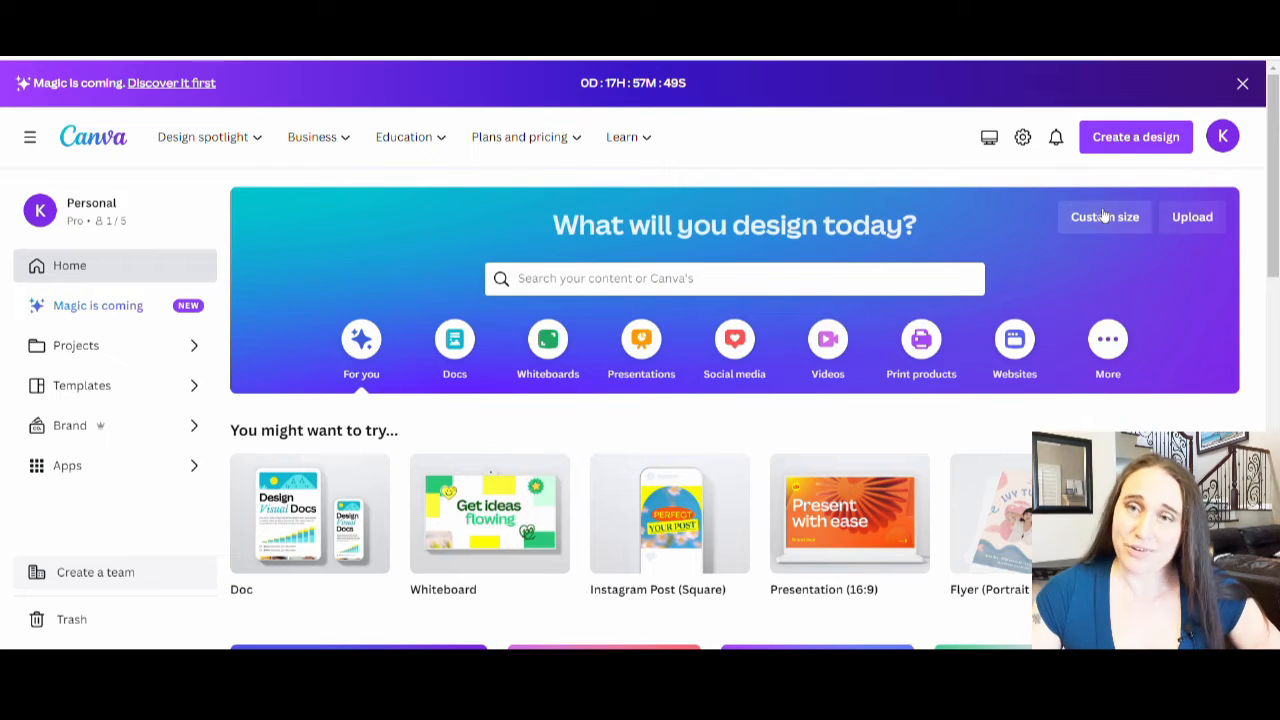
Create a blank 4500 × 5400 px design from the recent custom sizes.
left_click(1104, 217)
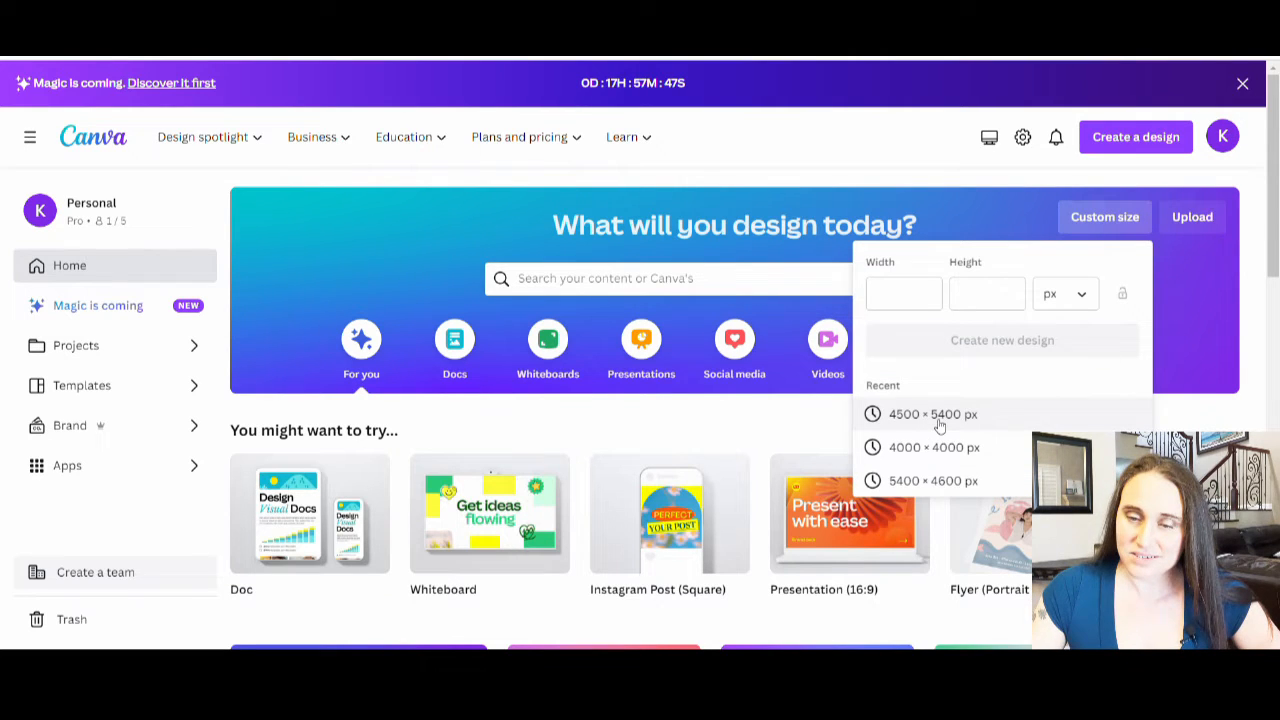
left_click(932, 413)
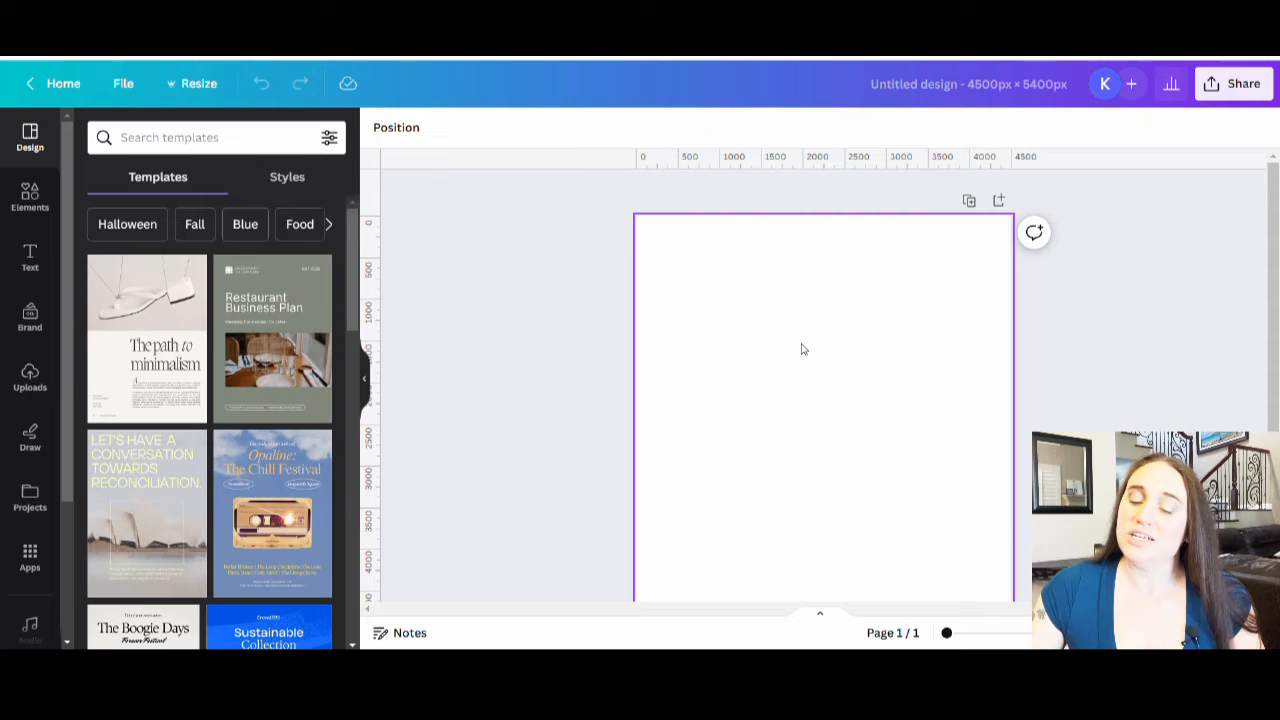
mouse_move(825, 379)
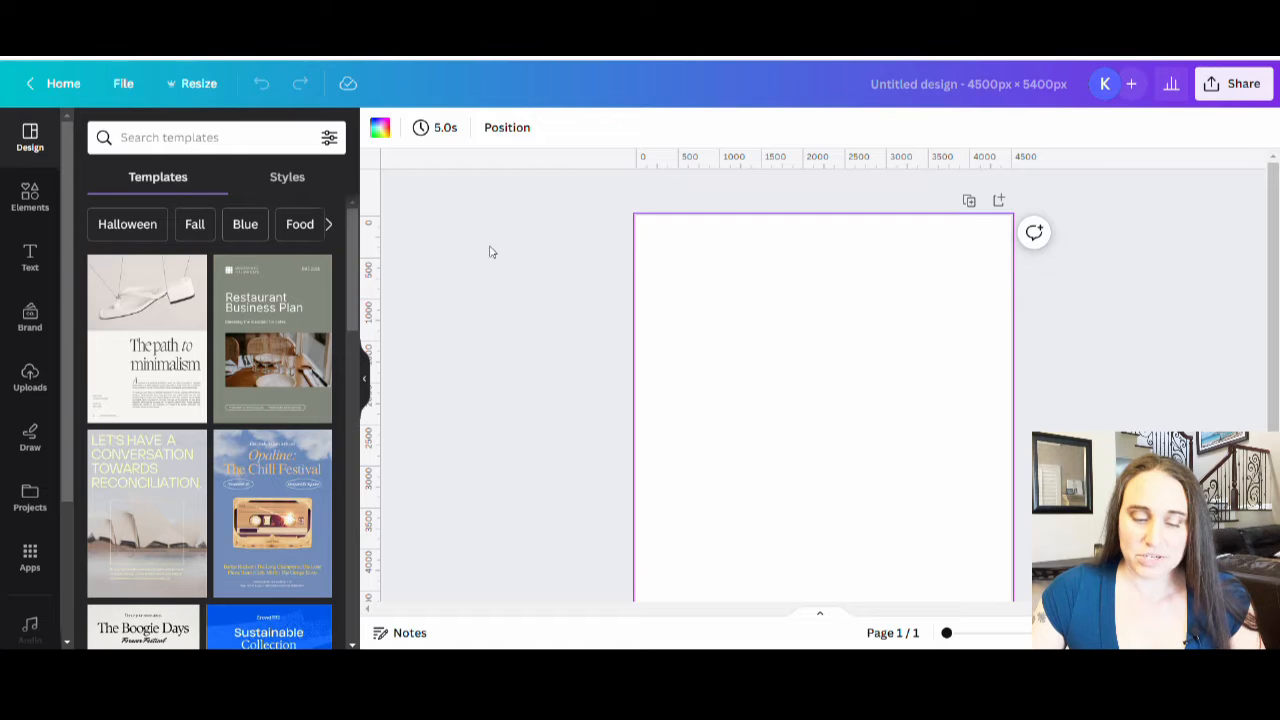
Try black and white background colours on the pages.
left_click(380, 127)
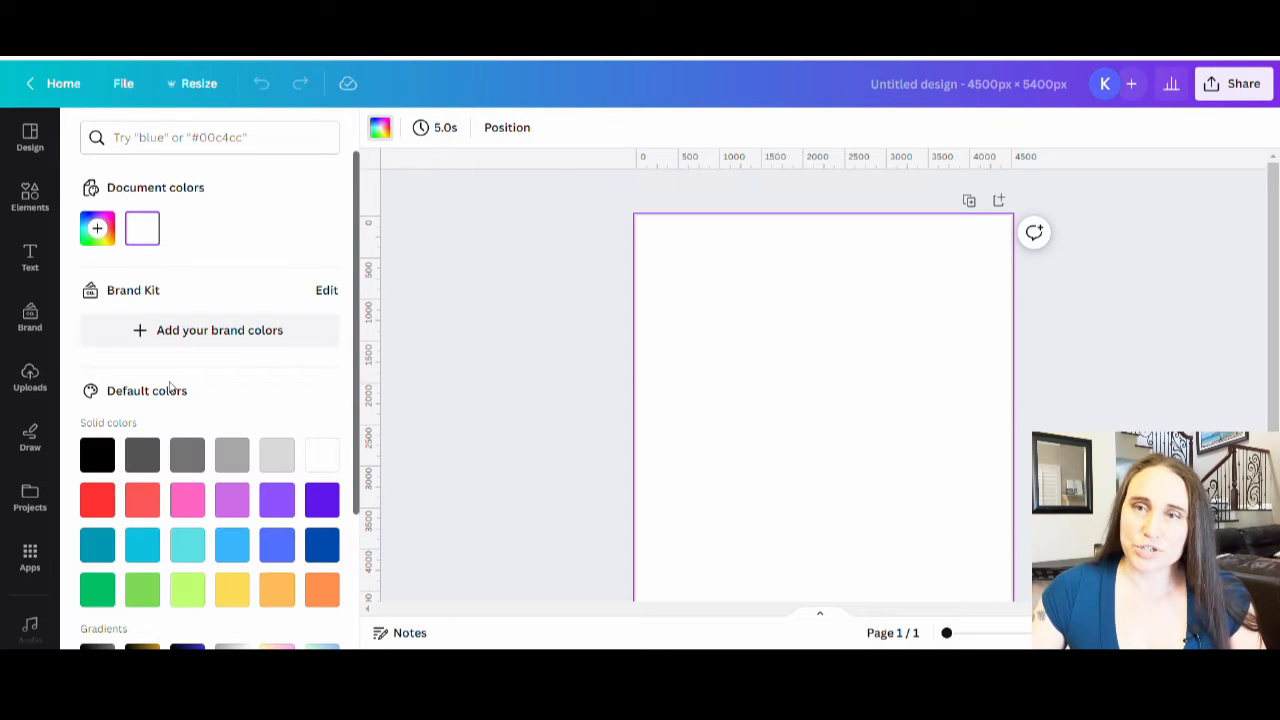
left_click(29, 135)
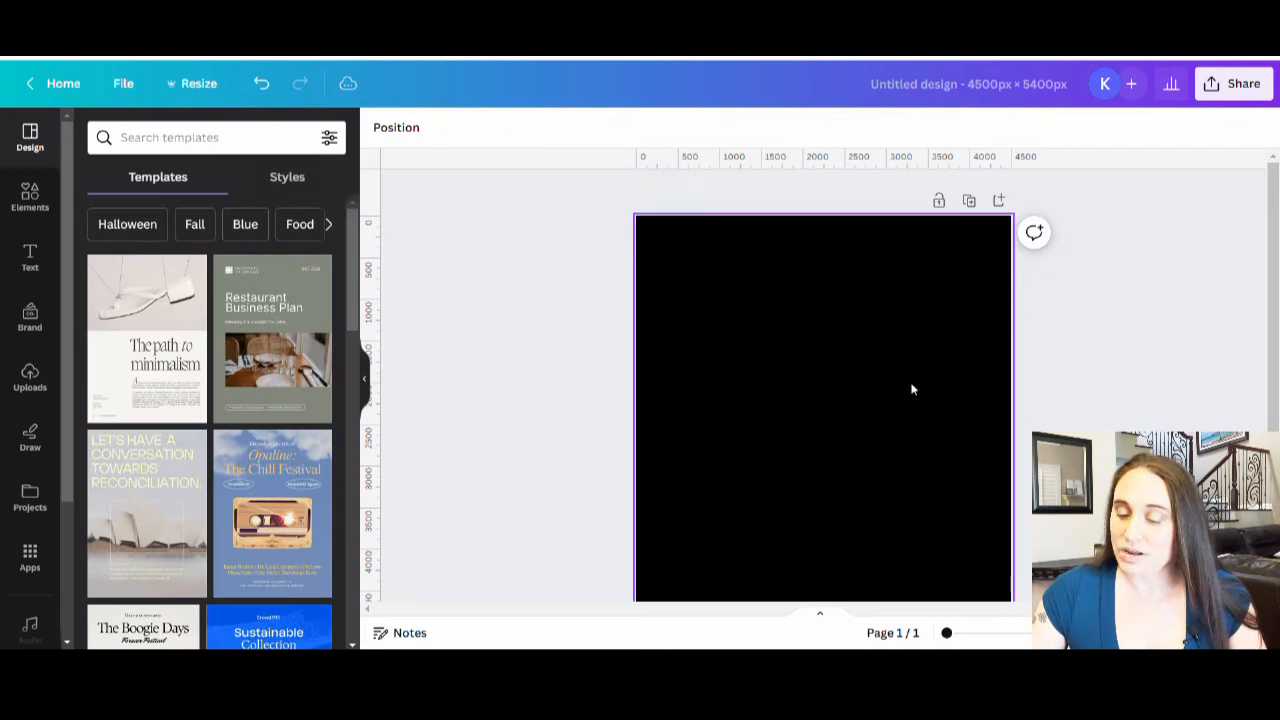
mouse_move(823, 233)
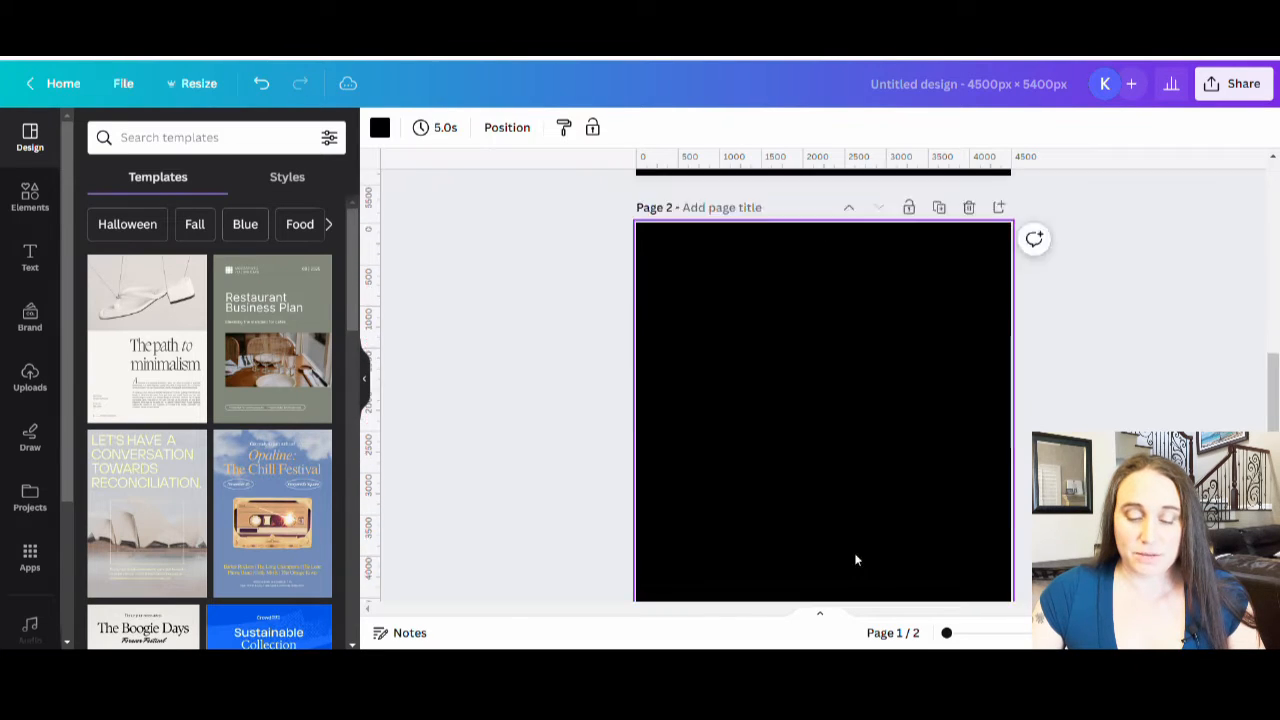
scroll("down", 3)
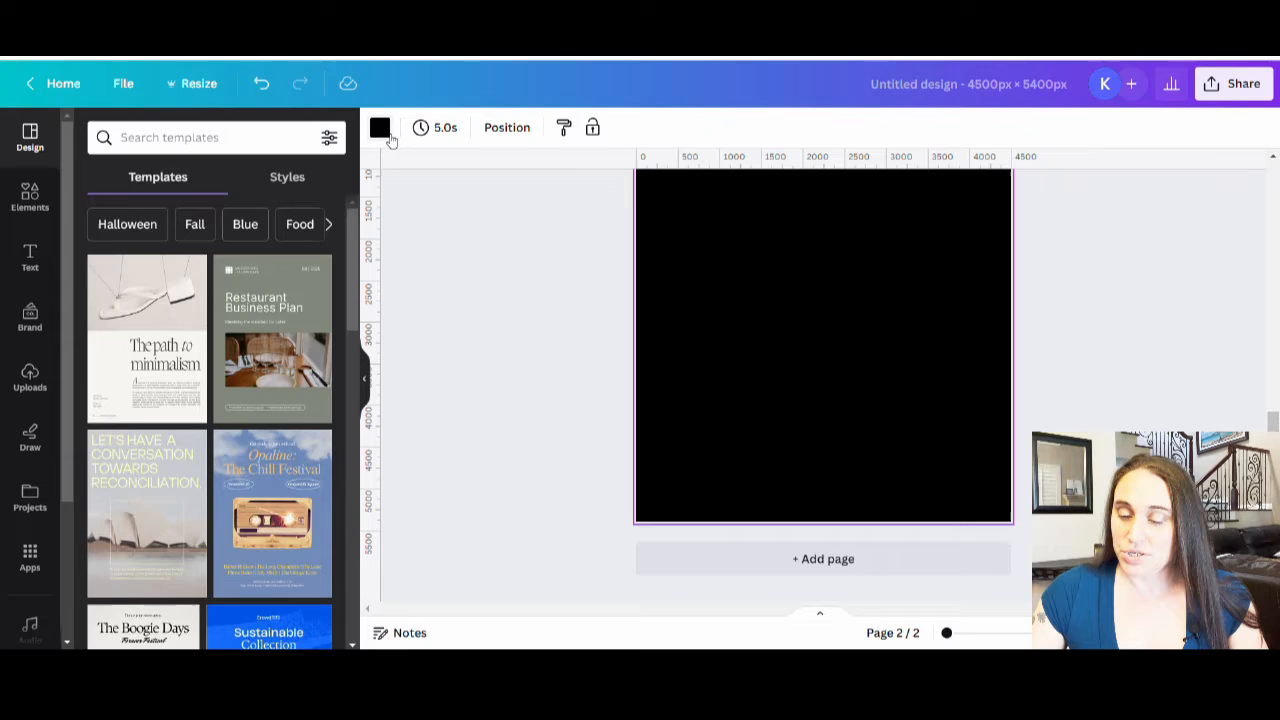
left_click(379, 127)
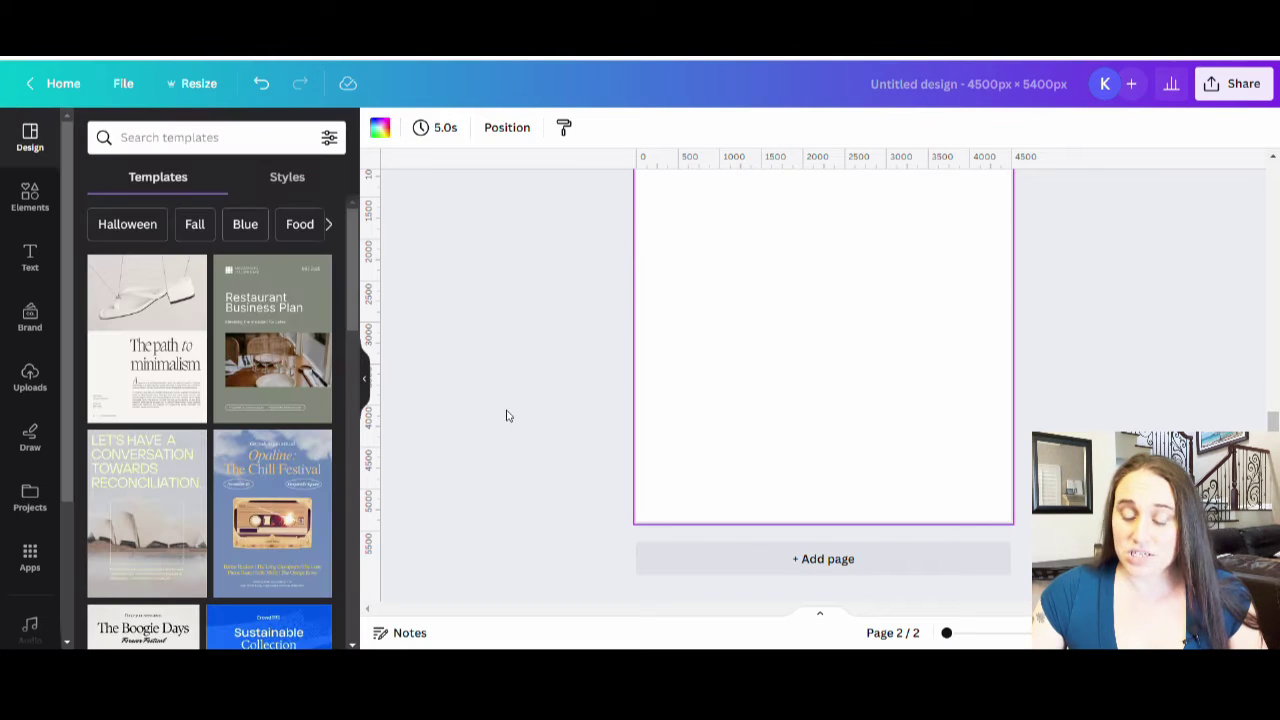
scroll("up", 3)
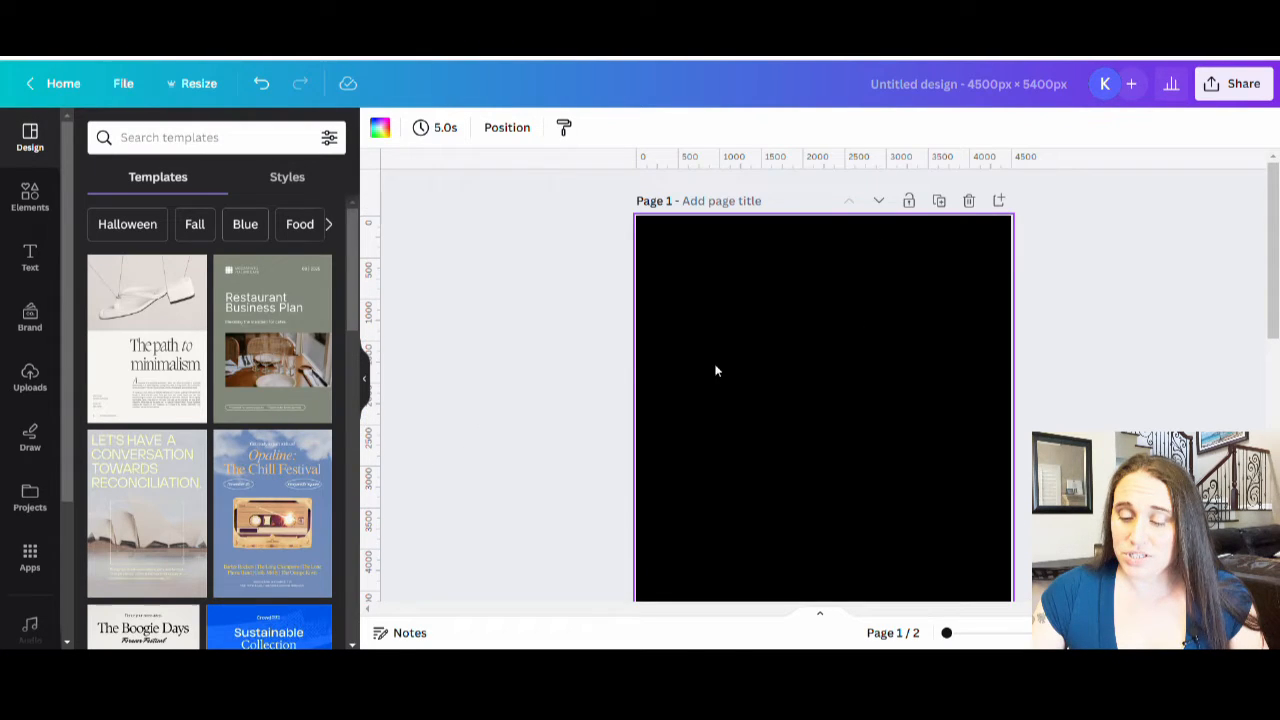
scroll("down", 3)
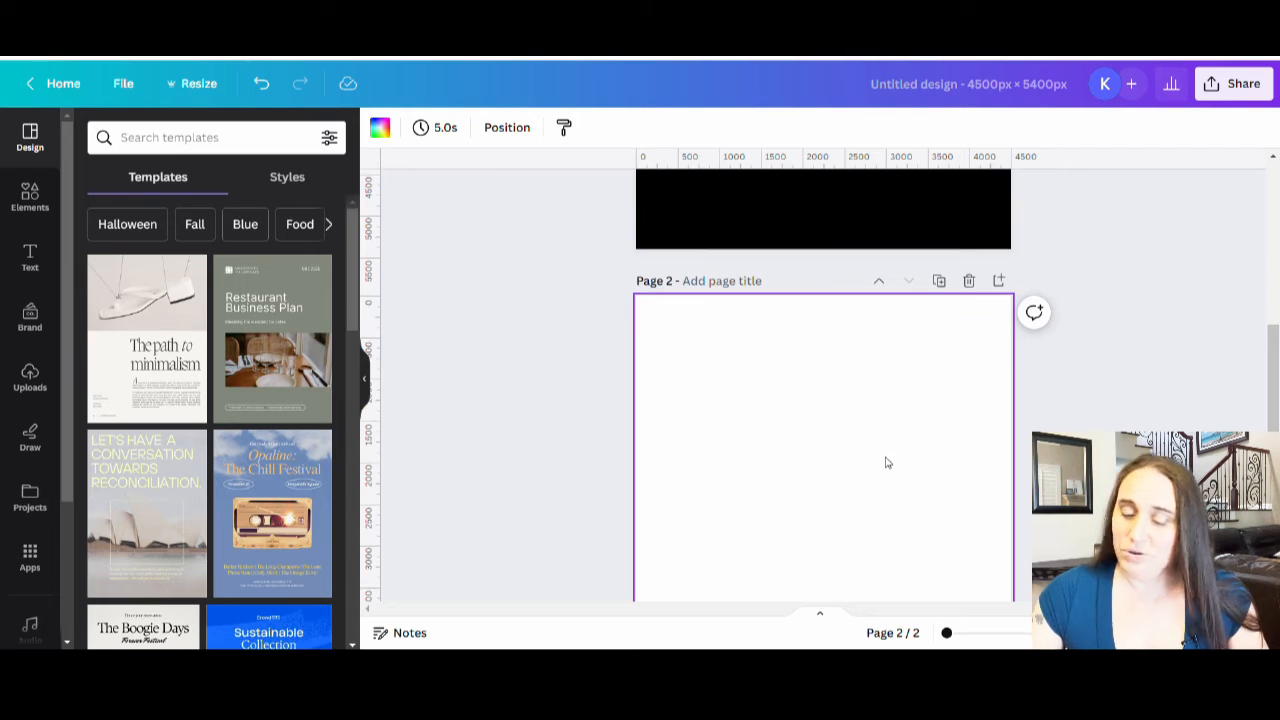
scroll("up", 3)
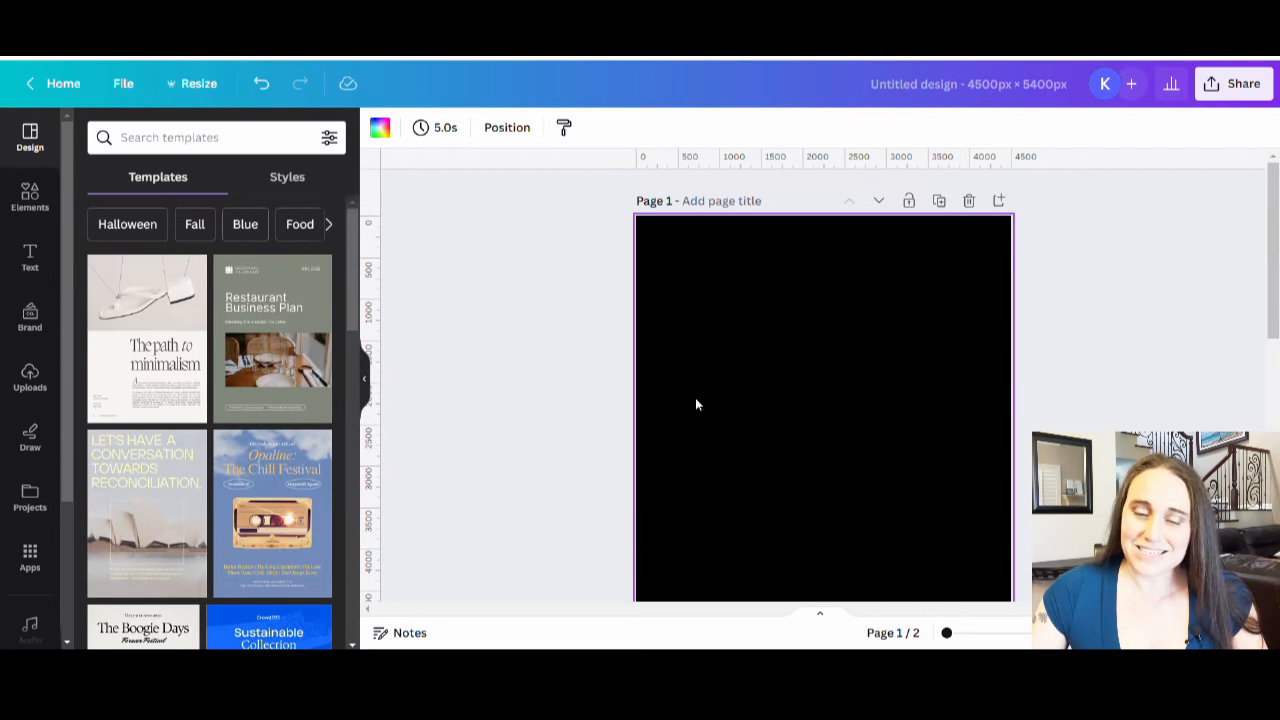
mouse_move(678, 360)
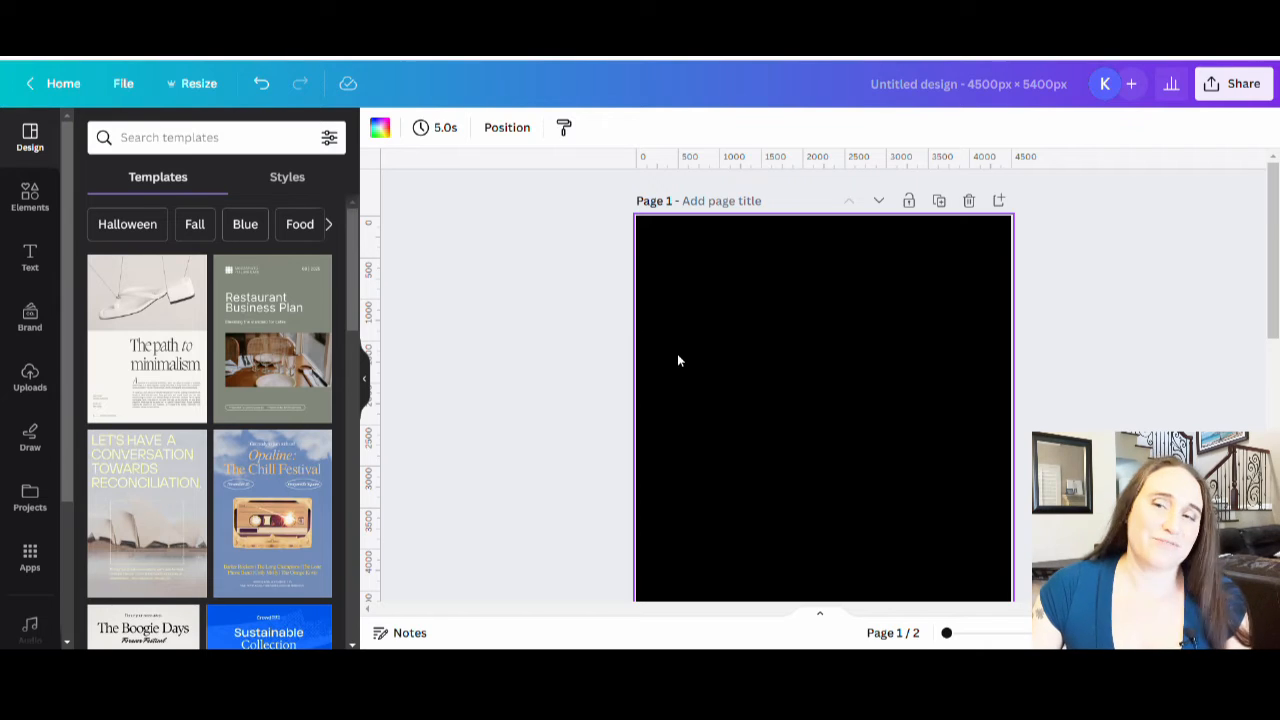
mouse_move(829, 416)
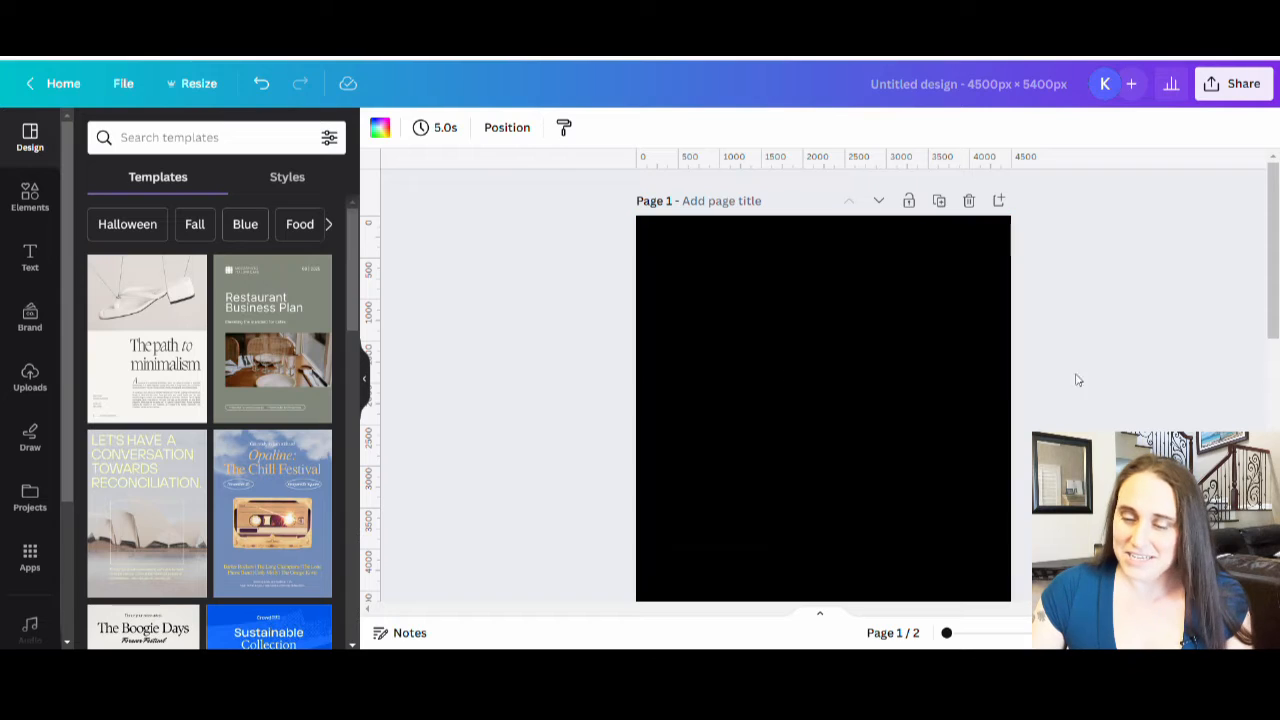
mouse_move(425, 340)
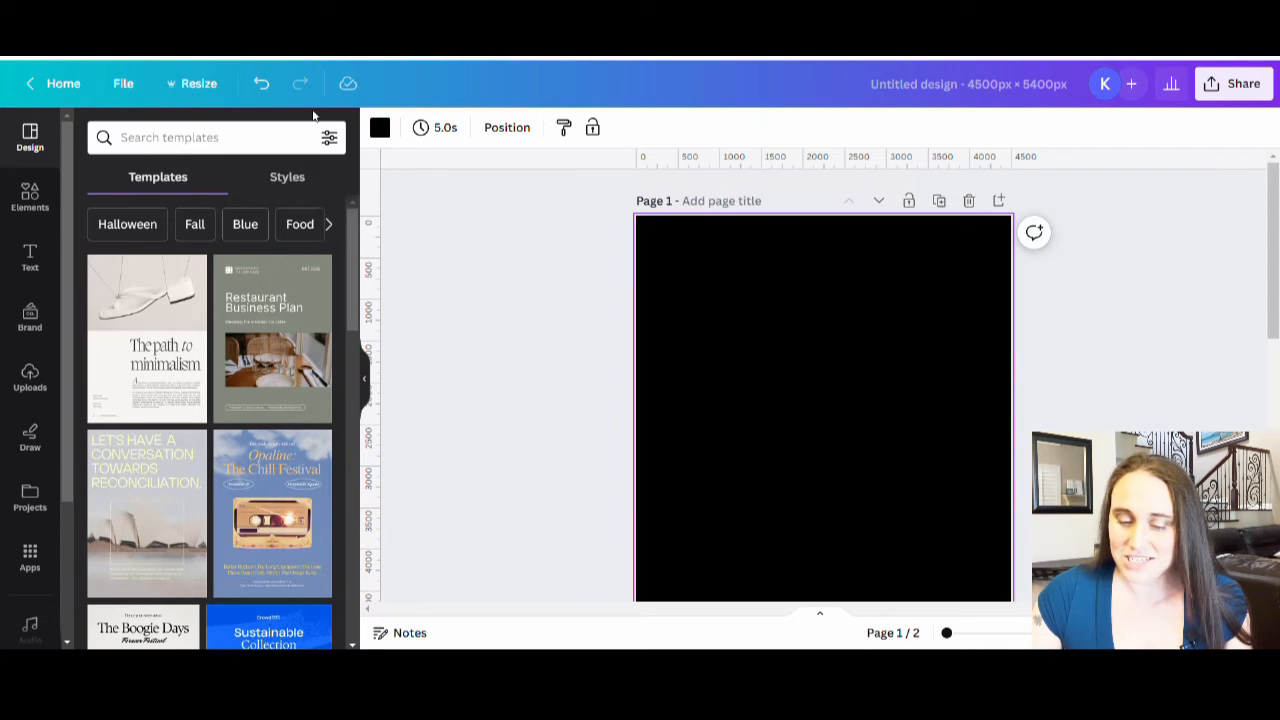
Make the second page black and add a paragraph text box to page one.
left_click(380, 127)
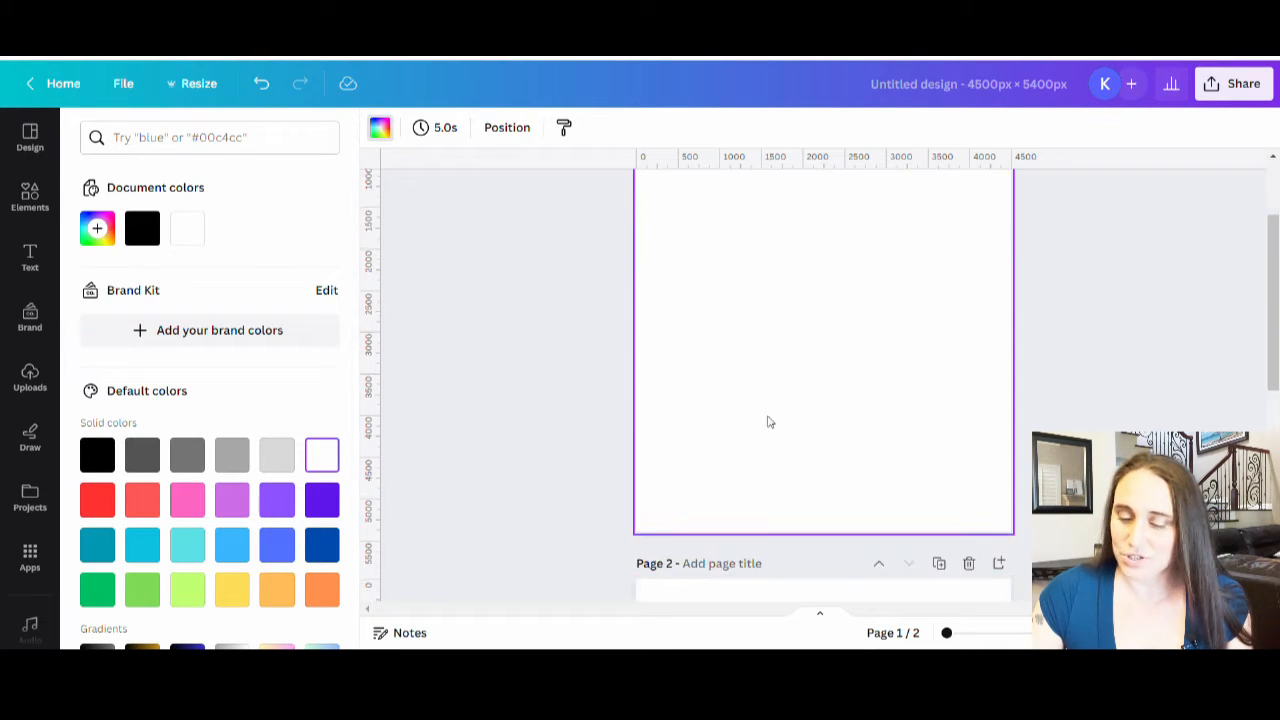
left_click(97, 454)
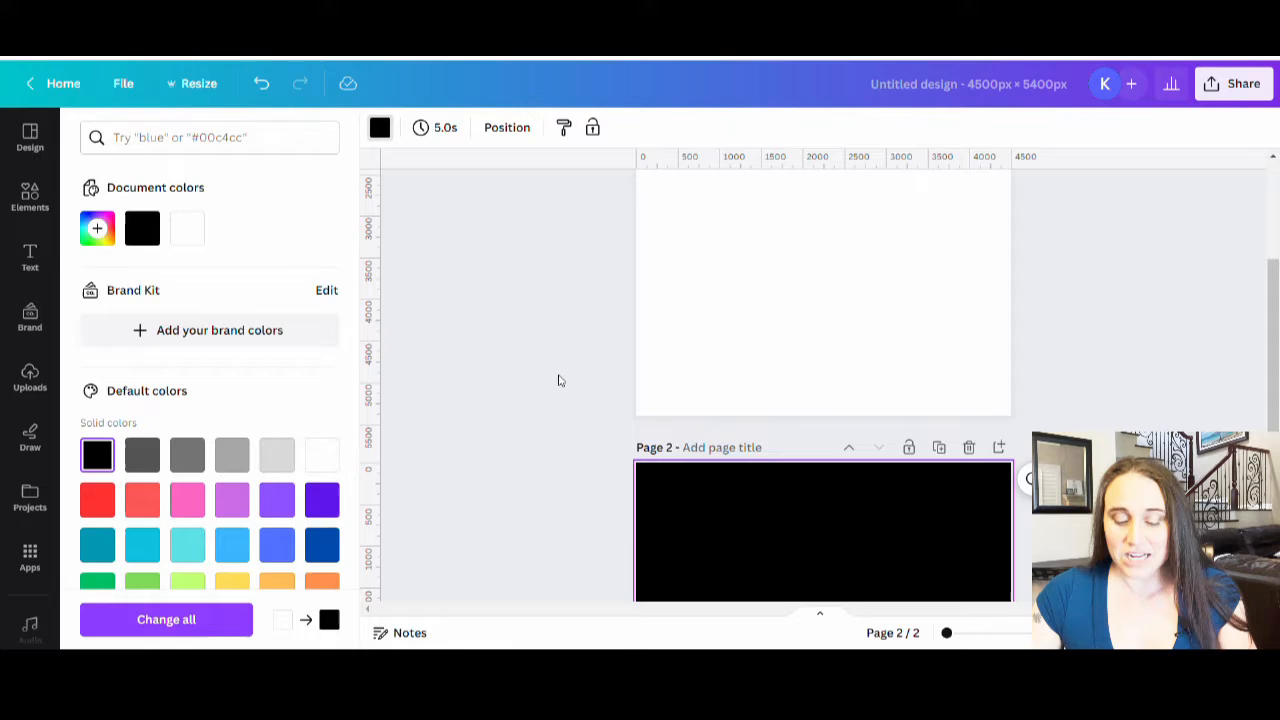
left_click(29, 135)
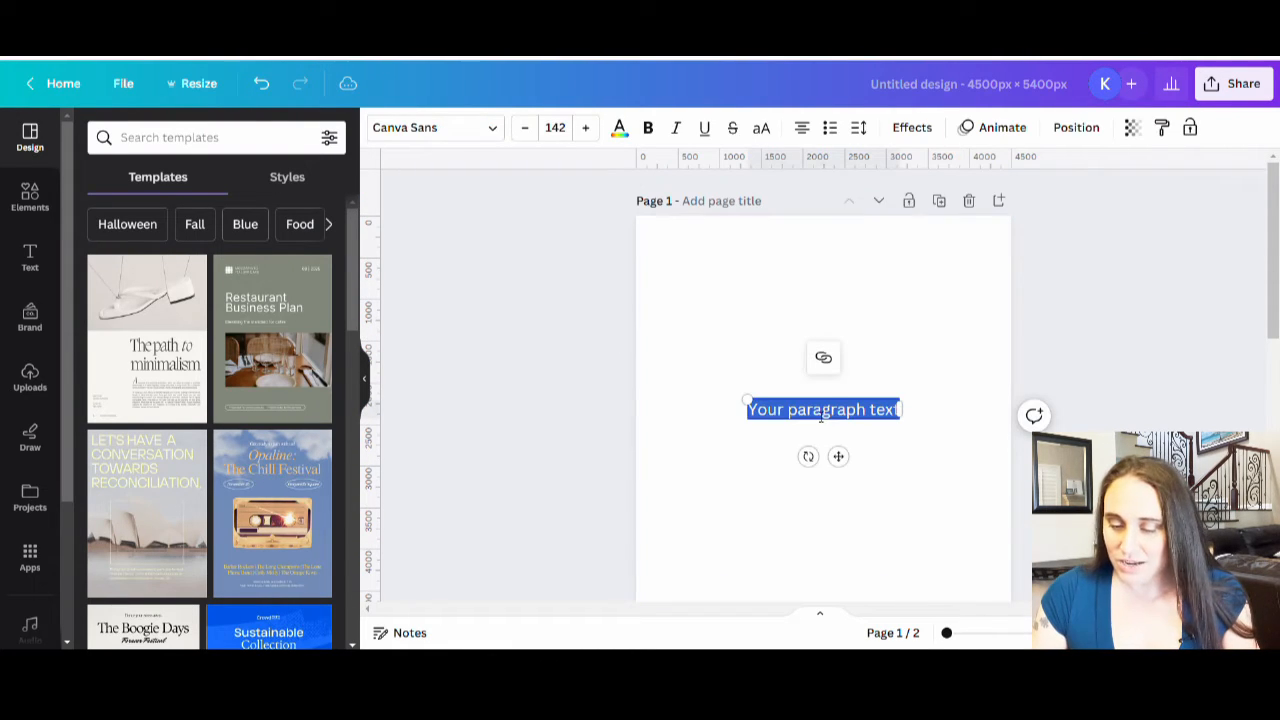
Type 'Chest' and 'Nuts' as the page words, then reselect the Chest text.
type("Chi")
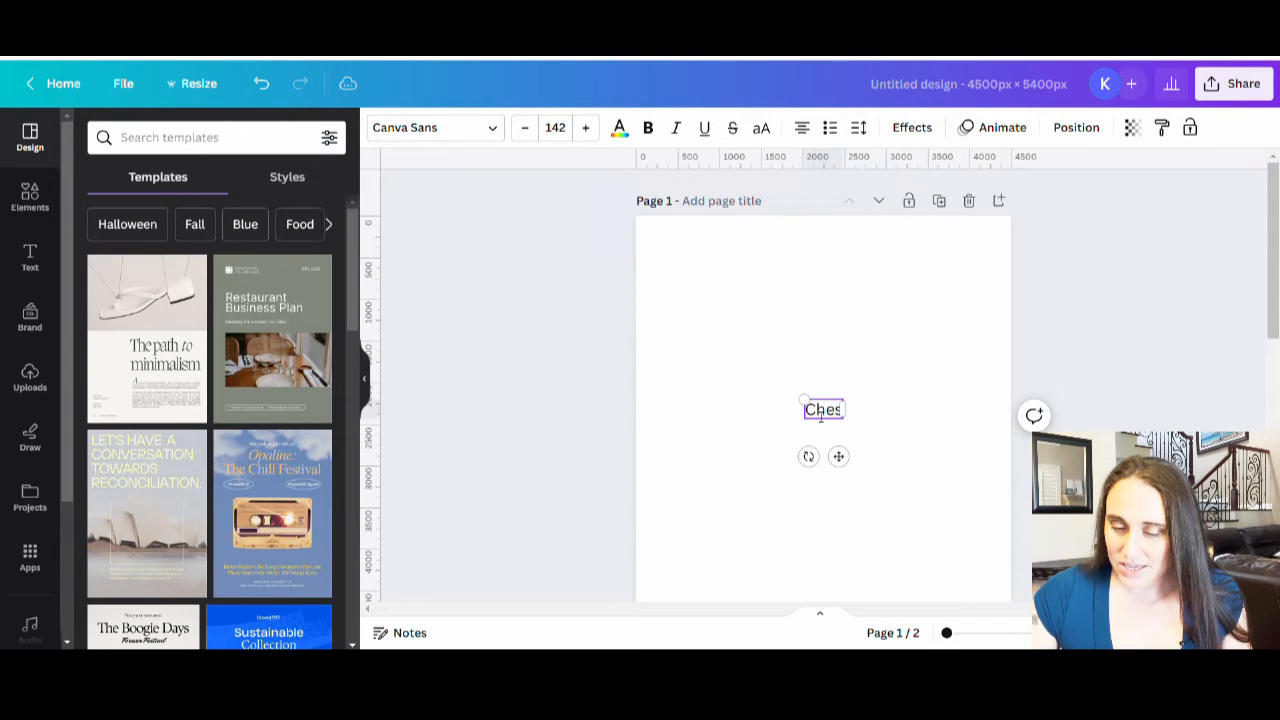
type("t")
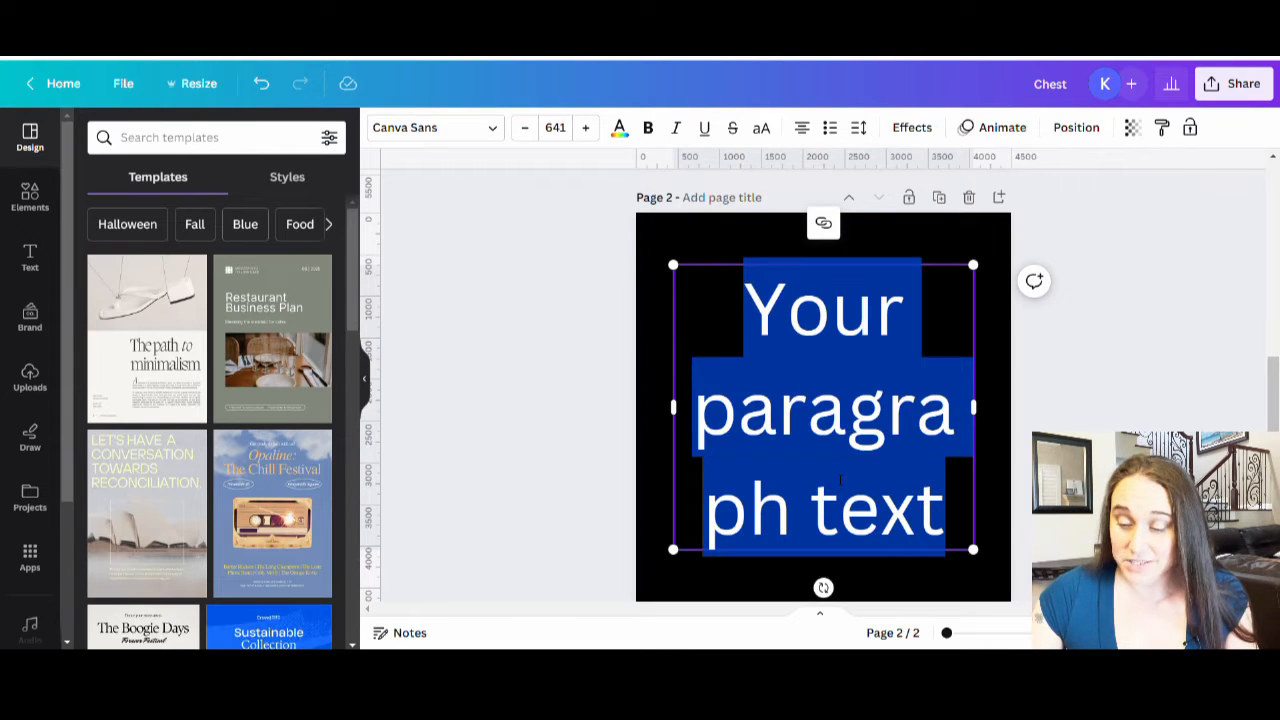
type("Nuts")
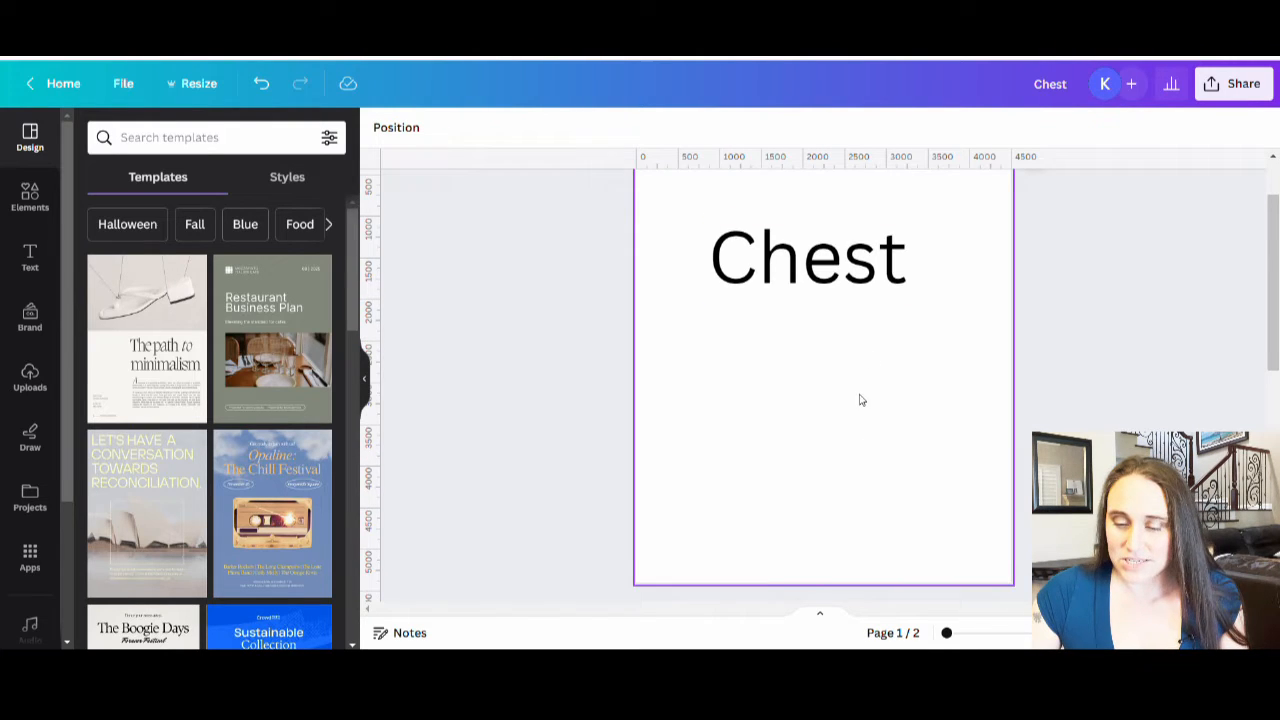
left_click(807, 255)
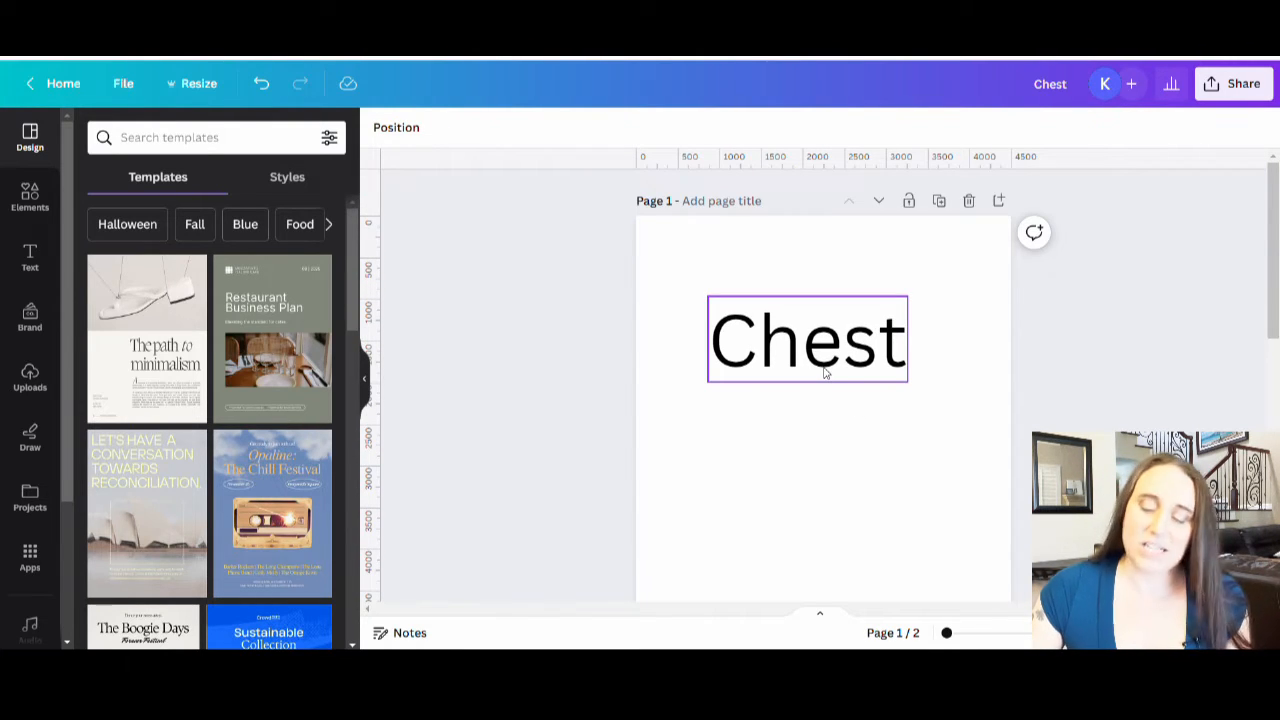
left_click(938, 355)
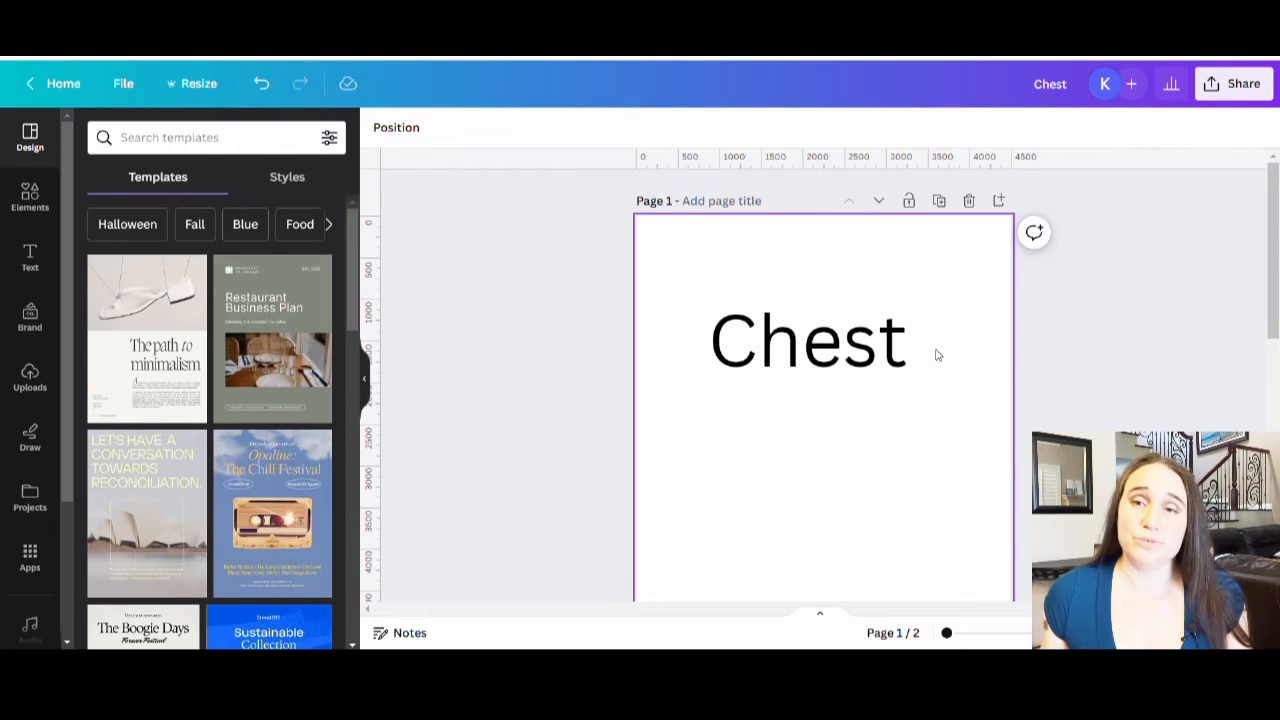
left_click(808, 339)
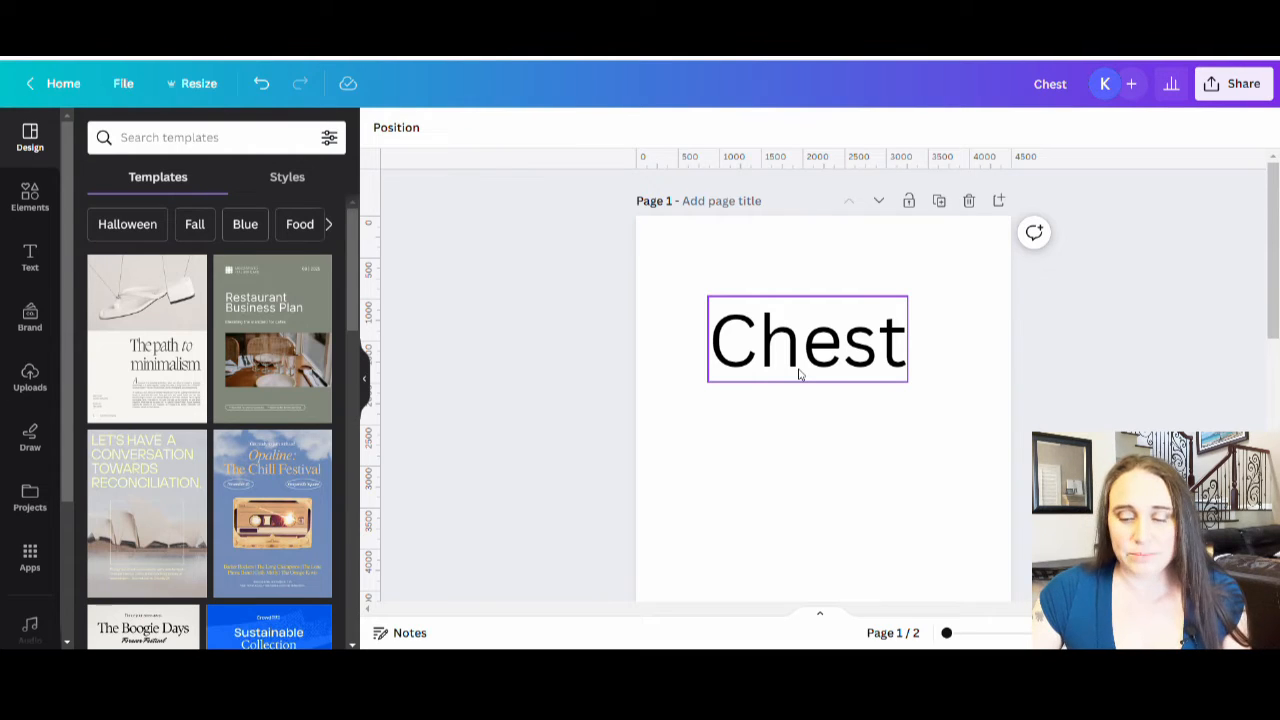
mouse_move(850, 350)
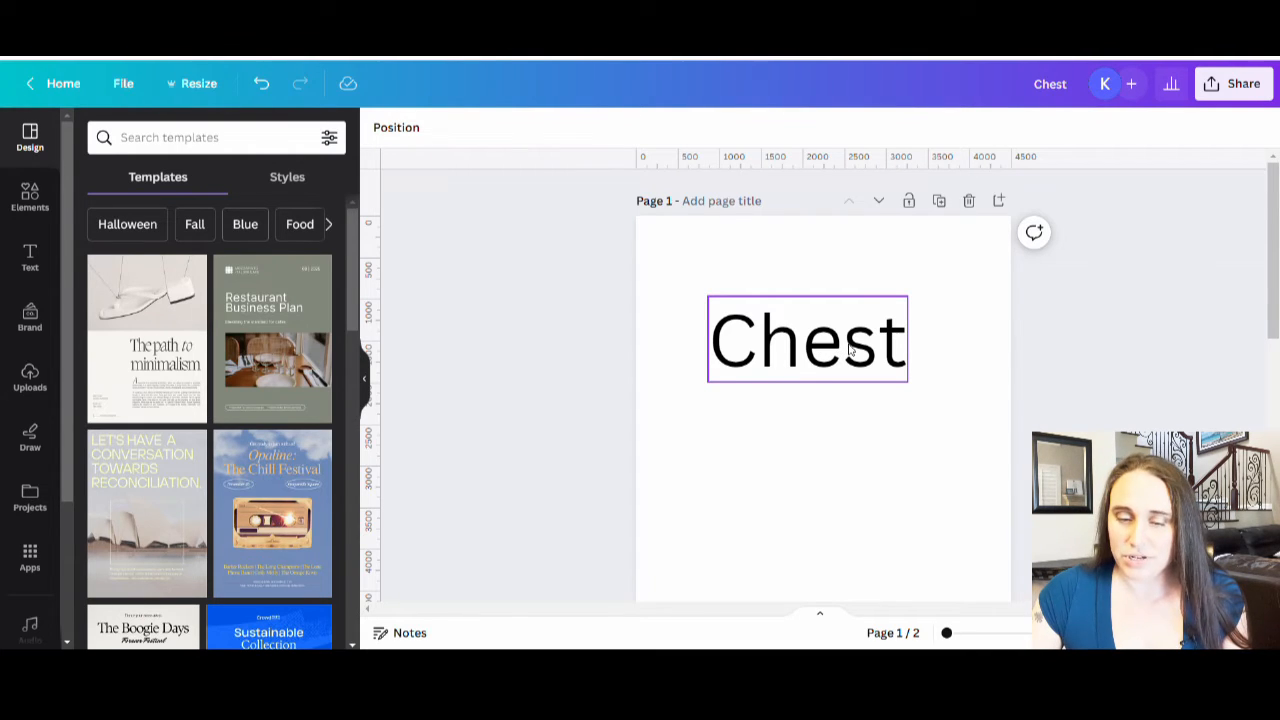
left_click(807, 340)
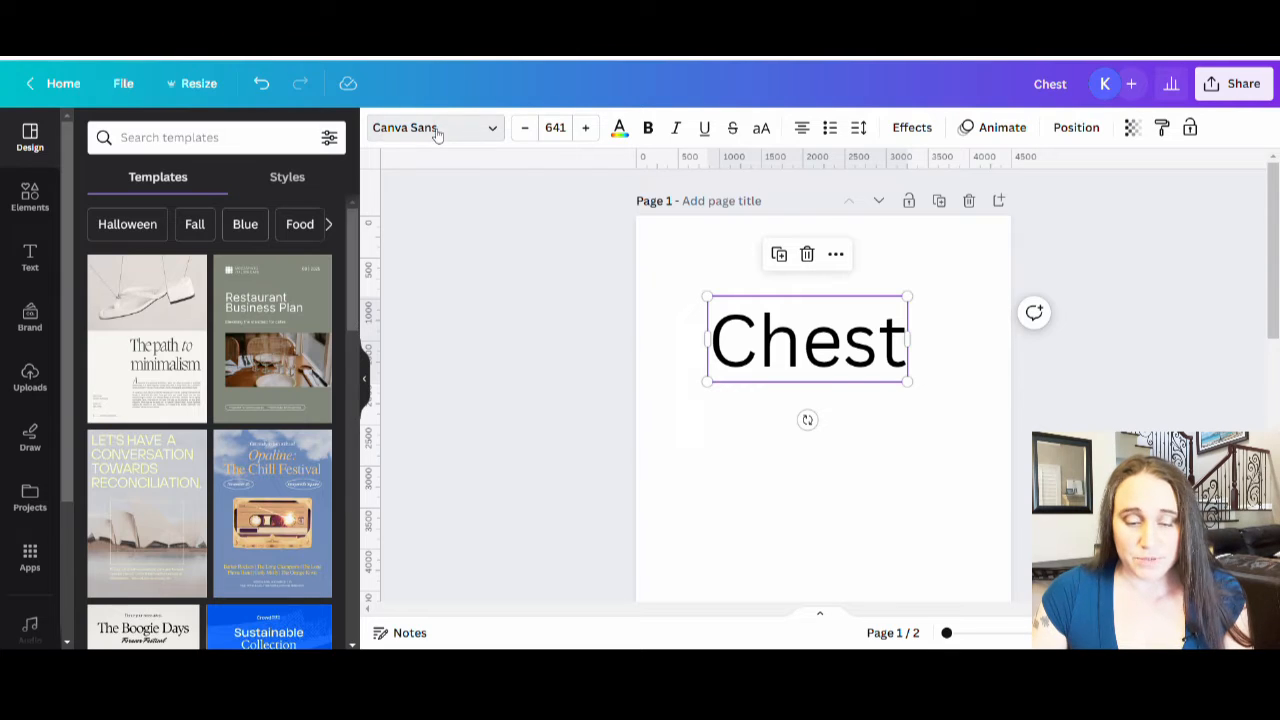
Search fonts for 'amster' and set Chest to Amsterdam One.
left_click(435, 127)
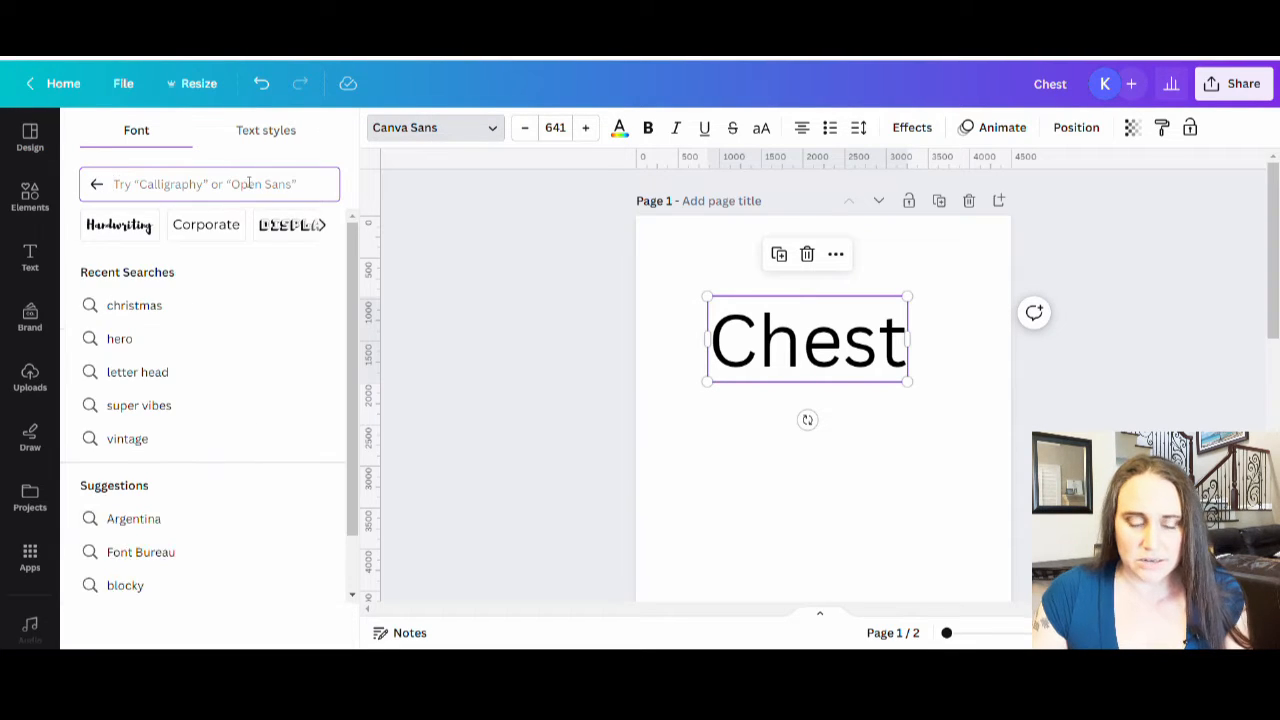
type("amsterdam")
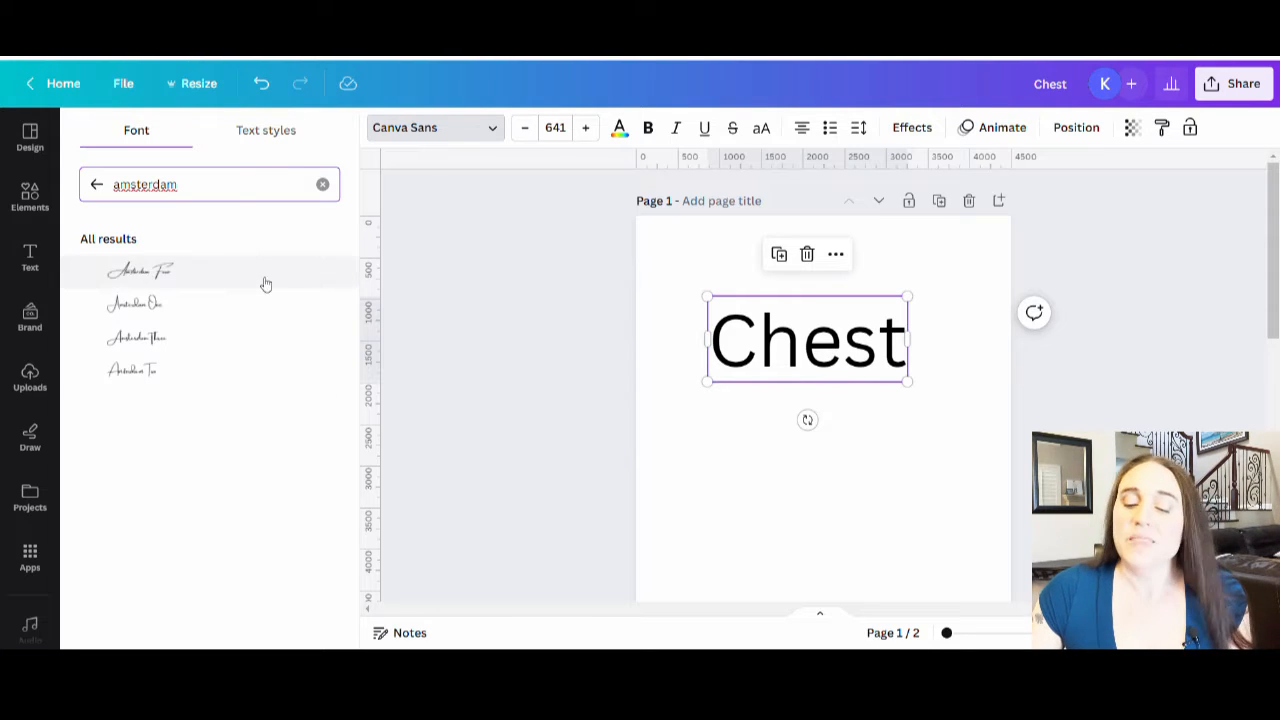
mouse_move(211, 407)
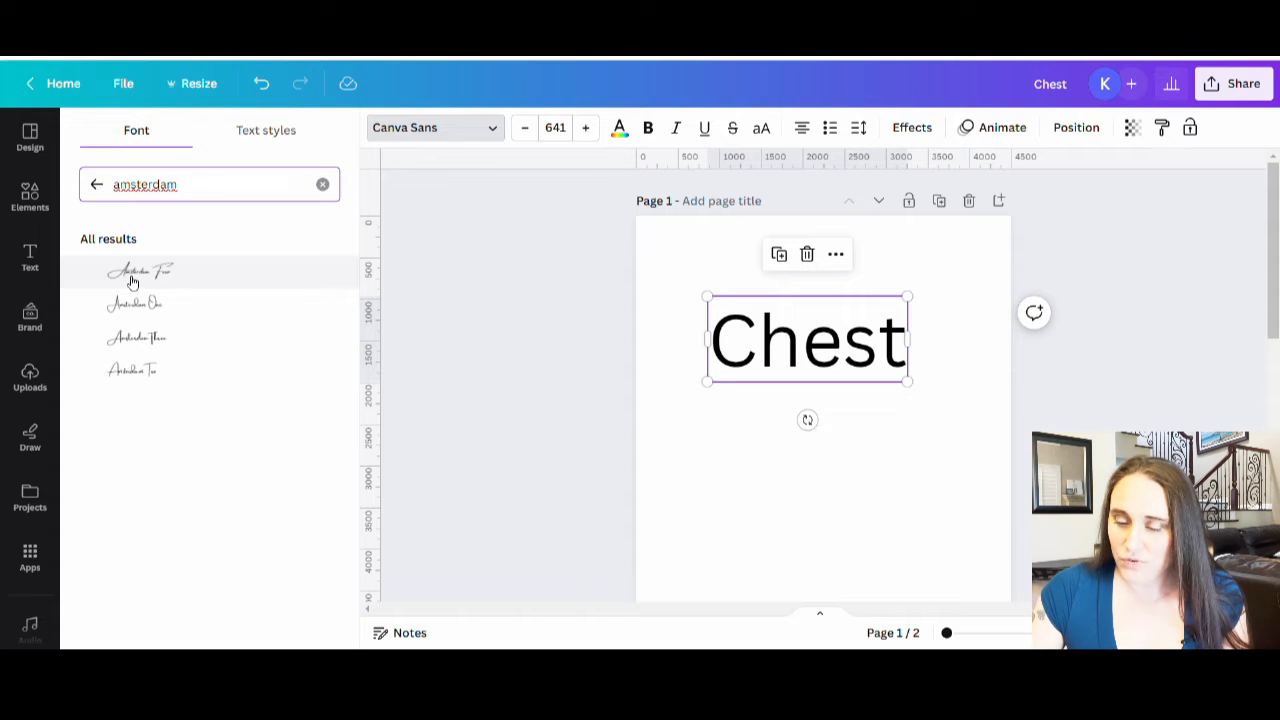
left_click(140, 272)
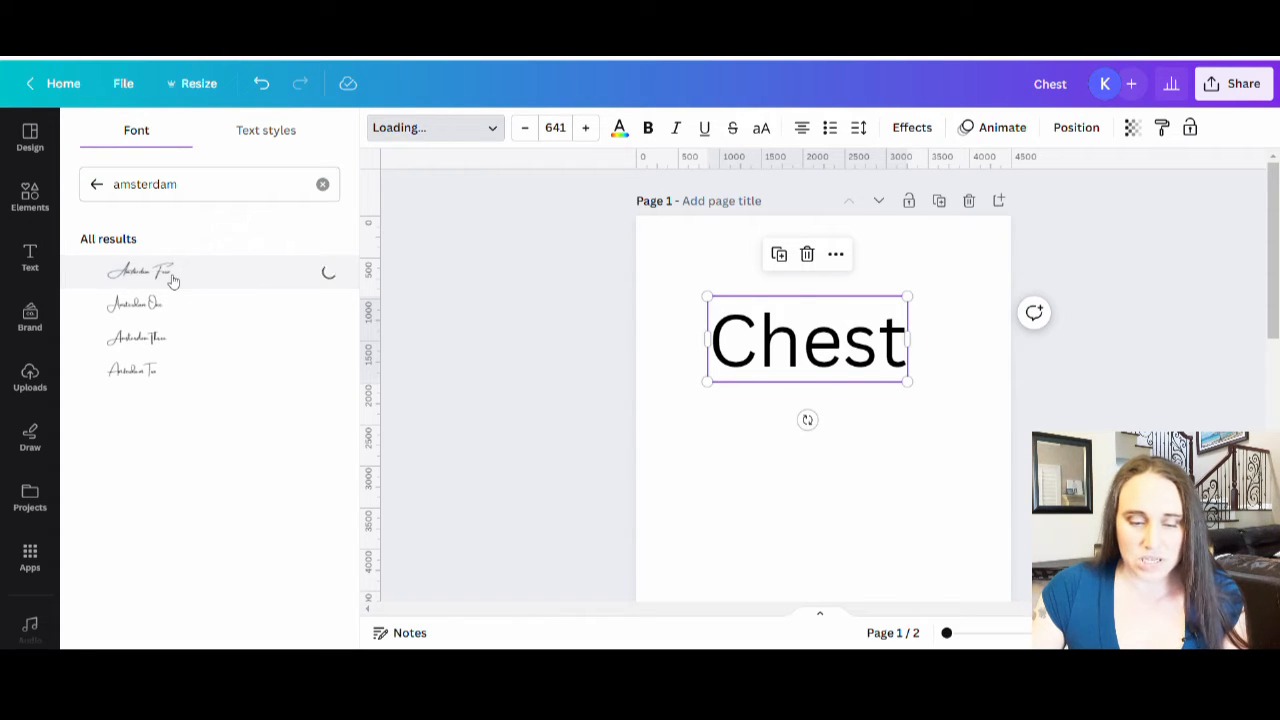
left_click(142, 271)
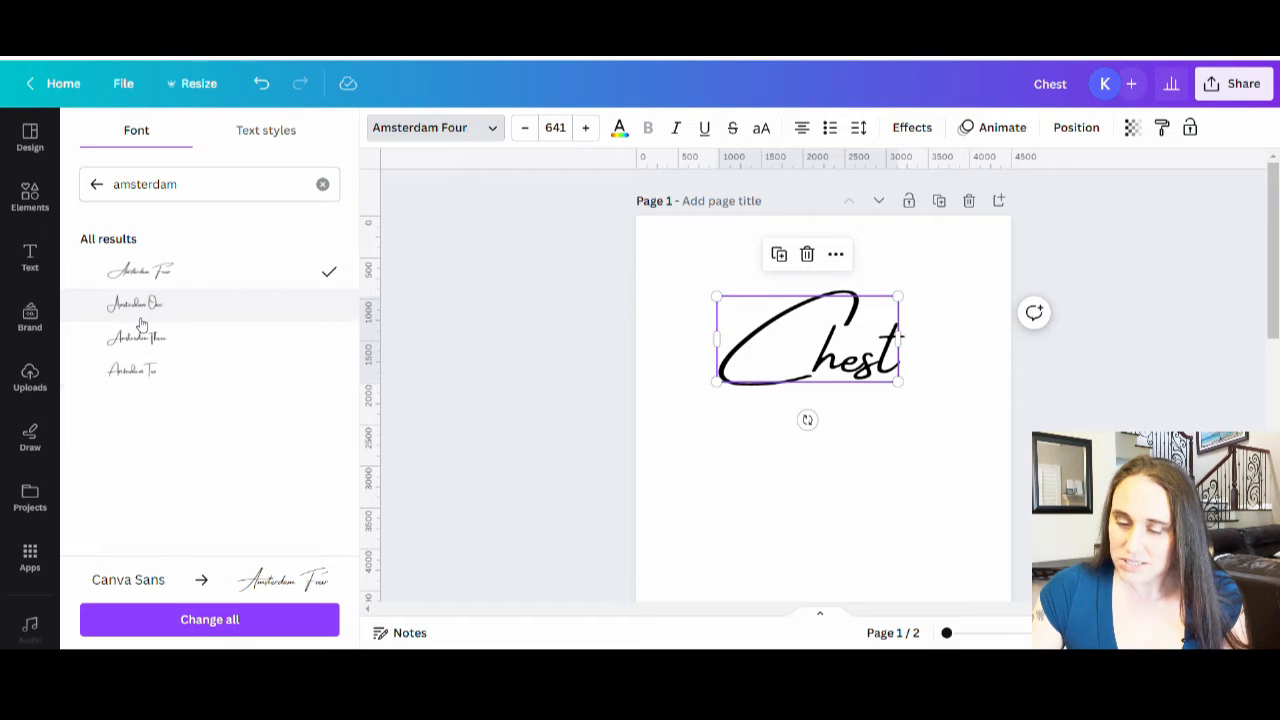
left_click(135, 304)
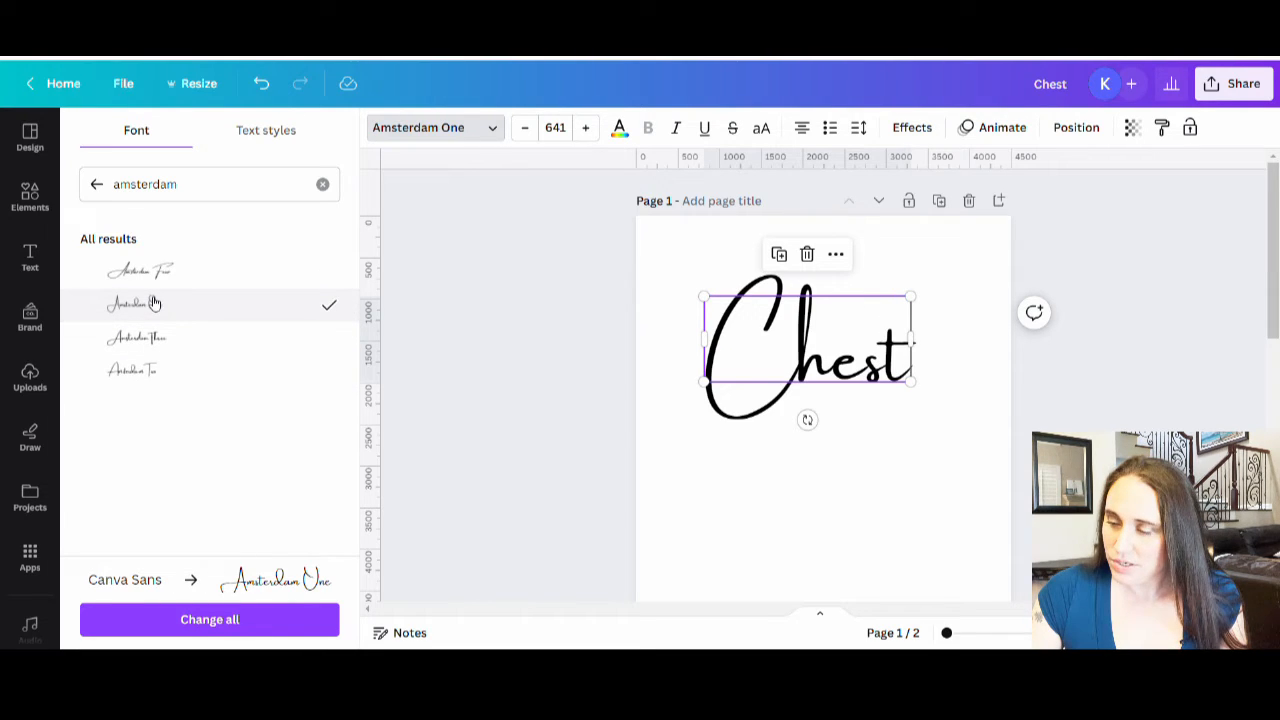
mouse_move(137, 338)
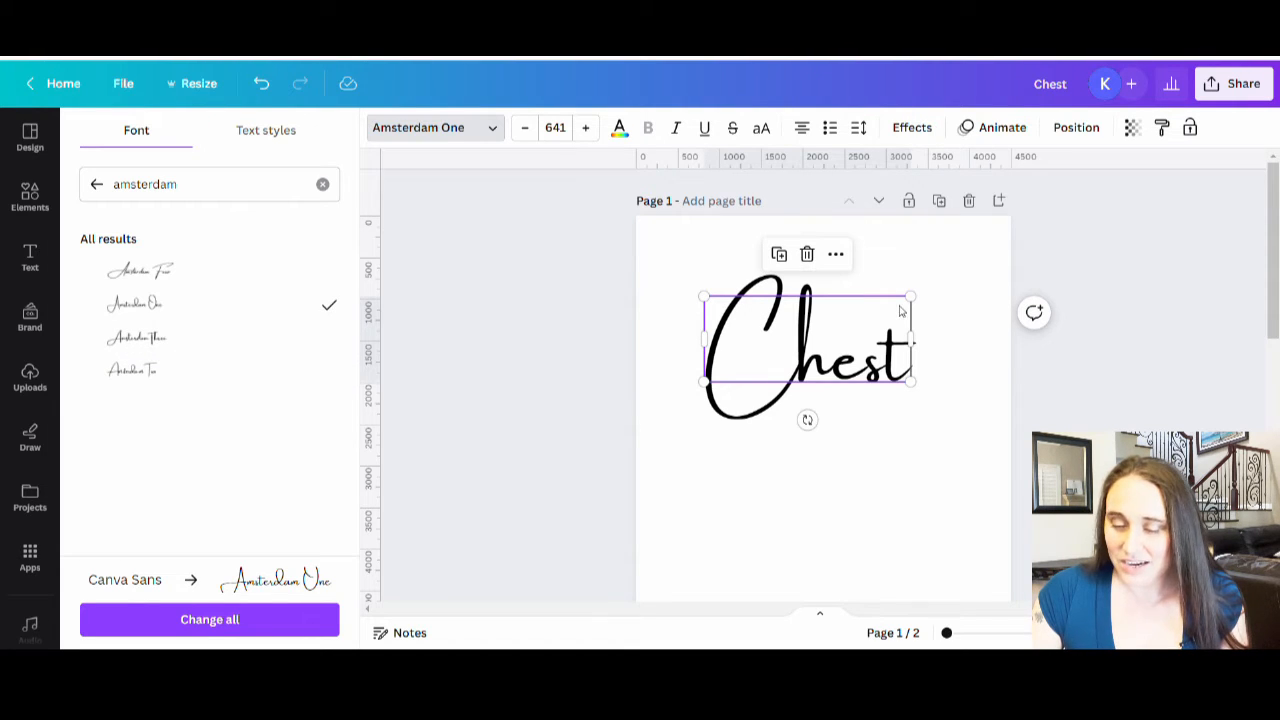
Enlarge the Chest word and apply Amsterdam Four to Nuts.
left_click_drag(911, 297, 986, 266)
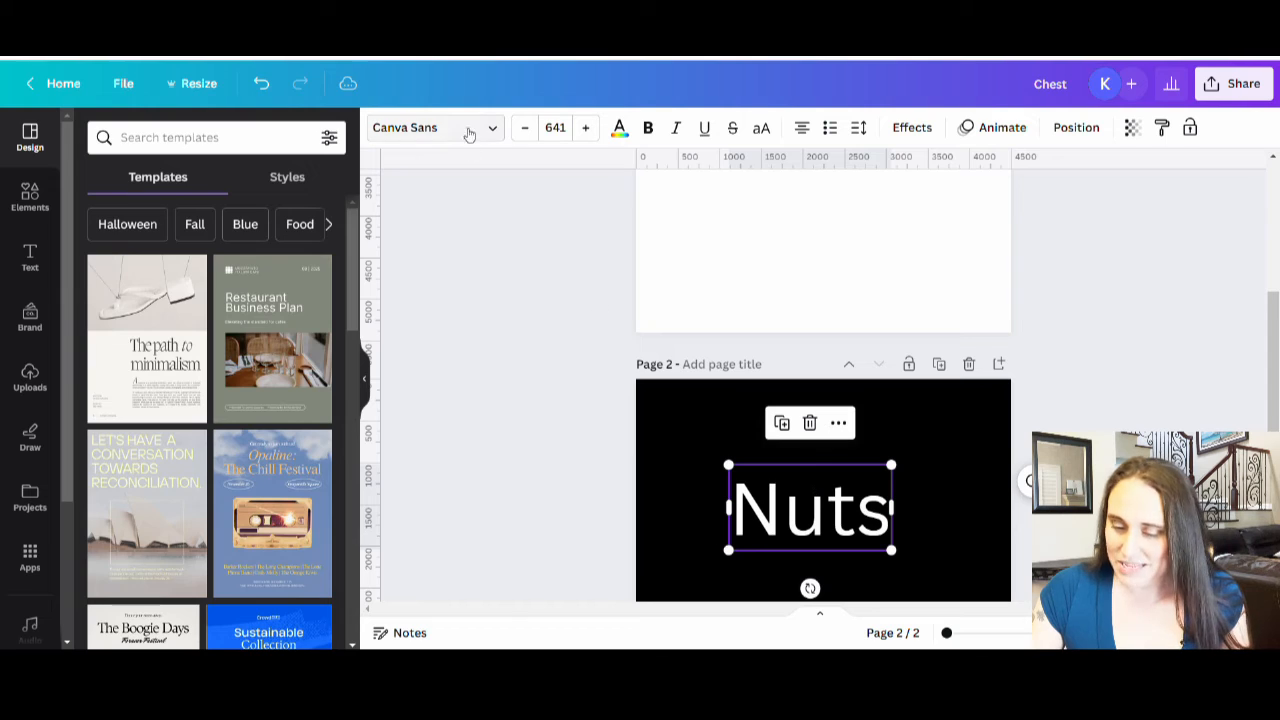
left_click(435, 127)
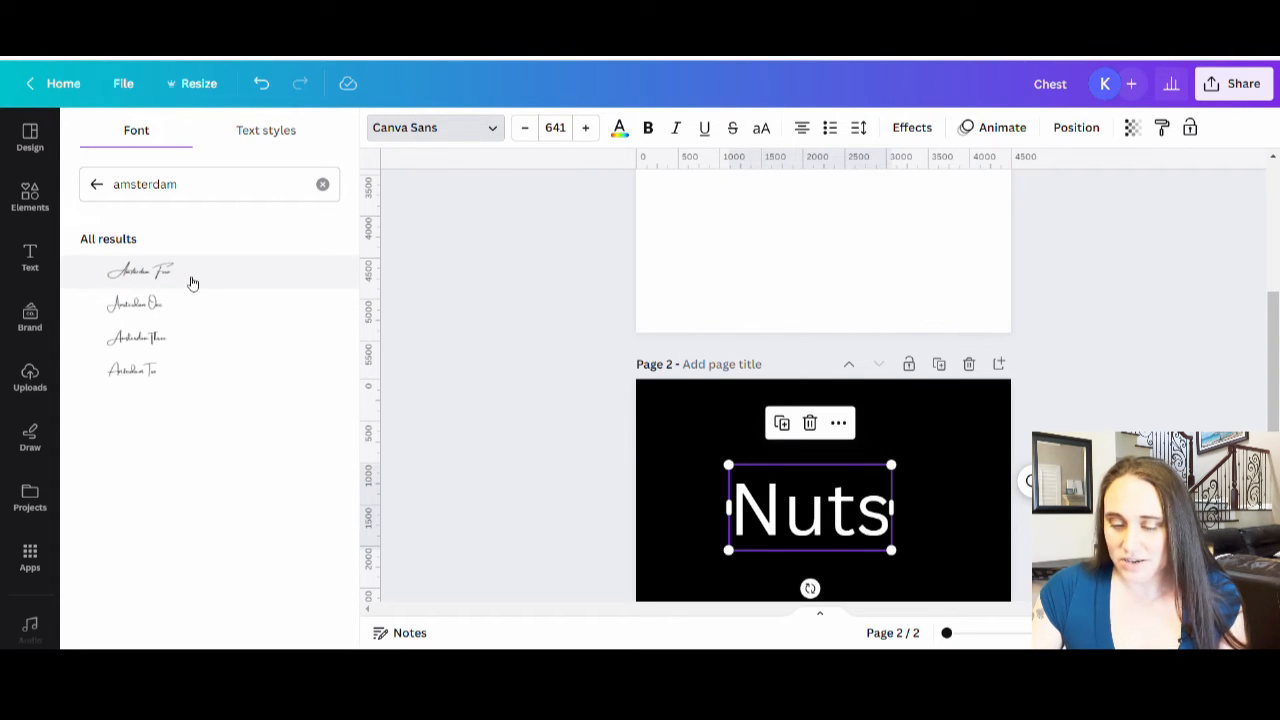
left_click(140, 271)
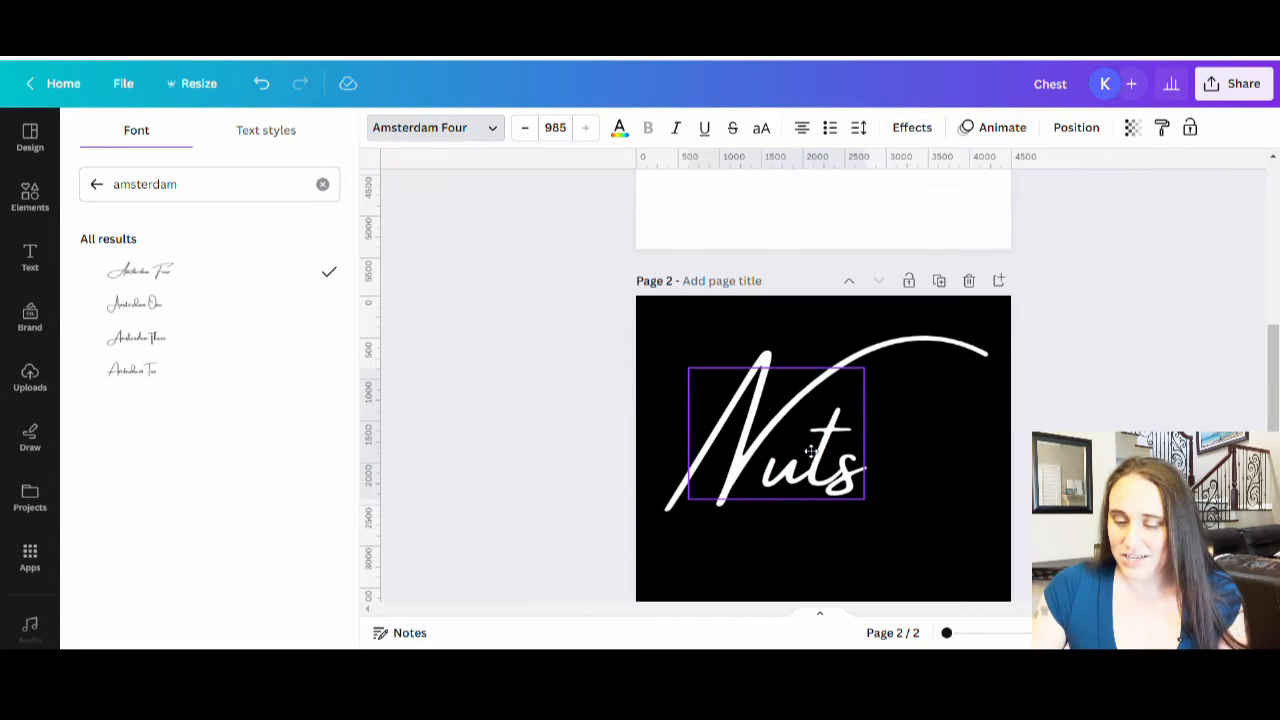
Finish editing the white Nuts text and reselect Chest on page 1.
left_click(29, 135)
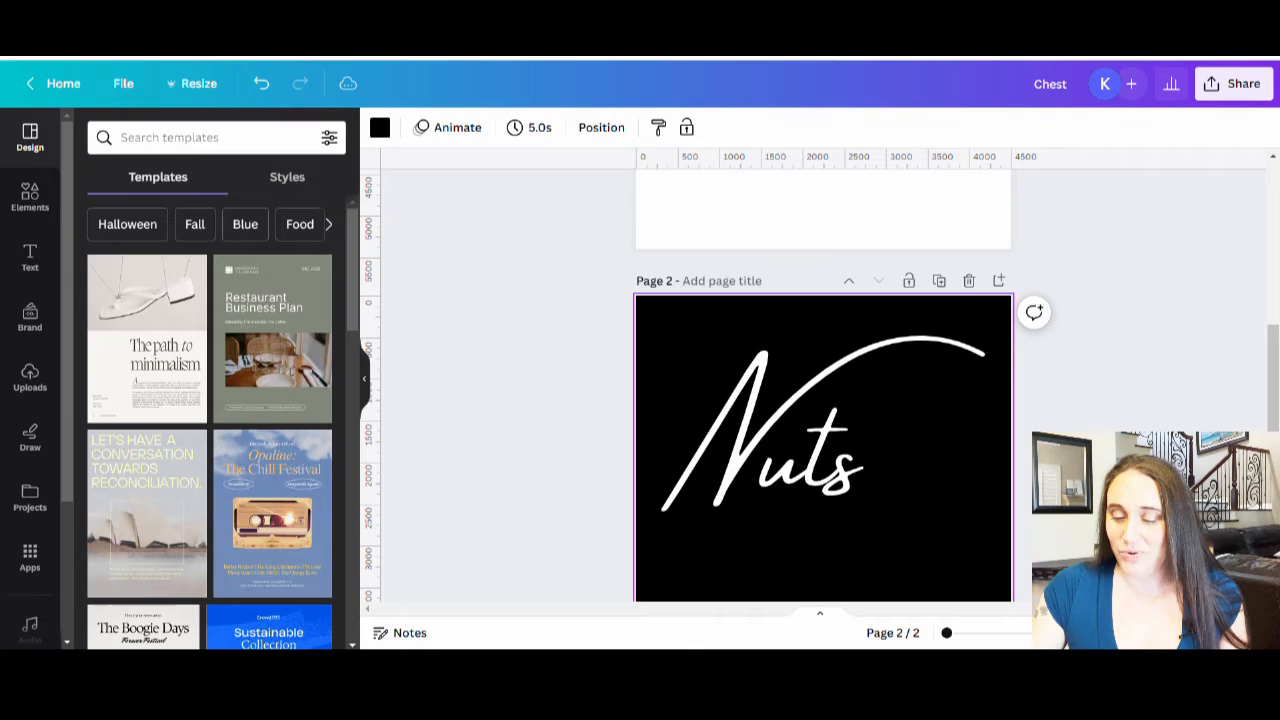
scroll("up", 3)
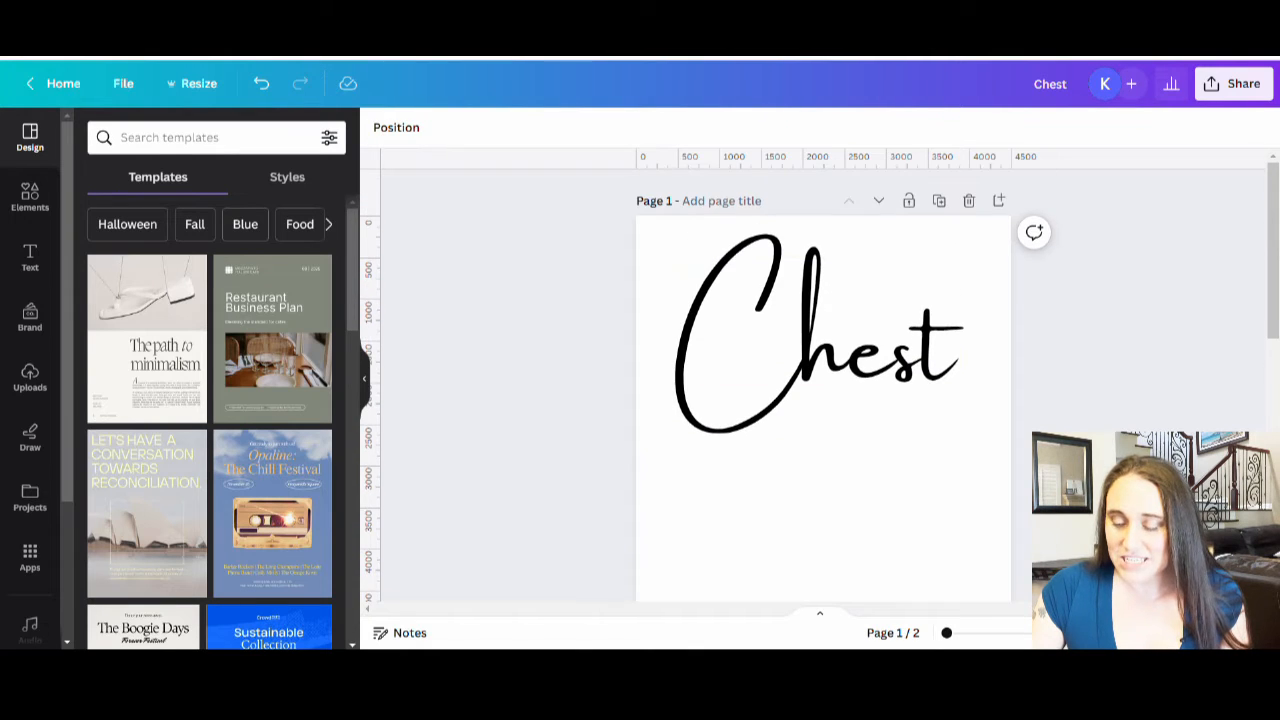
left_click(815, 340)
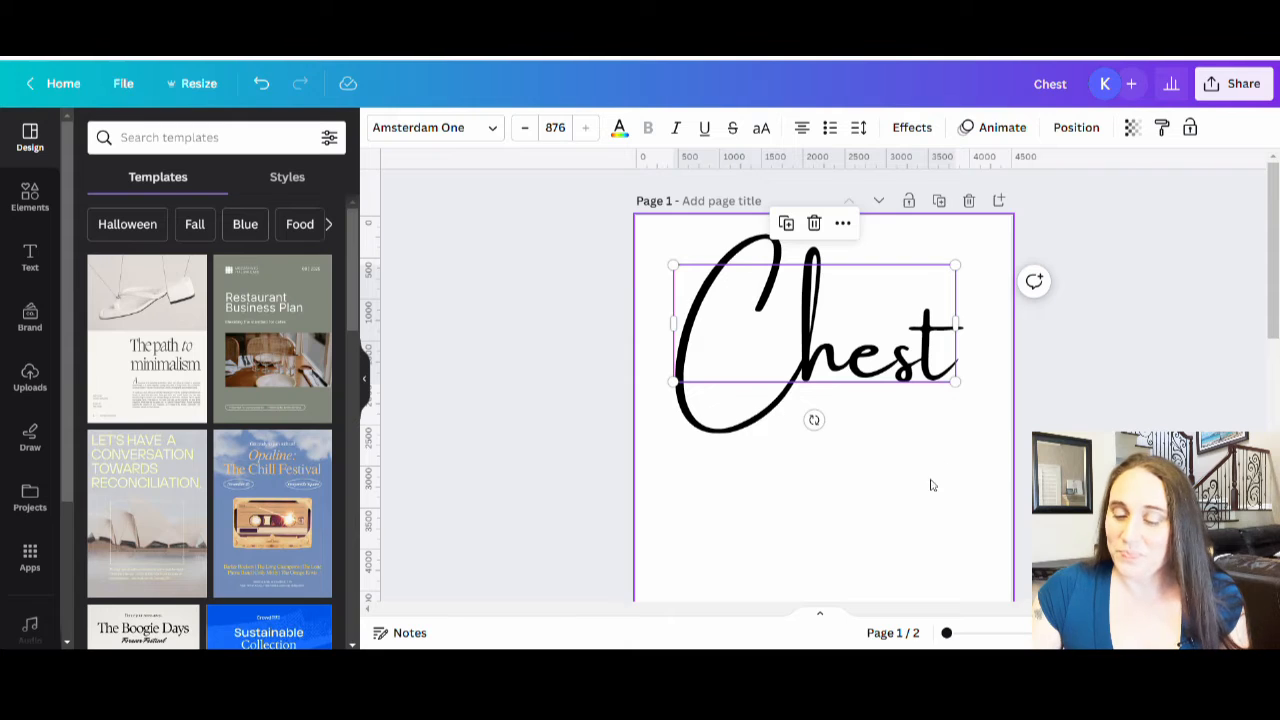
scroll("down", 3)
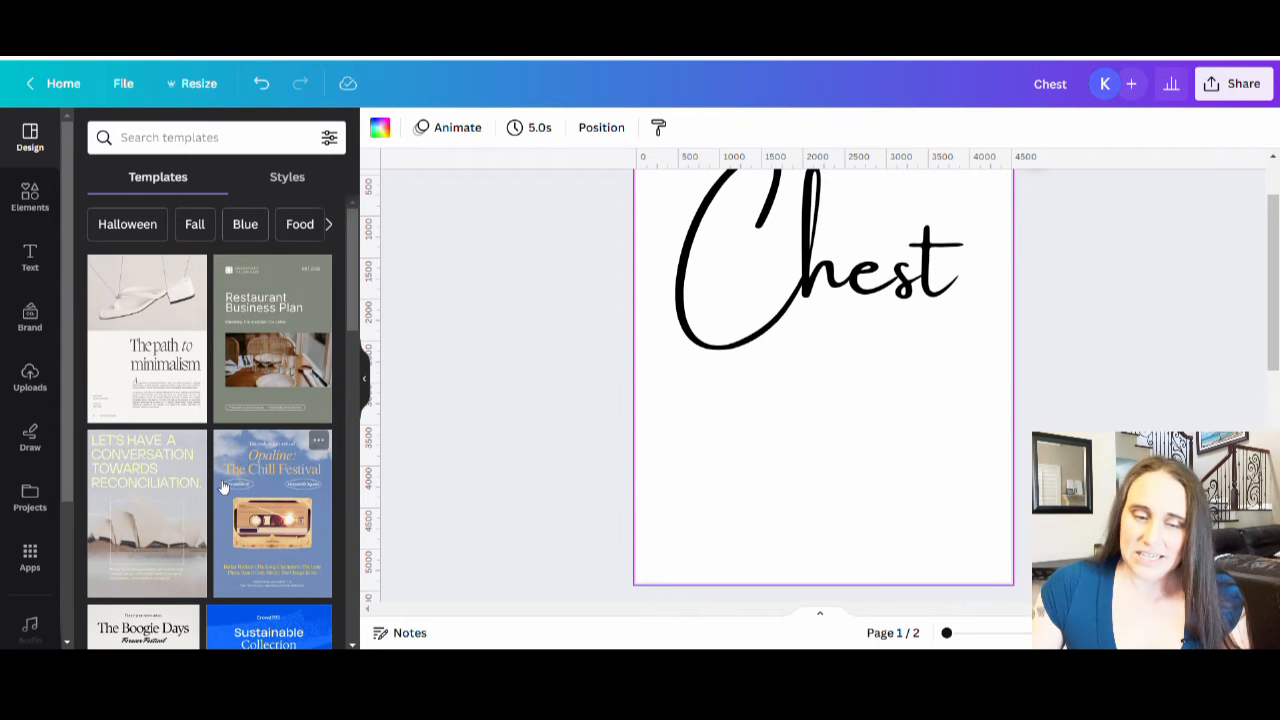
Search Elements for 'chestnut' and browse the Graphics results.
left_click(29, 197)
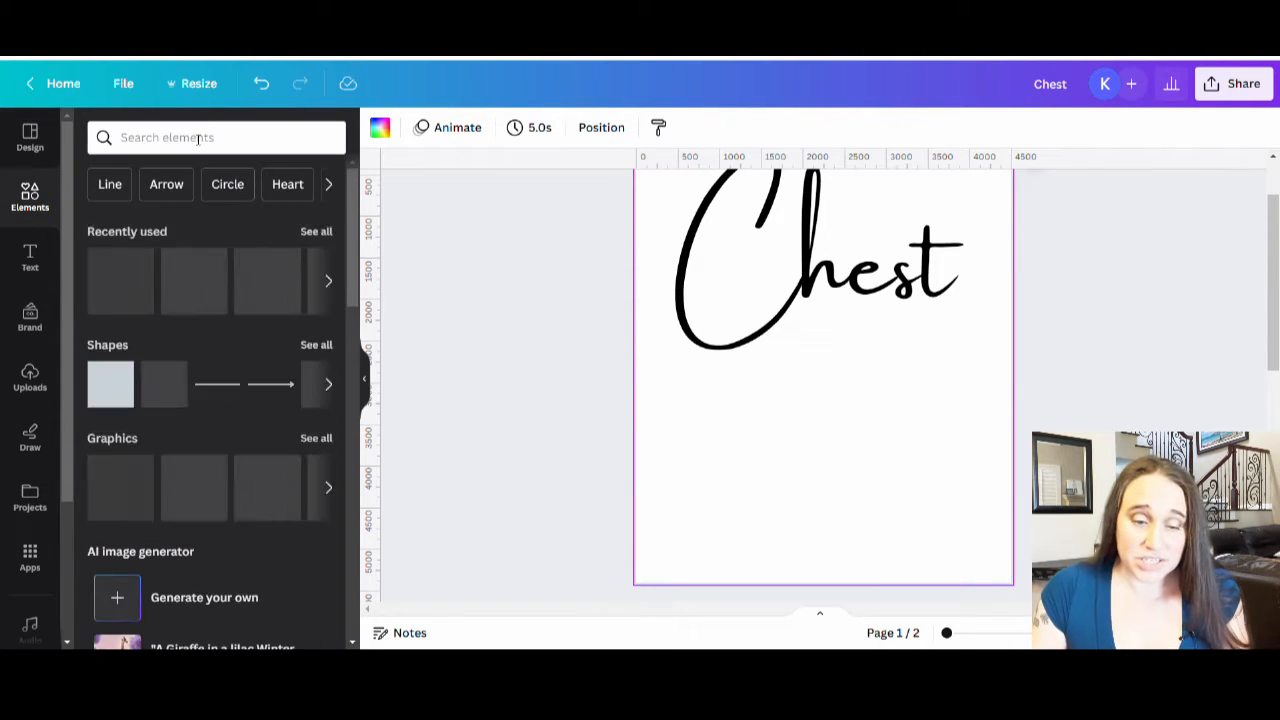
left_click(215, 137)
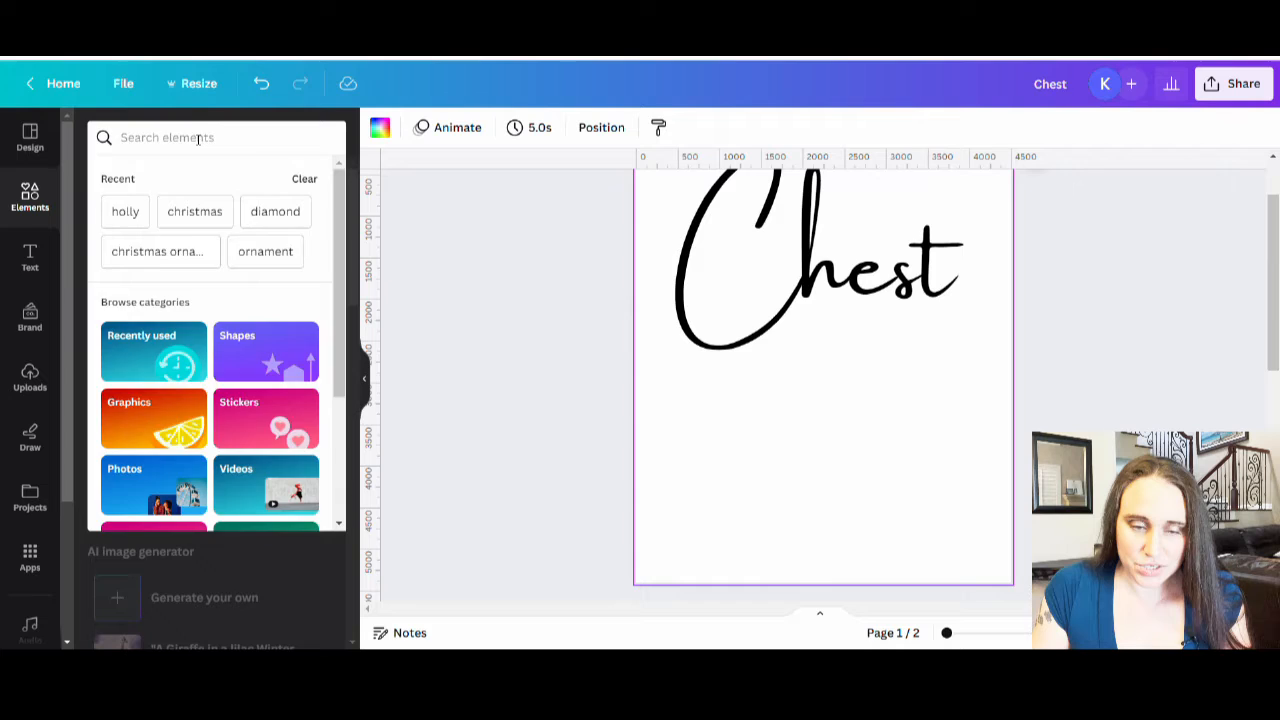
type("chestg")
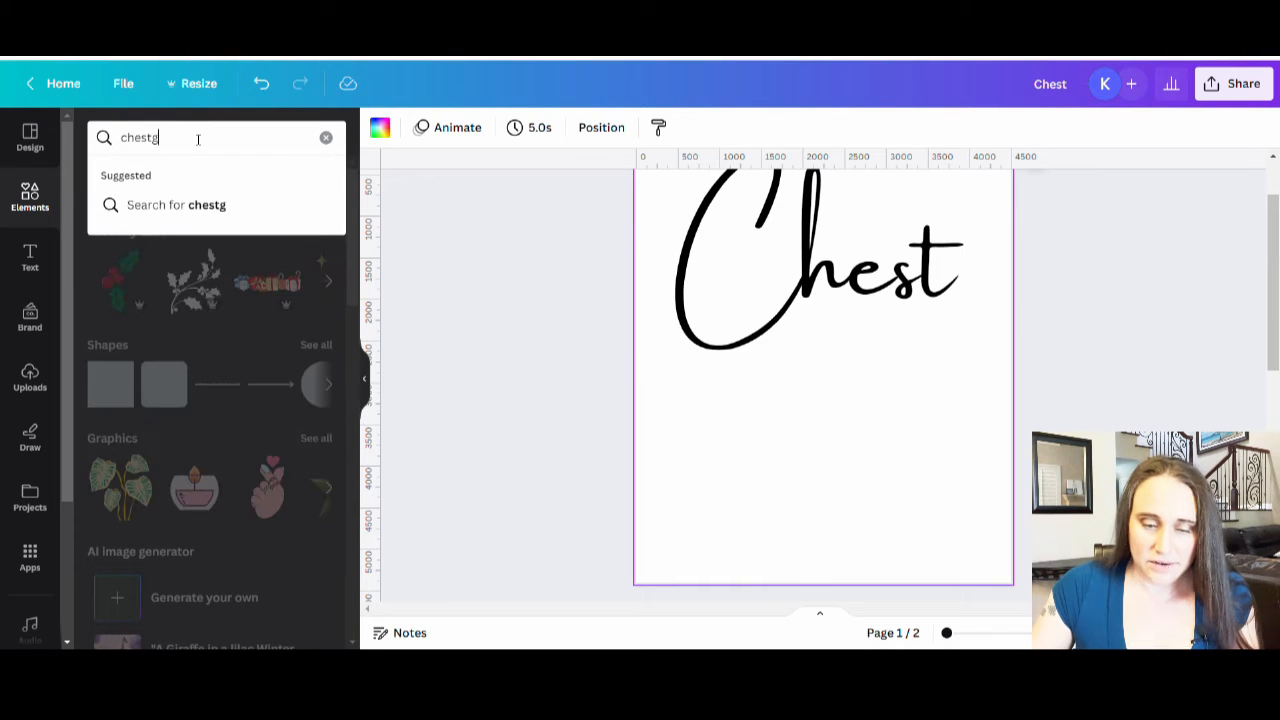
type("chestnut")
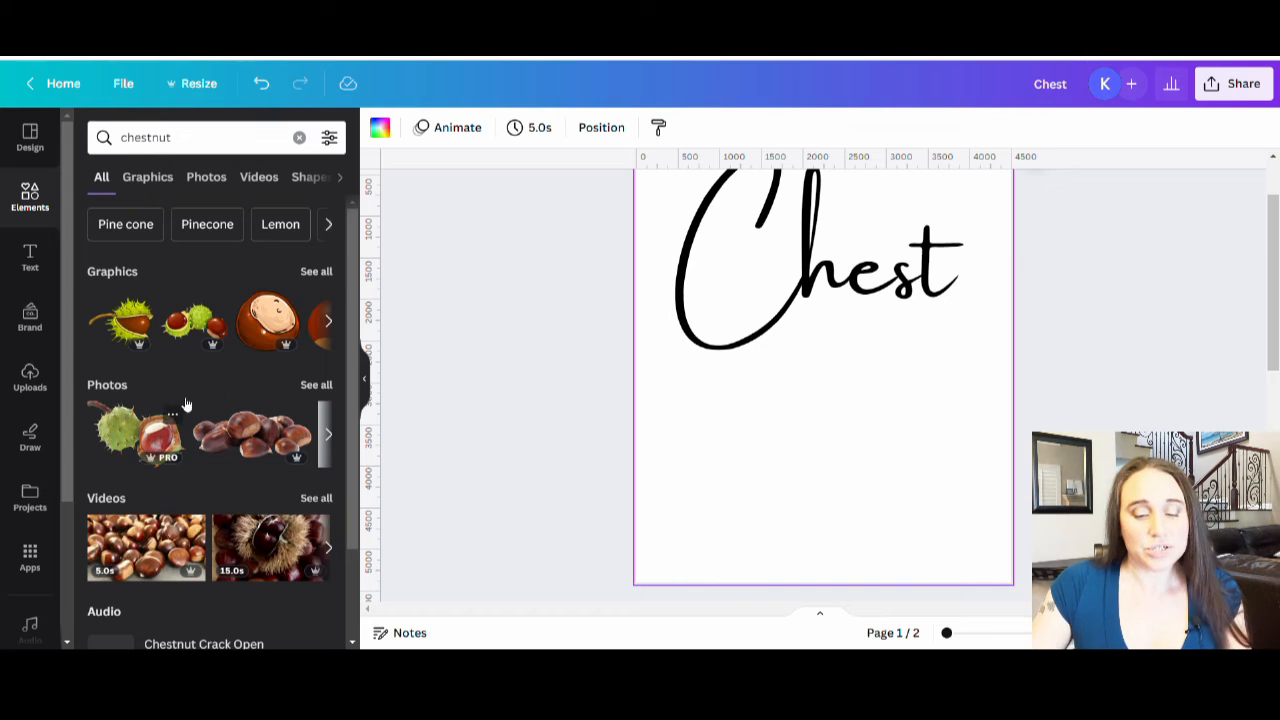
left_click(147, 177)
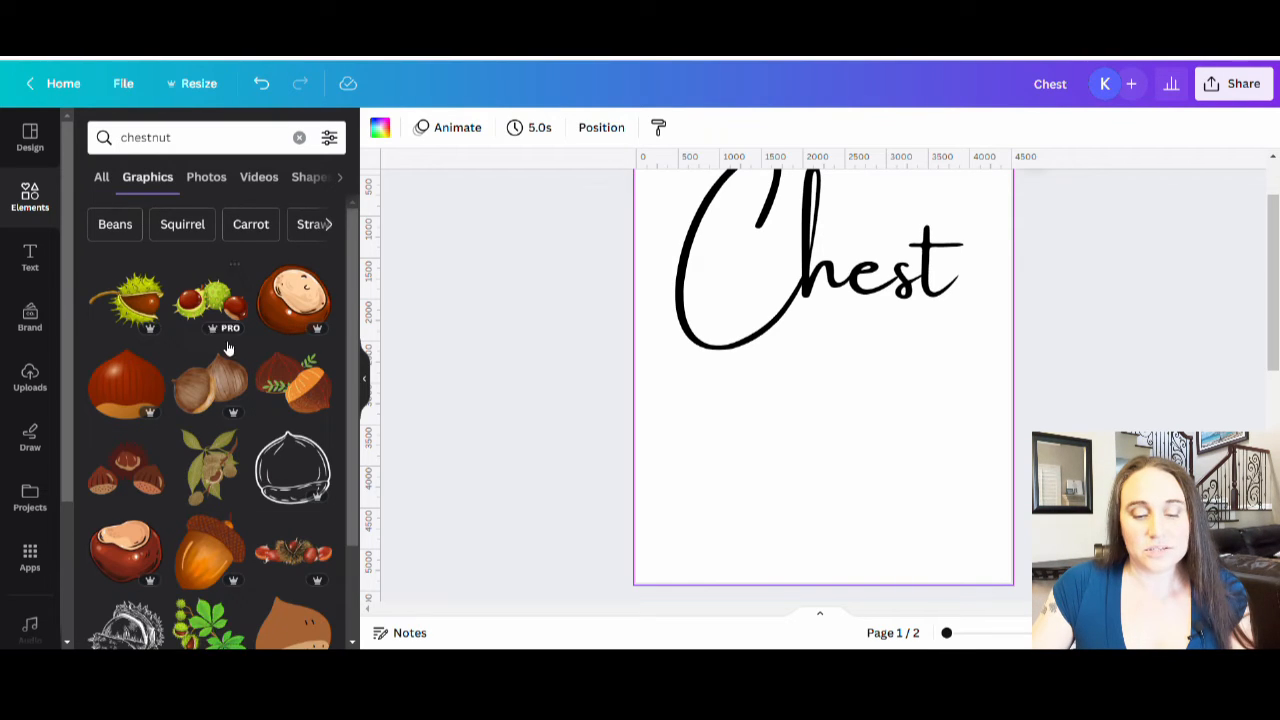
scroll("down", 3)
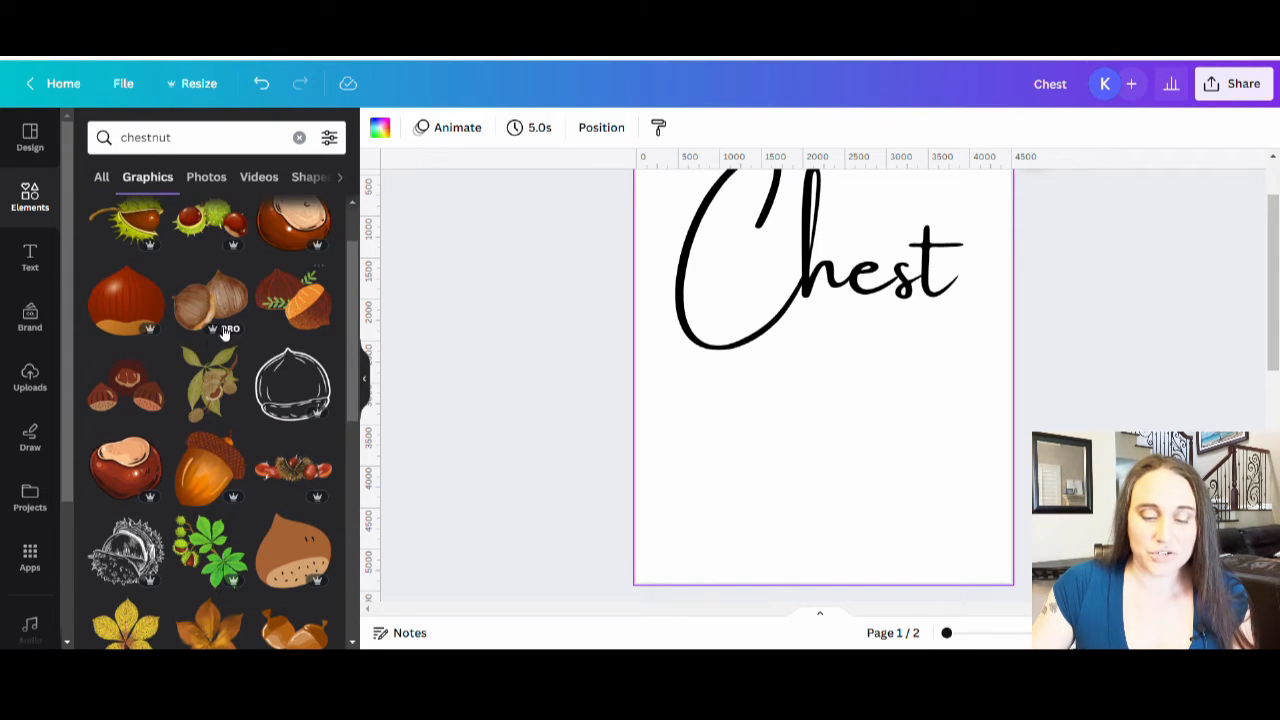
mouse_move(290, 300)
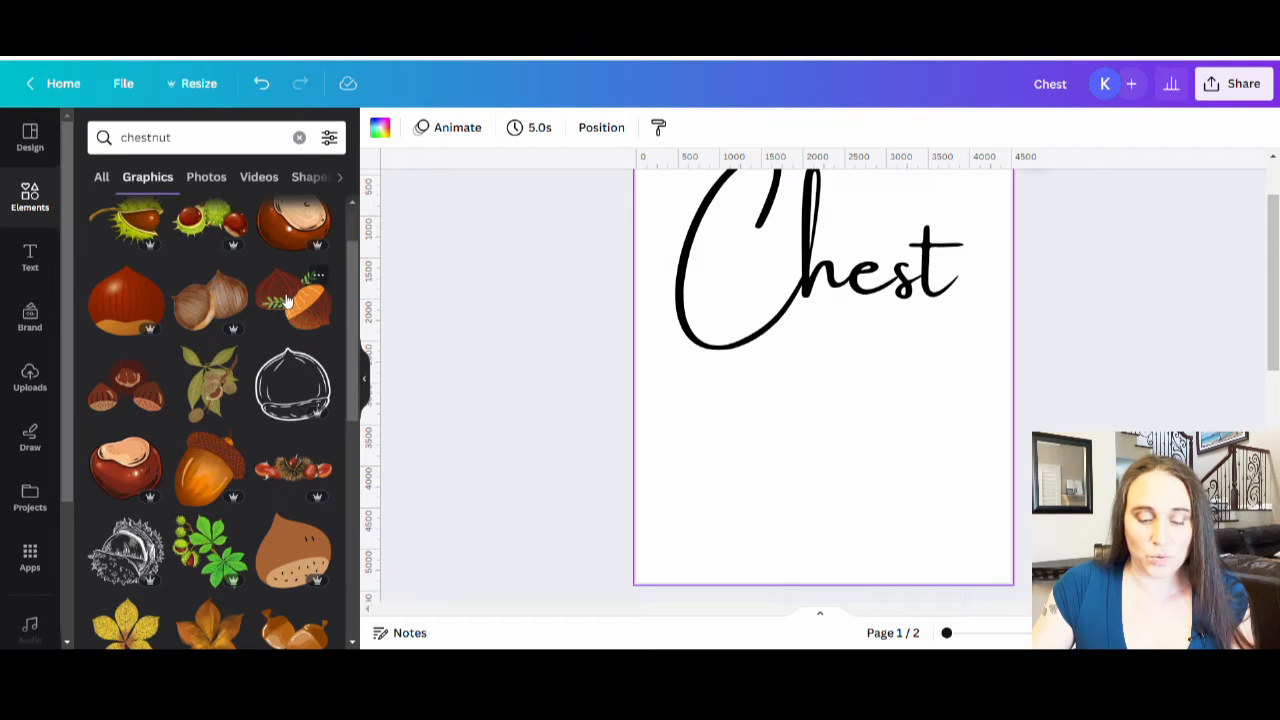
scroll("down", 3)
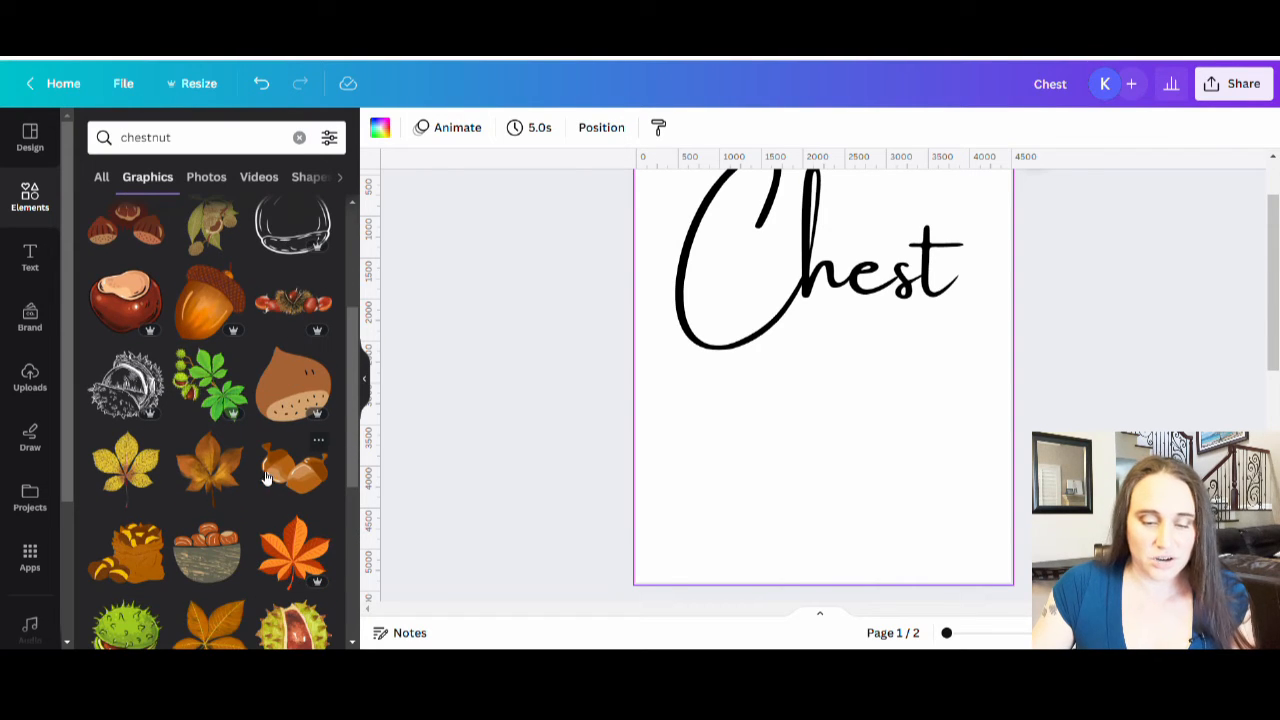
scroll("down", 3)
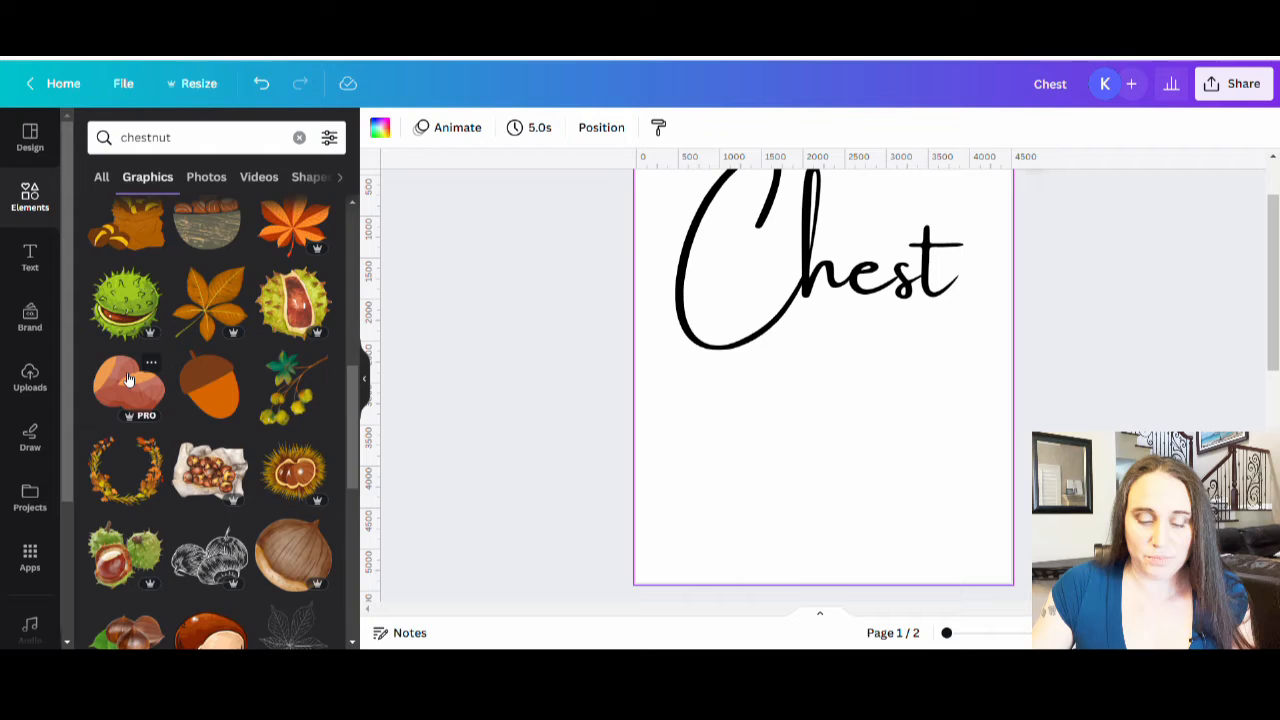
scroll("down", 3)
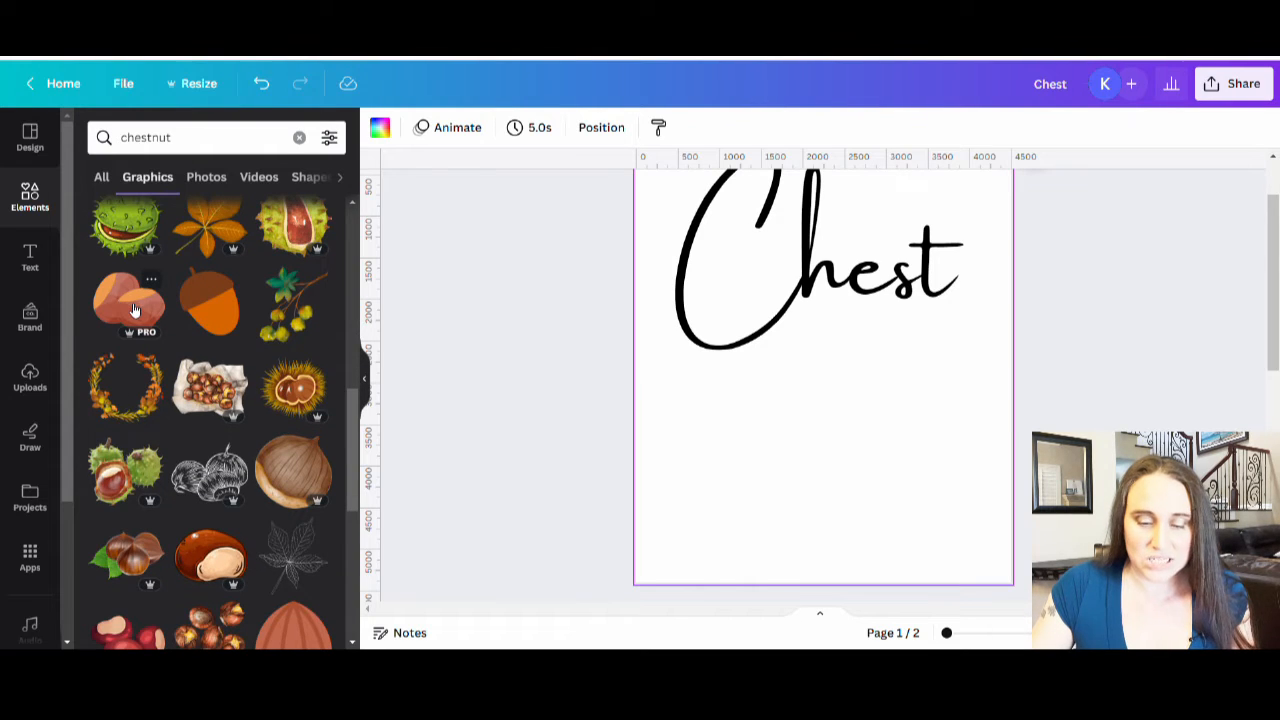
scroll("down", 3)
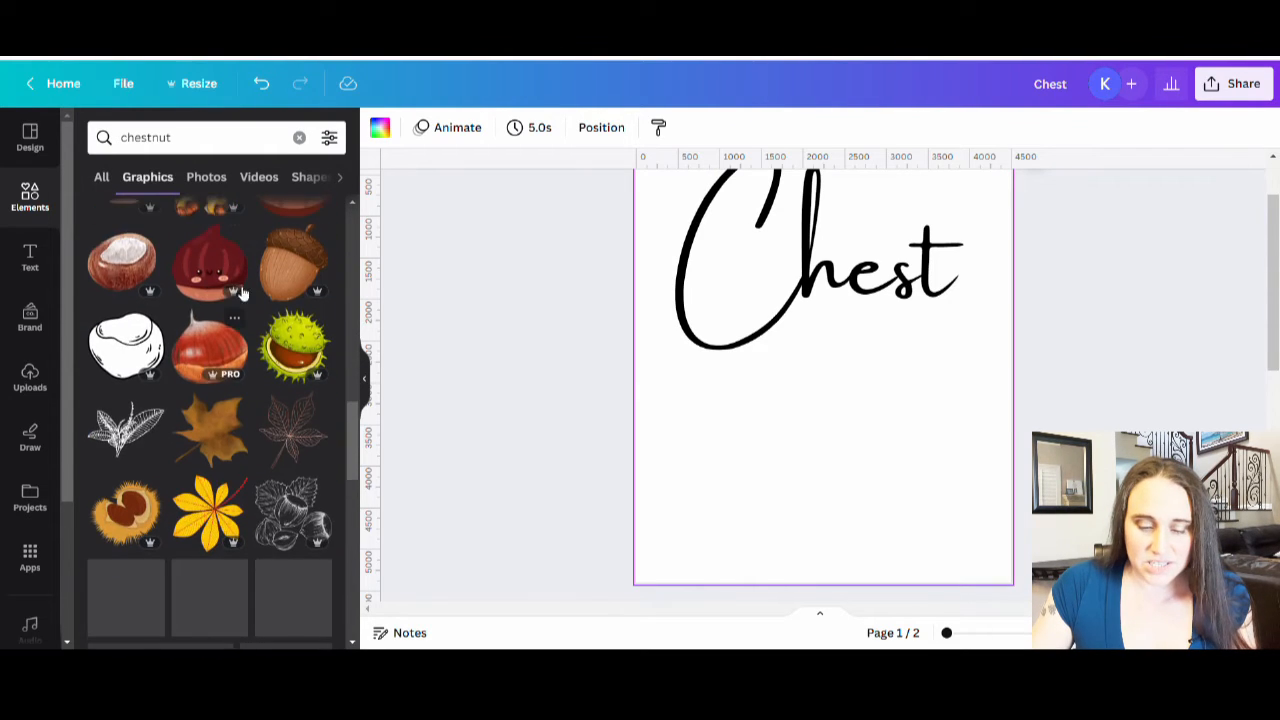
scroll("down", 3)
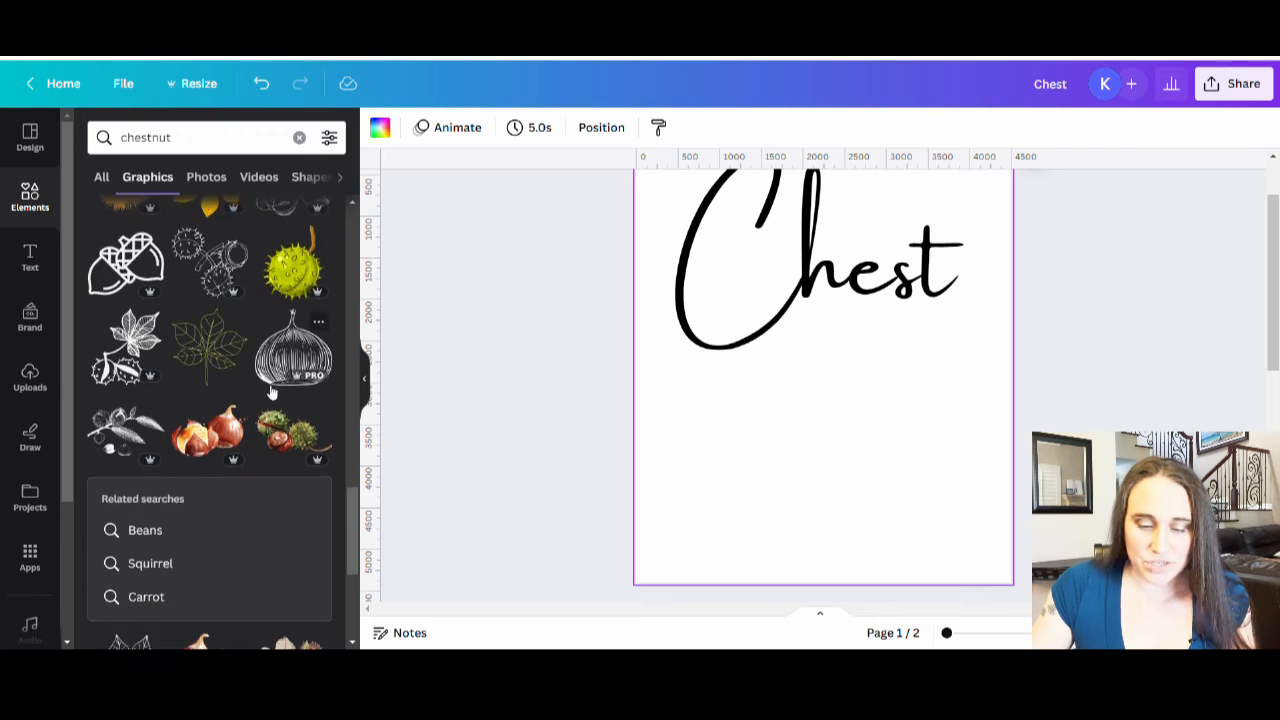
scroll("down", 3)
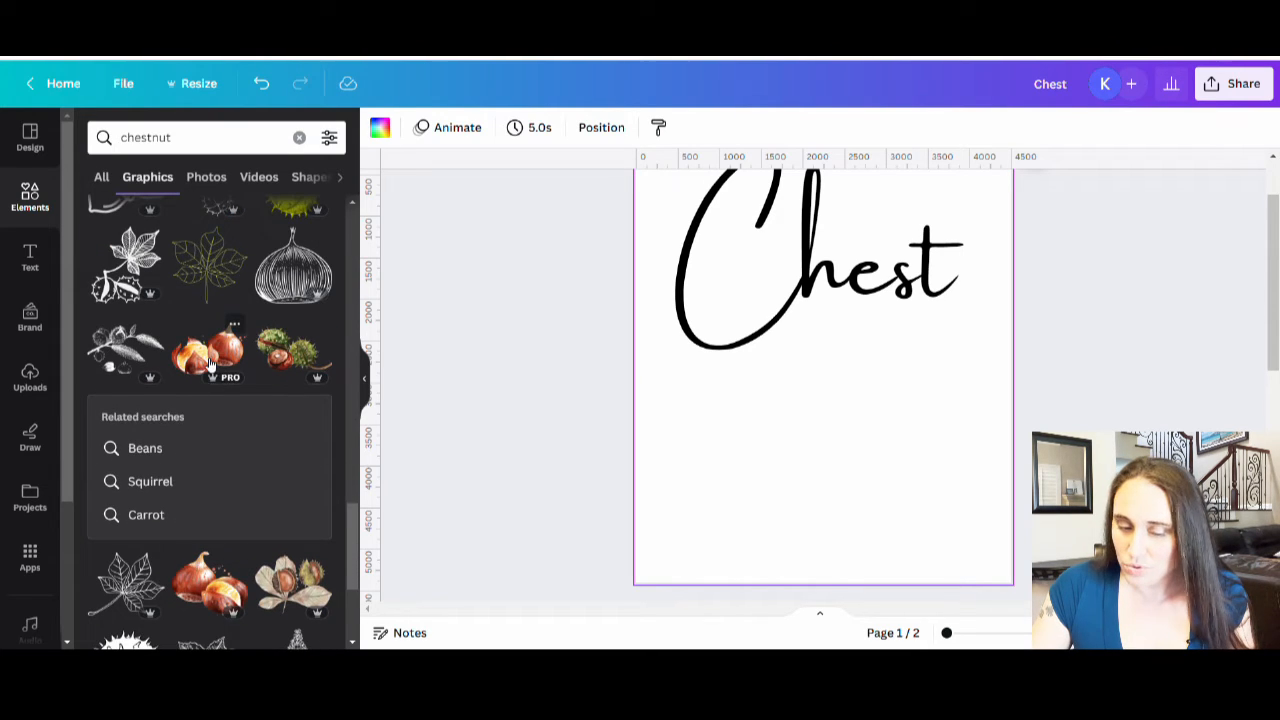
Add the watercolour chestnut graphic, shrink it, and place it beneath 'Chest'.
left_click(208, 352)
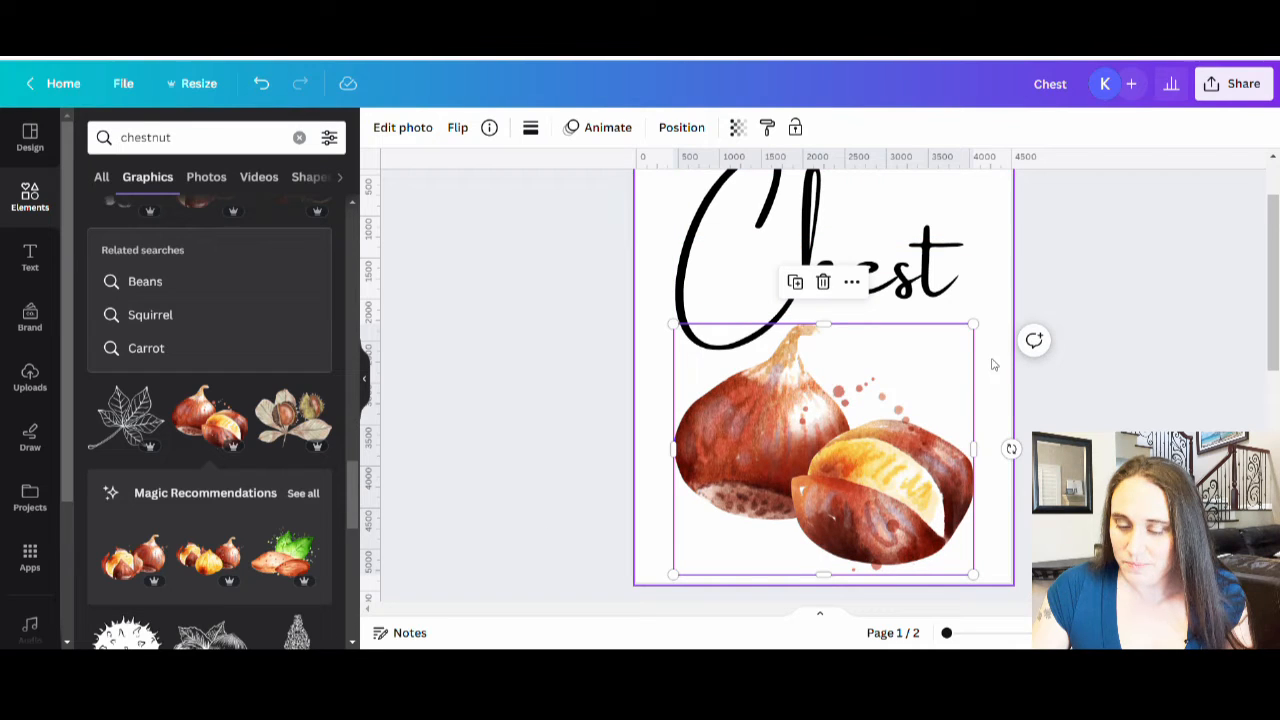
left_click_drag(975, 323, 800, 467)
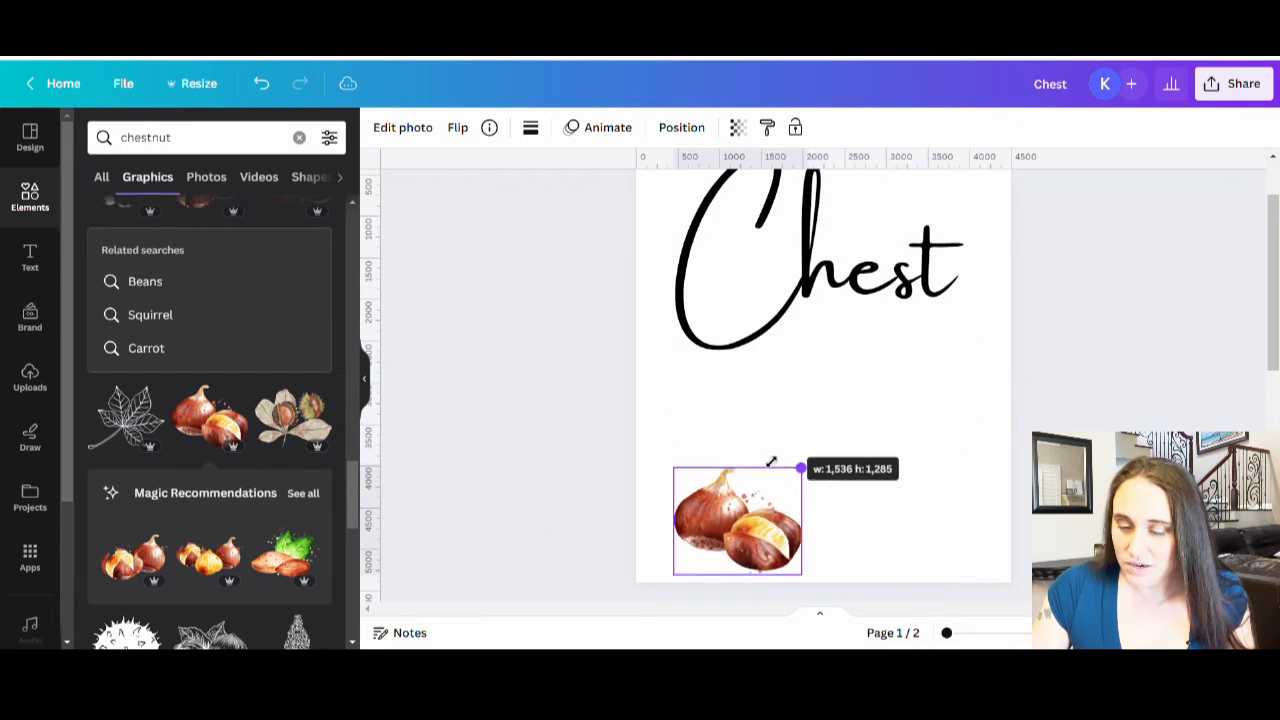
left_click_drag(737, 520, 835, 390)
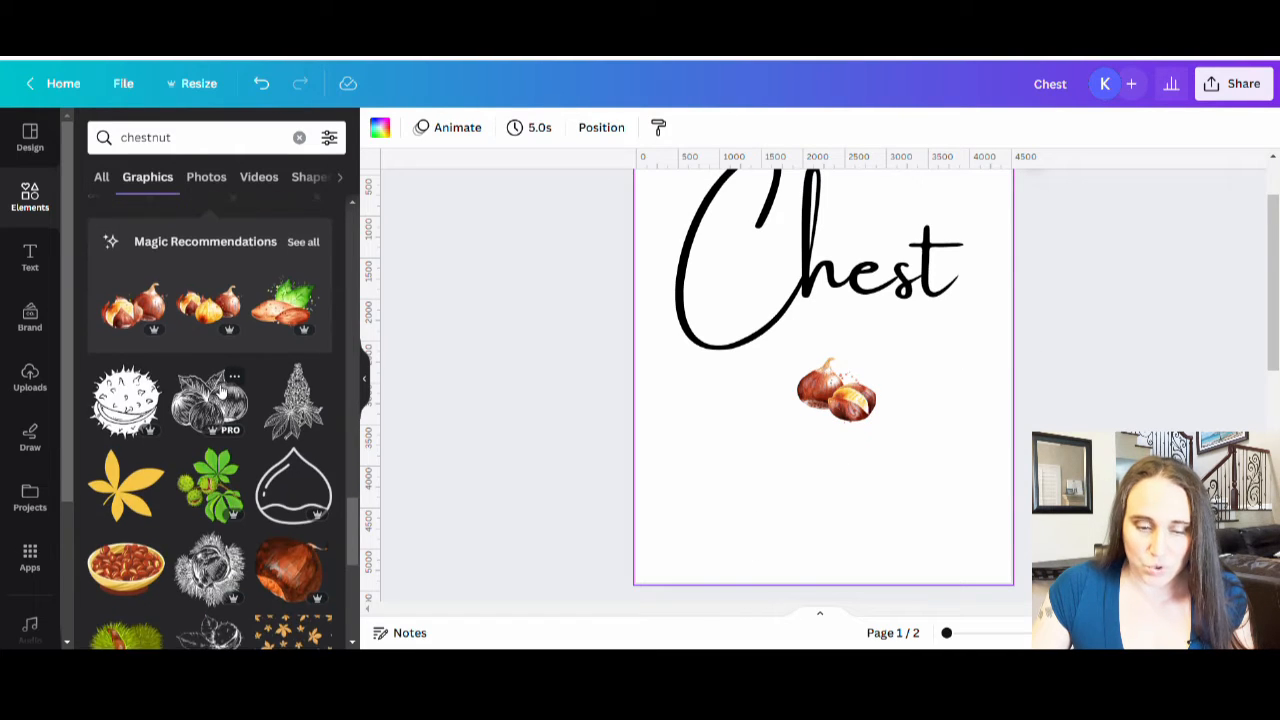
scroll("down", 3)
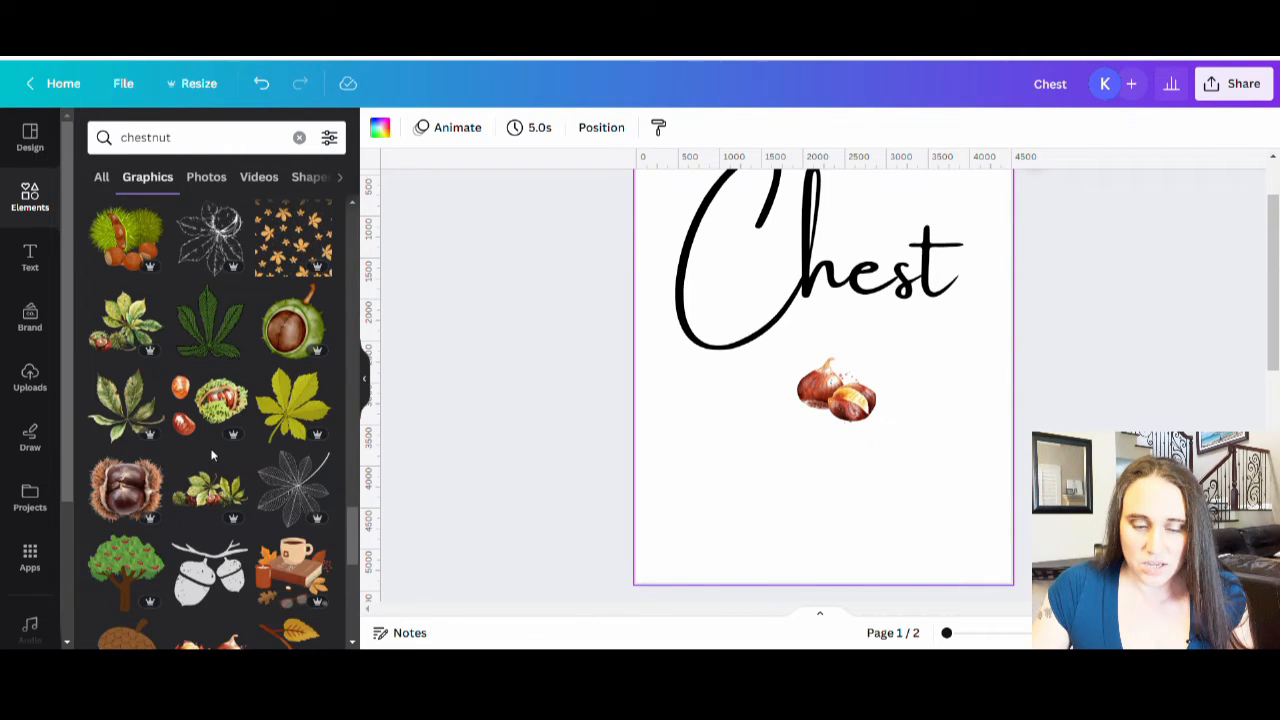
scroll("down", 3)
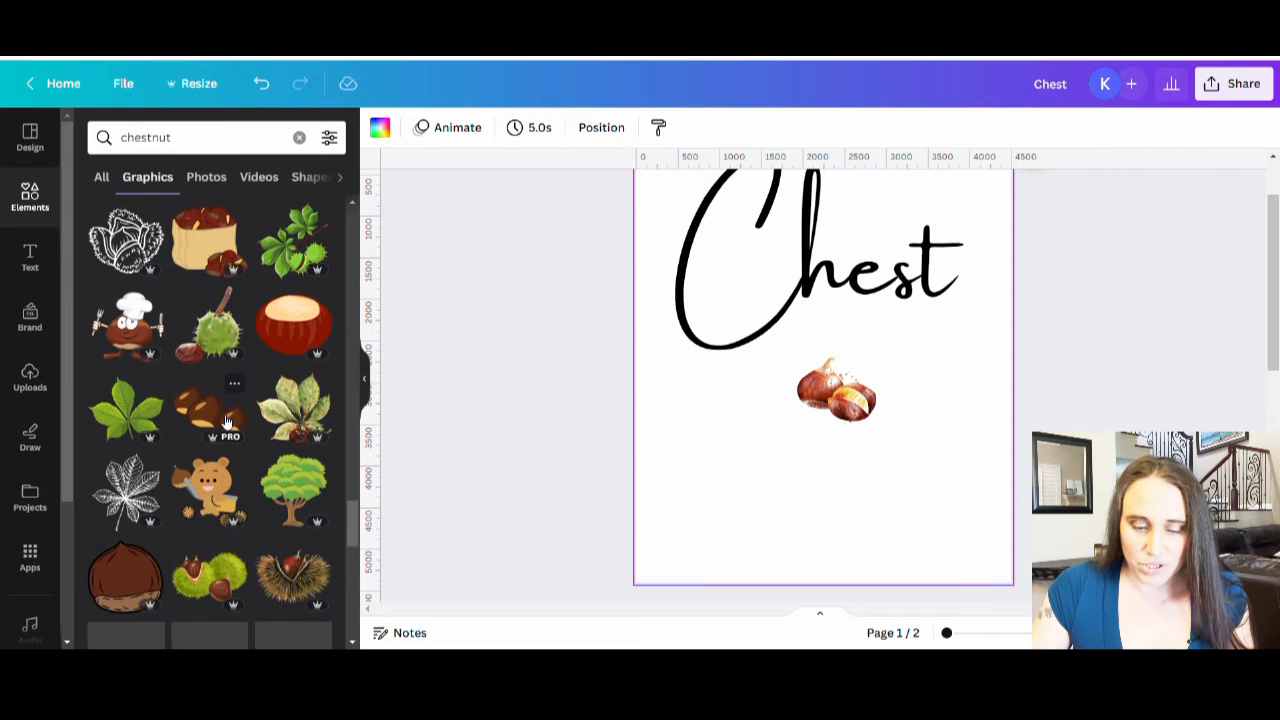
scroll("down", 3)
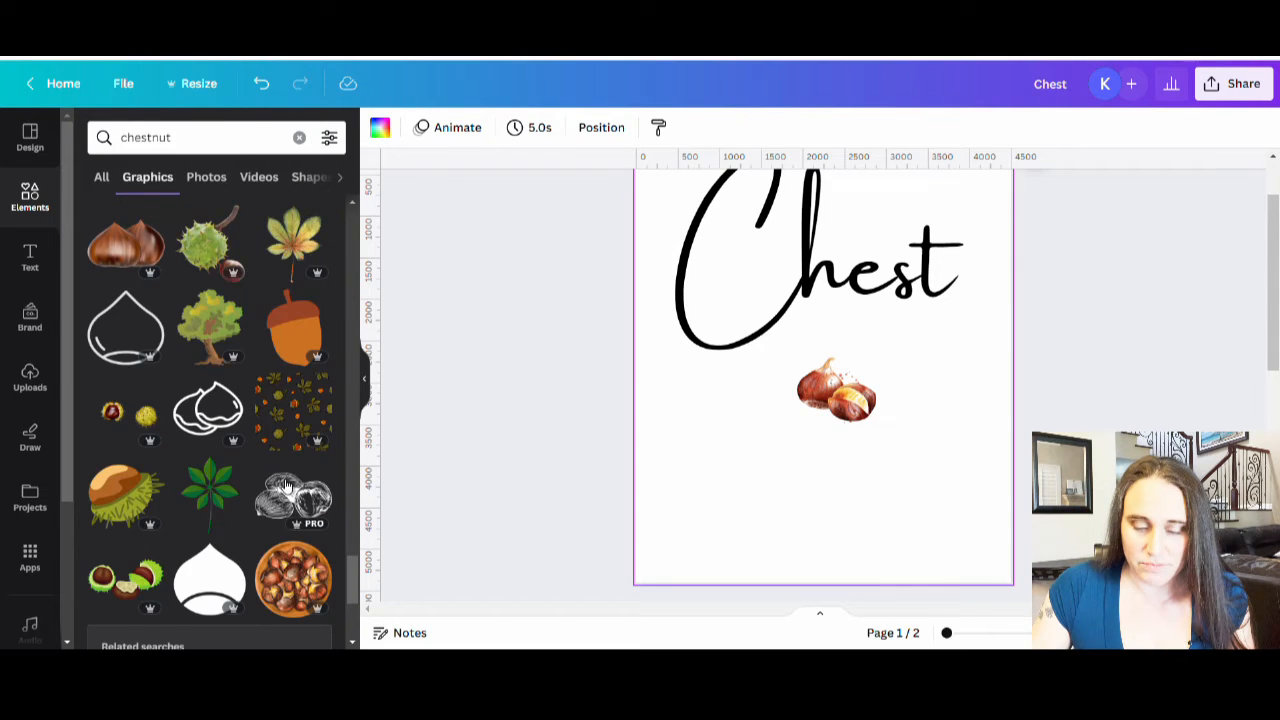
scroll("down", 3)
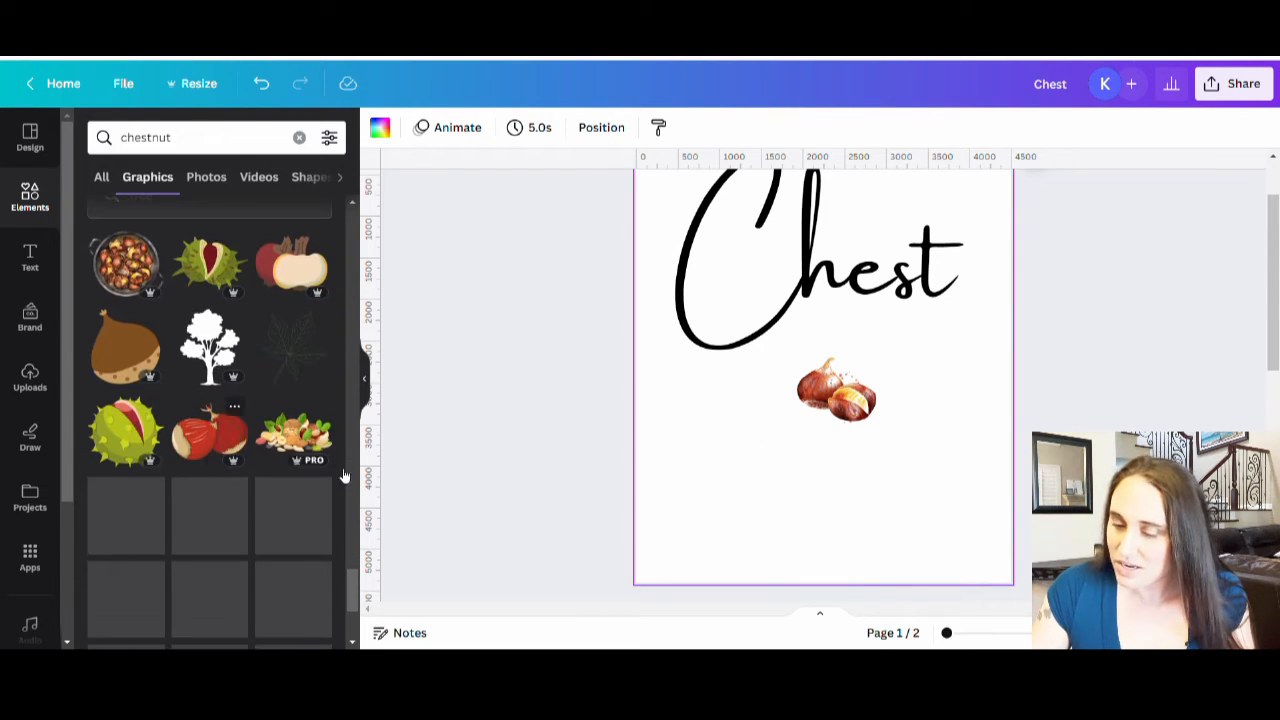
scroll("down", 3)
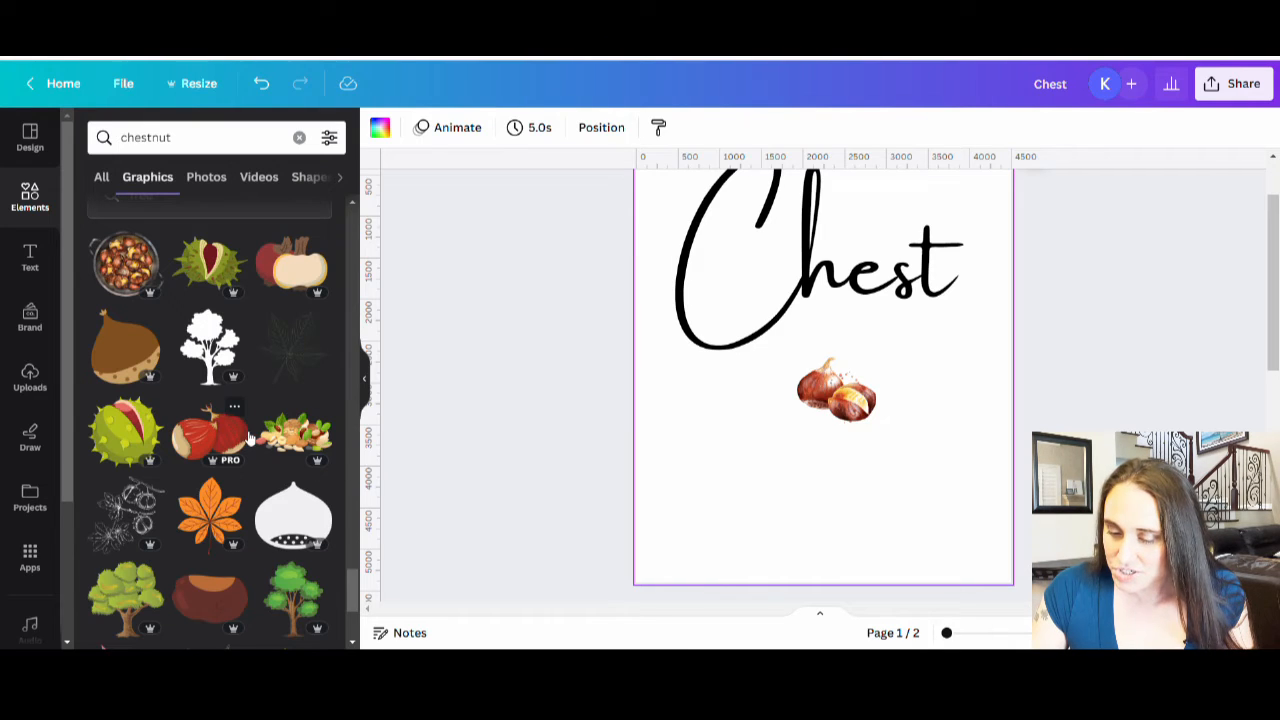
left_click(210, 430)
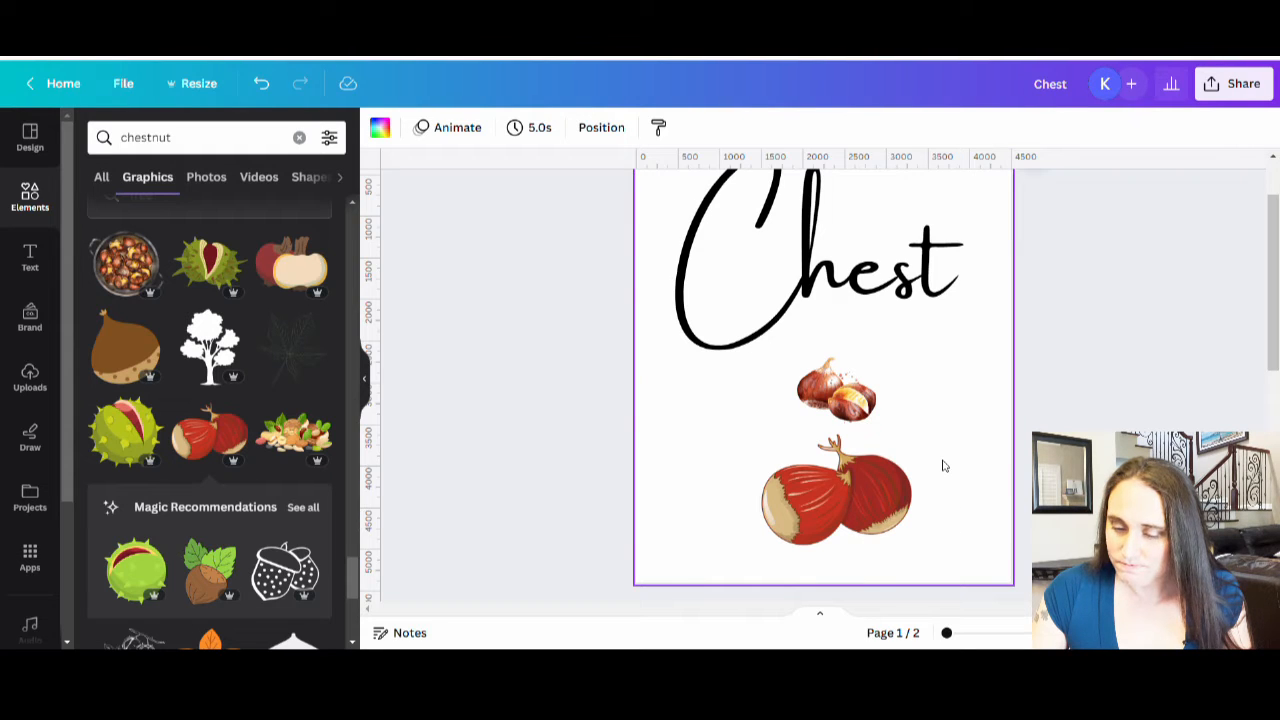
left_click(836, 490)
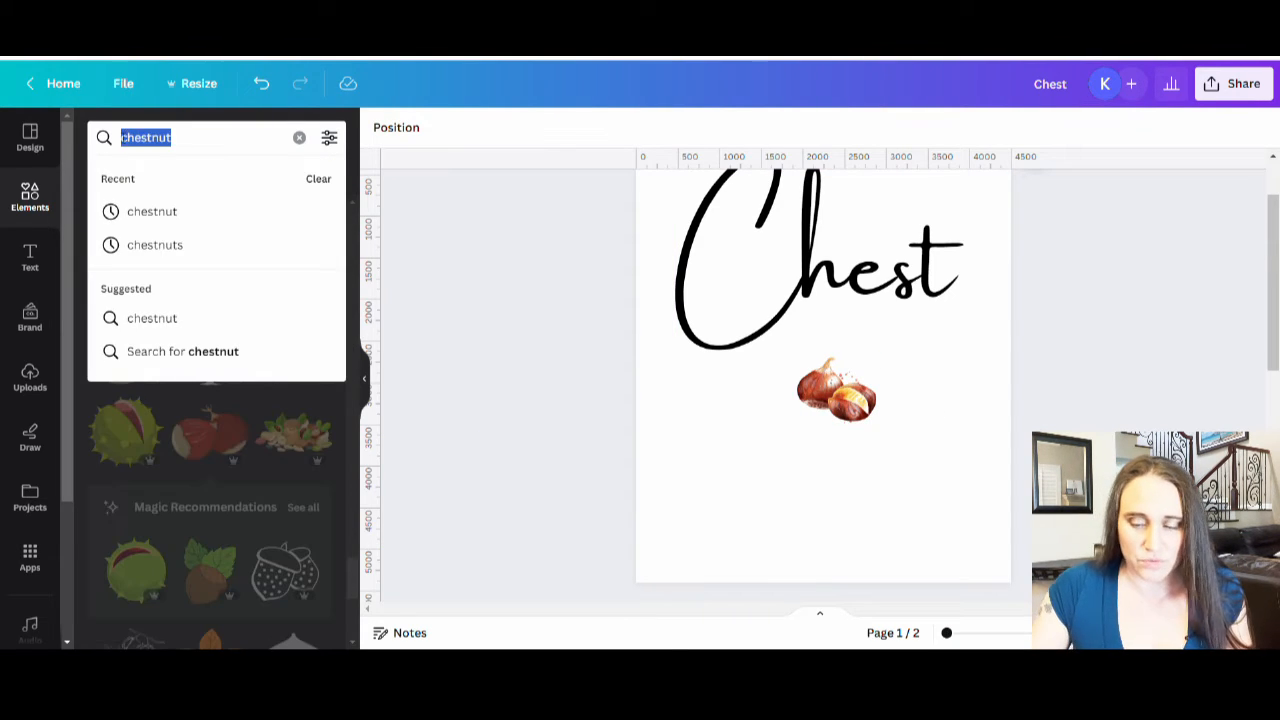
Search graphics for 'wreath' and scroll through the garland results.
type("wreath")
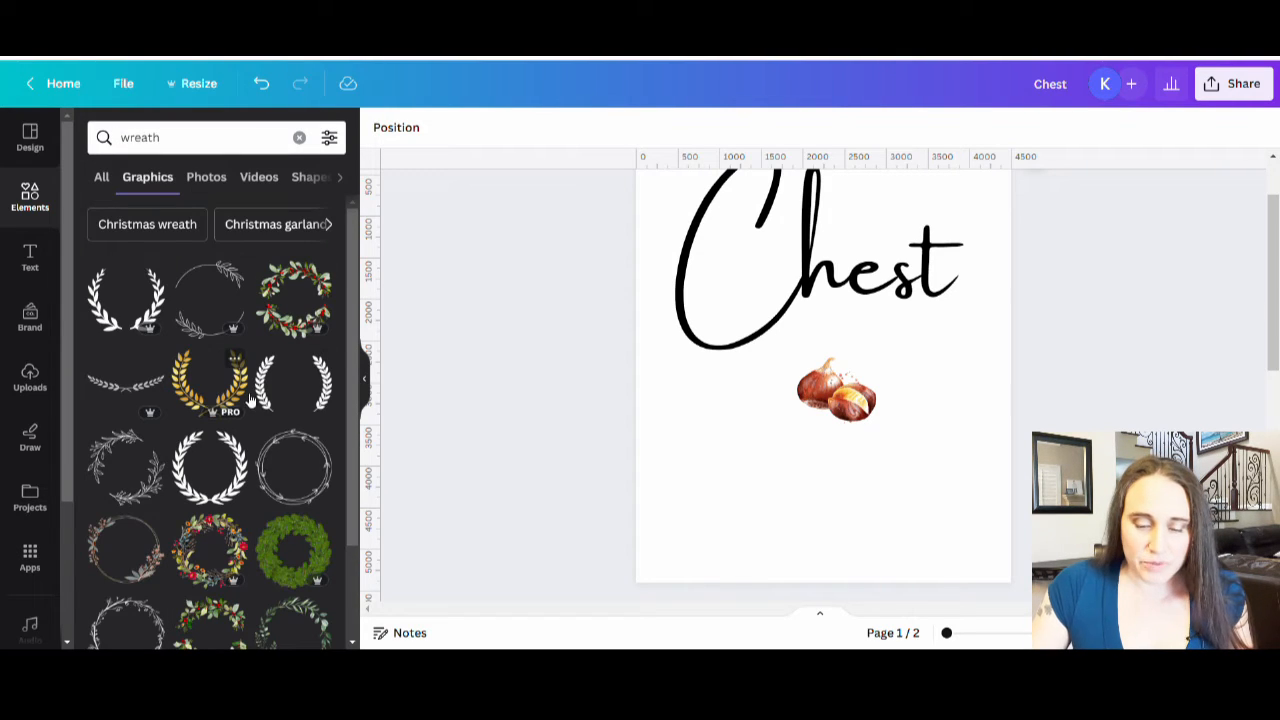
scroll("down", 3)
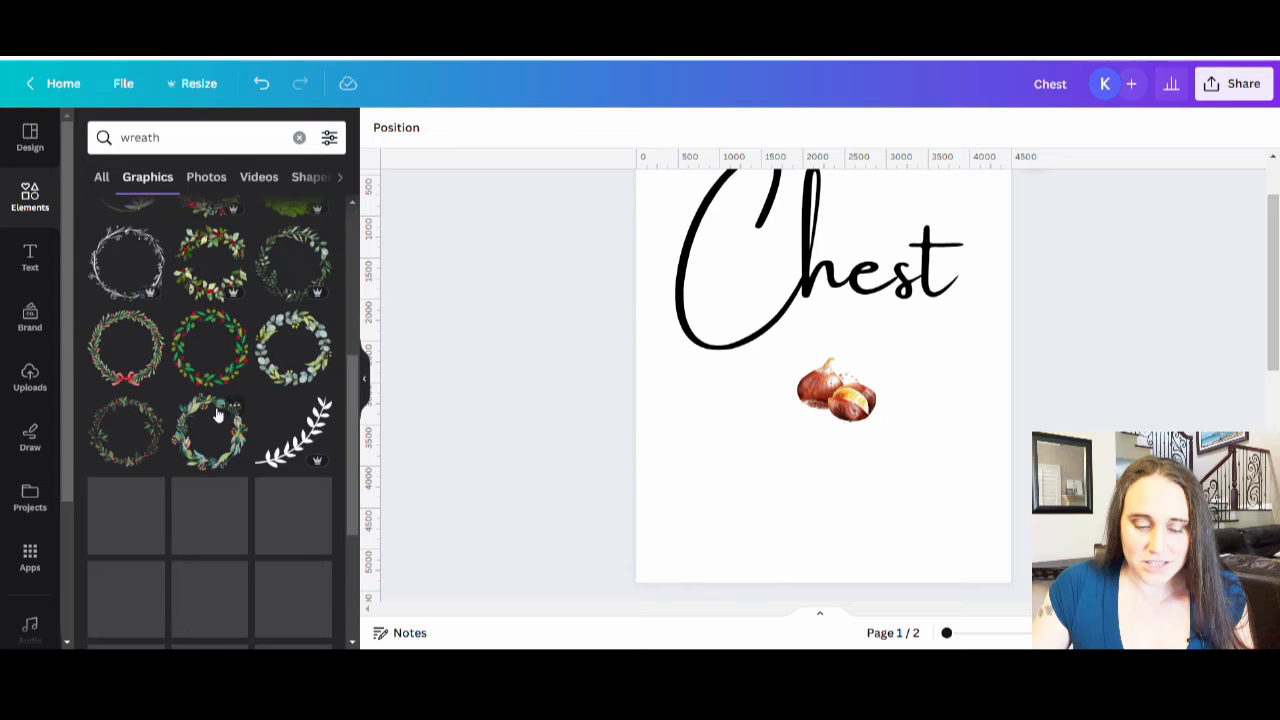
scroll("down", 3)
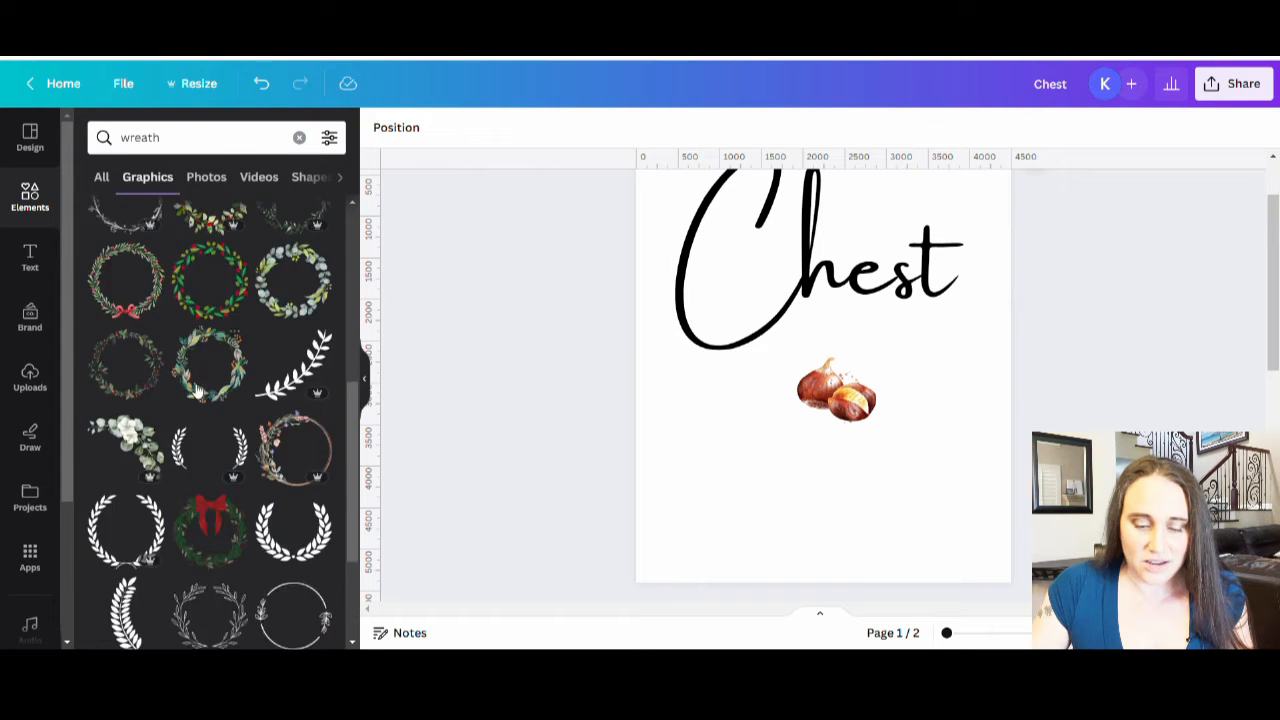
scroll("down", 3)
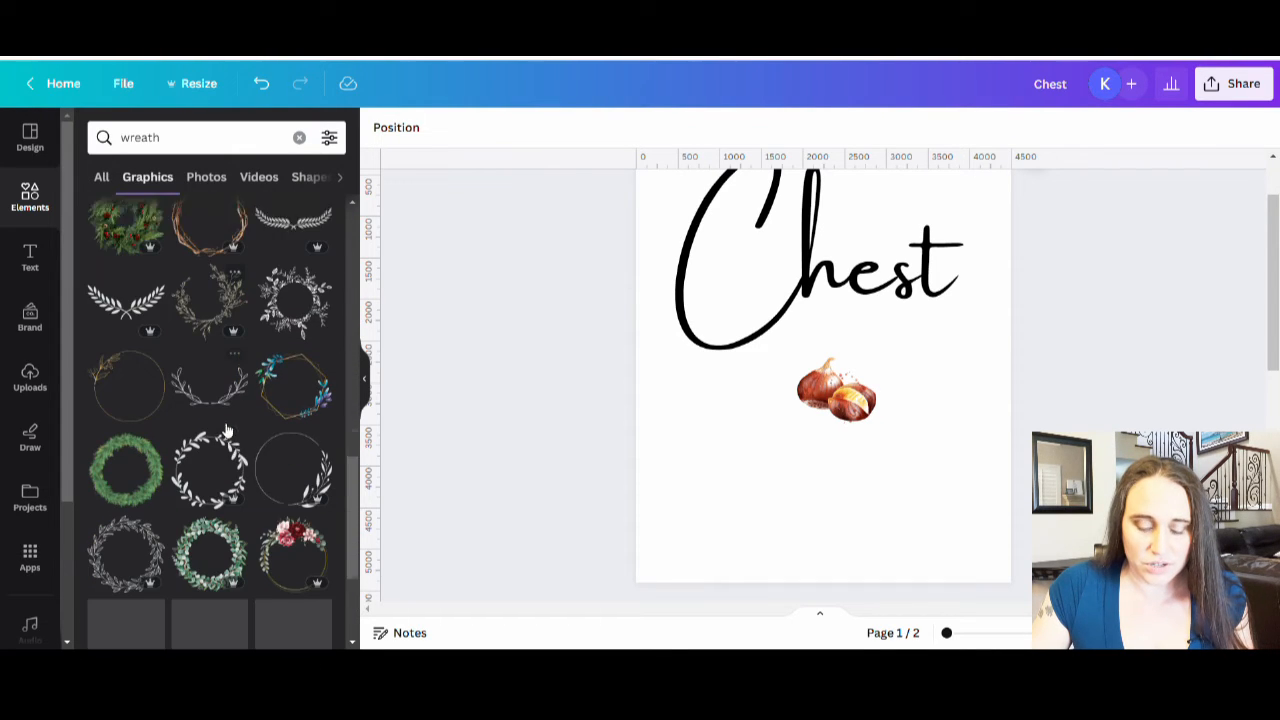
scroll("down", 3)
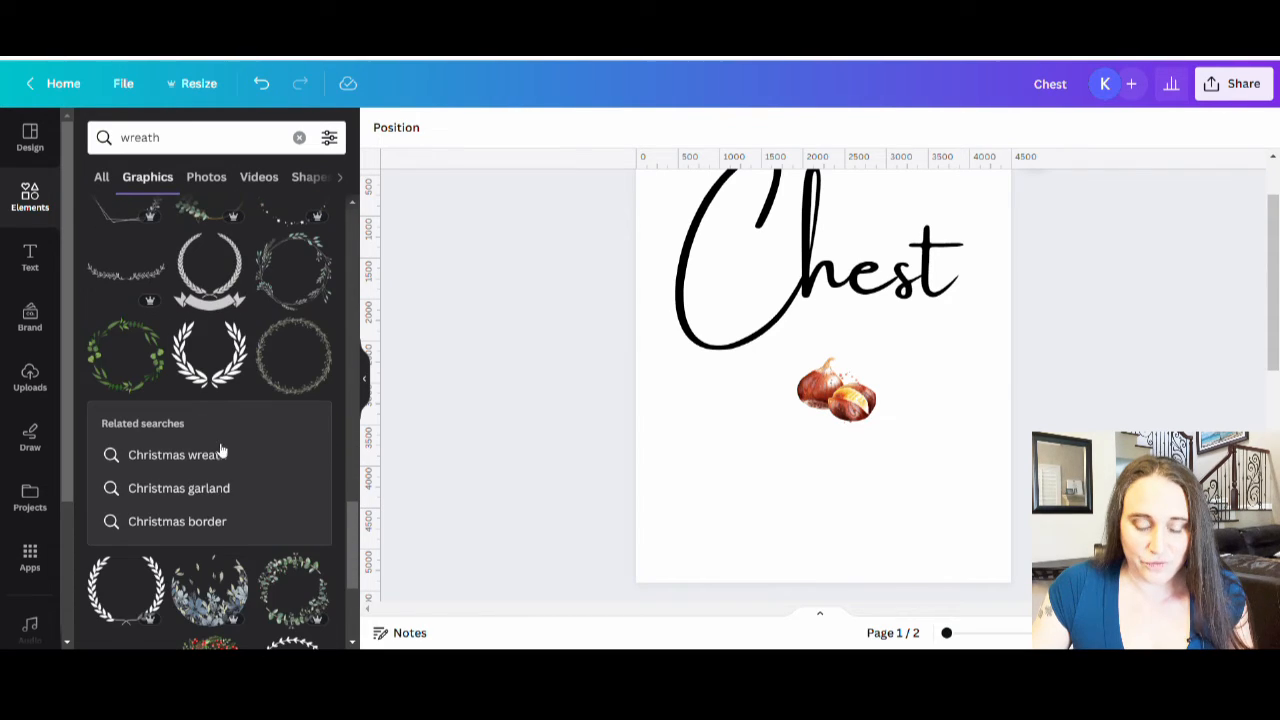
scroll("down", 3)
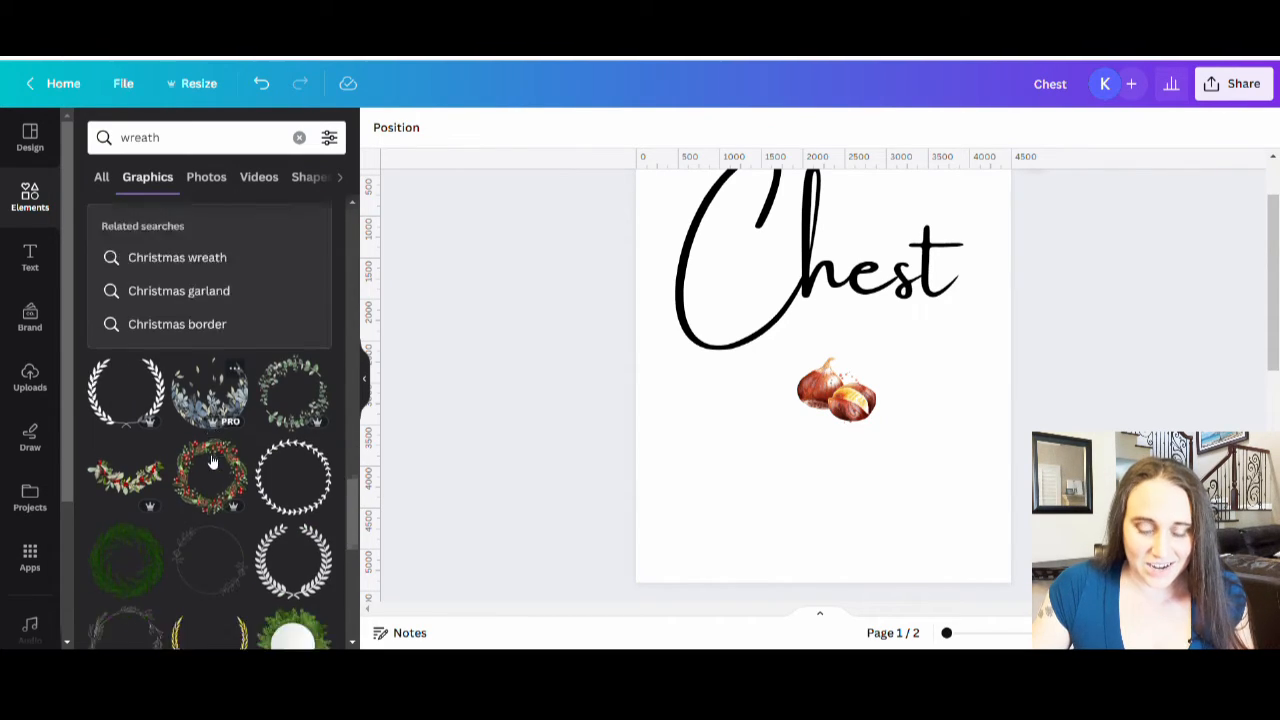
scroll("down", 3)
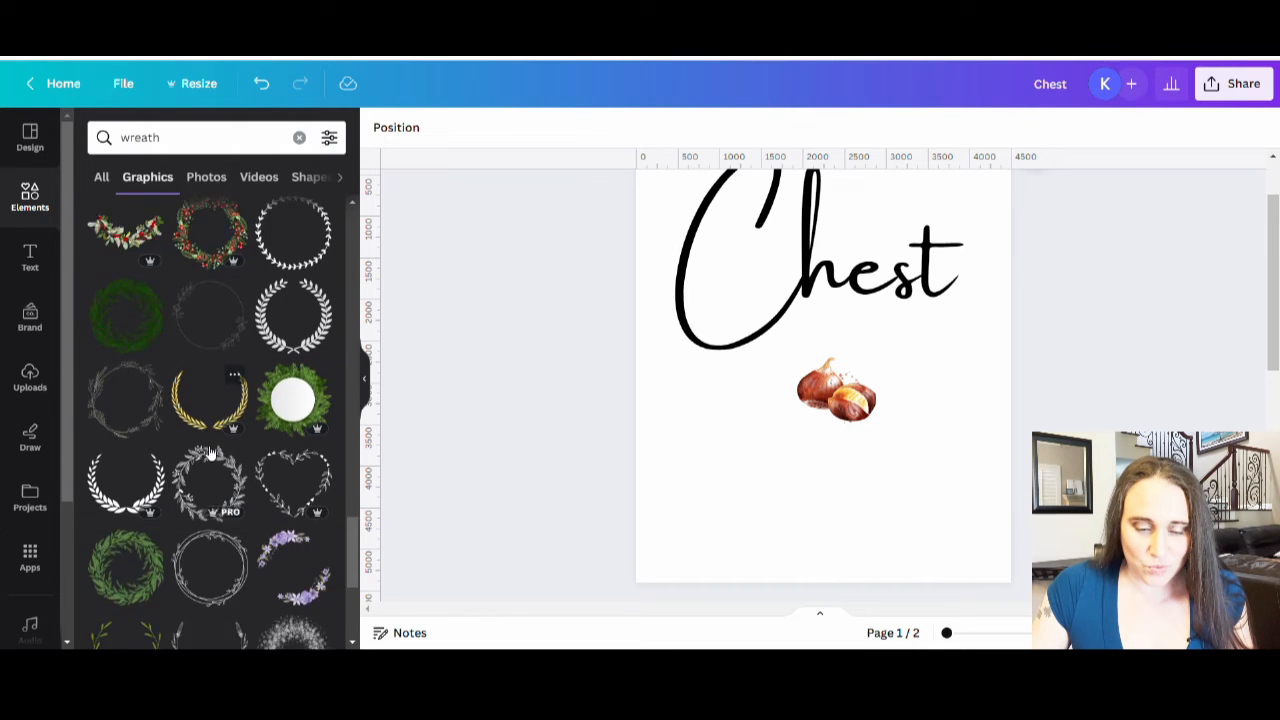
scroll("down", 3)
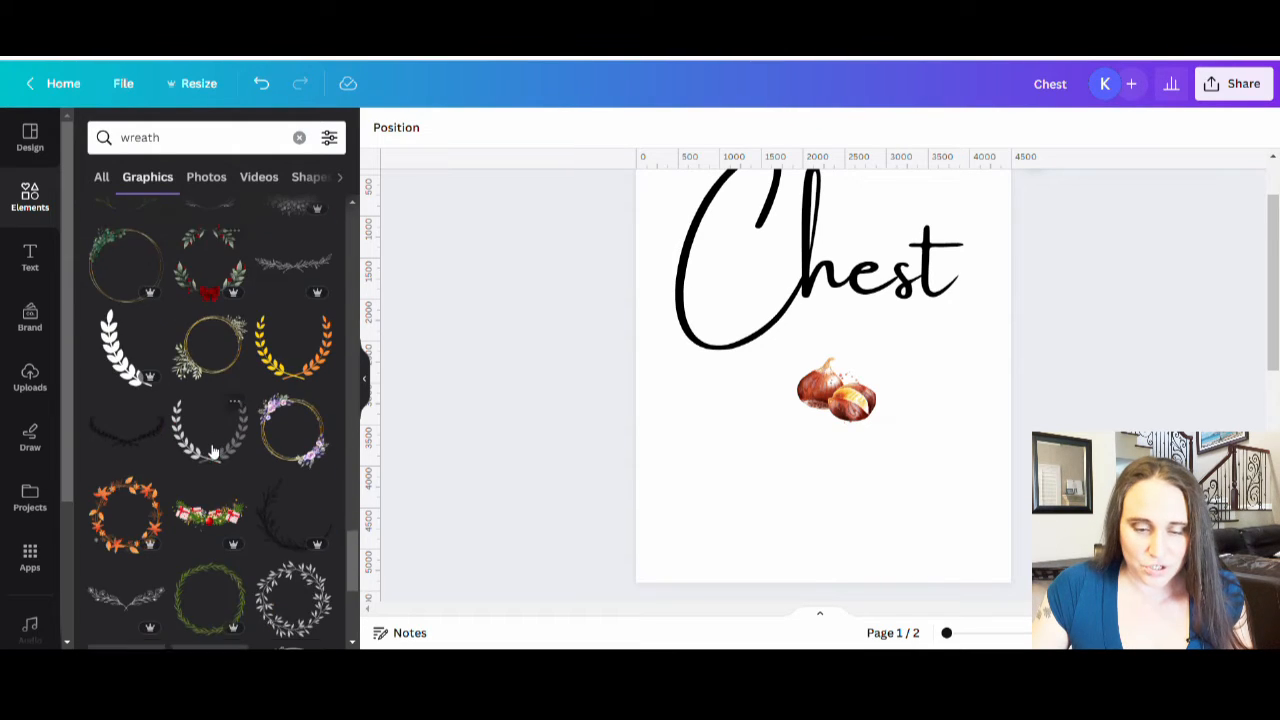
scroll("down", 3)
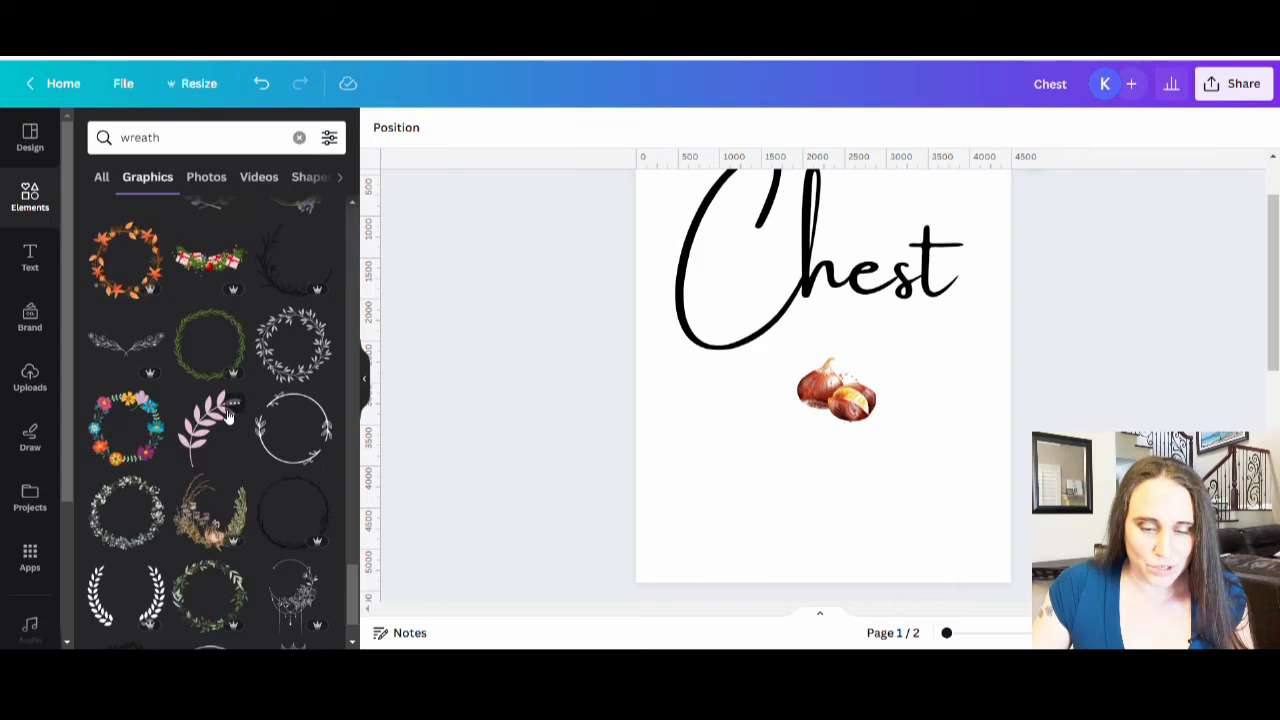
scroll("down", 3)
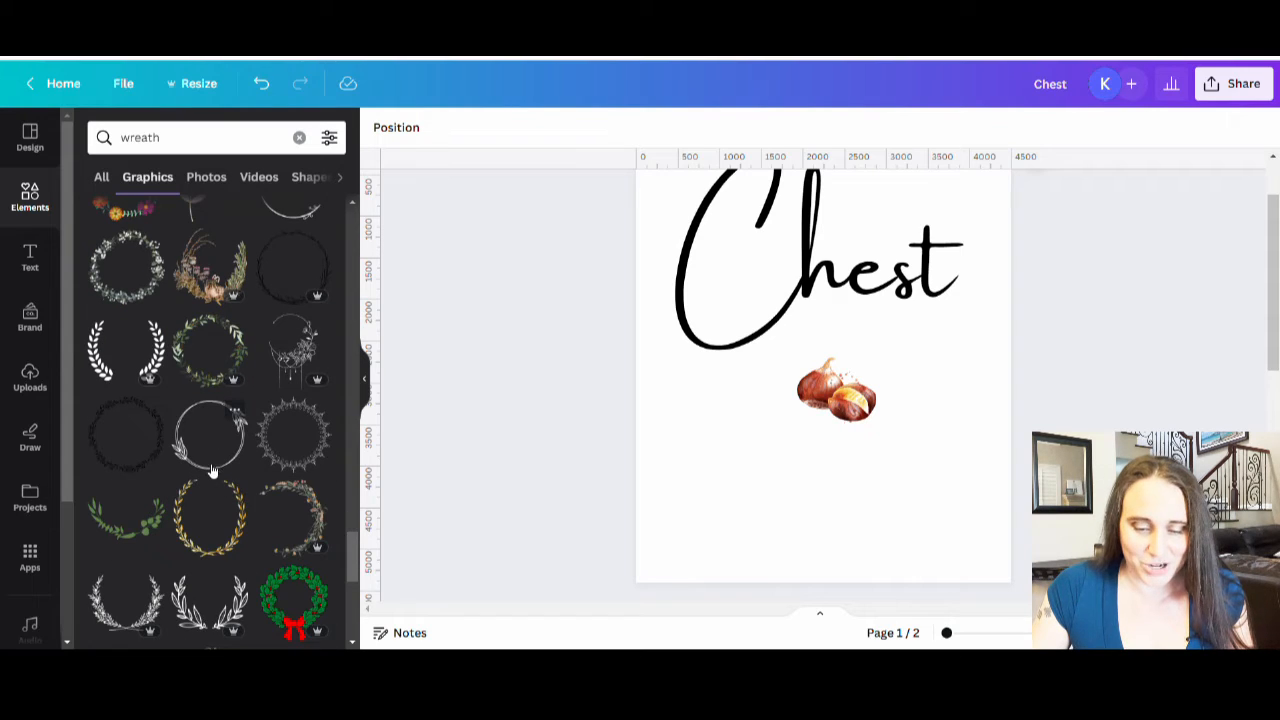
scroll("down", 3)
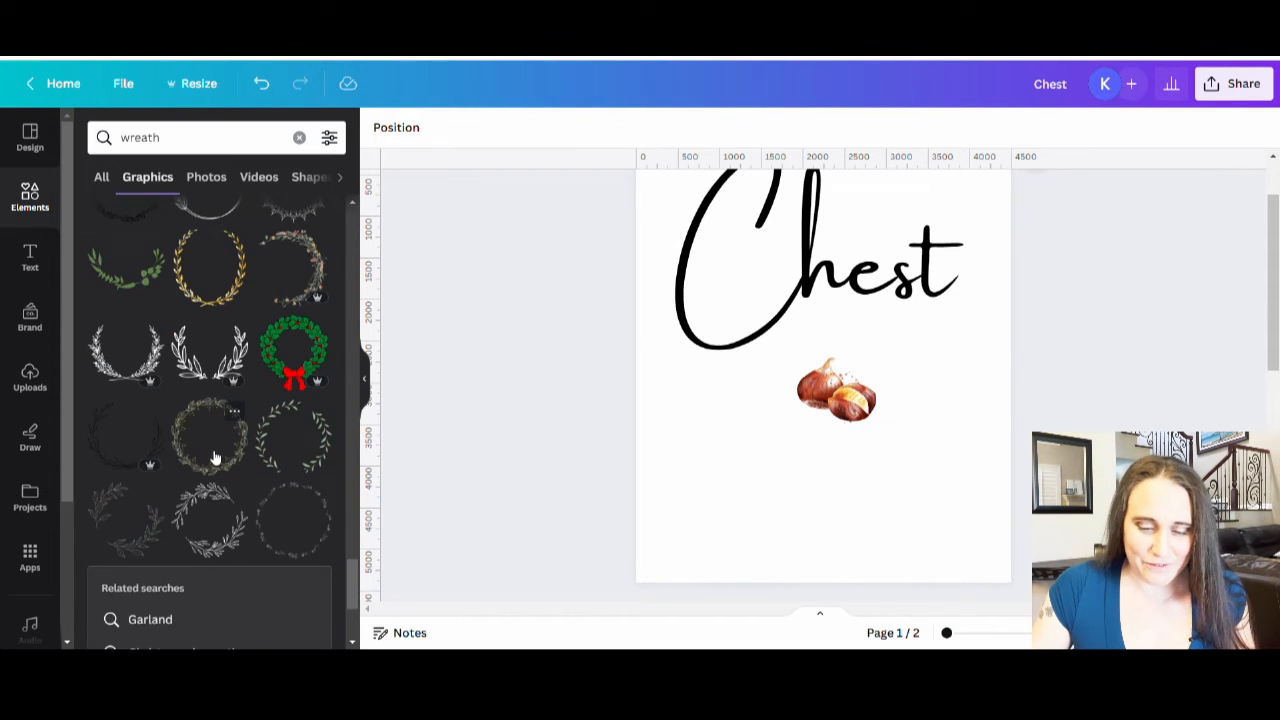
scroll("down", 3)
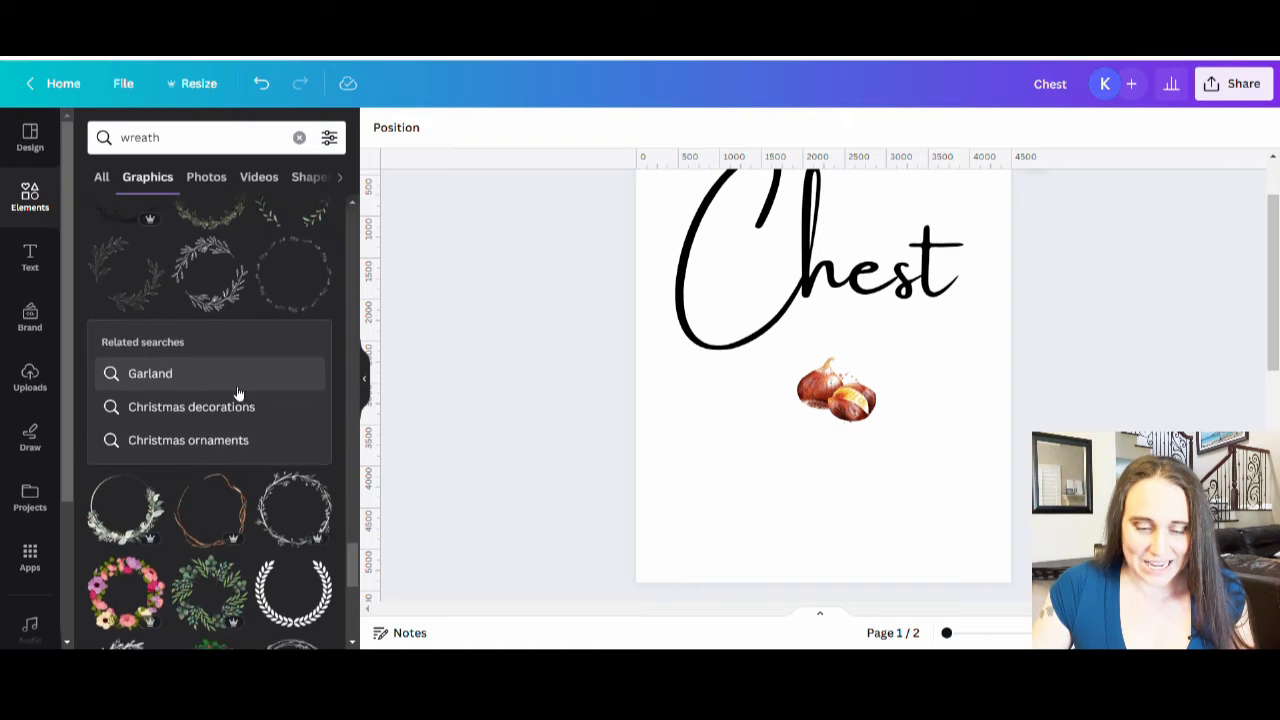
scroll("down", 3)
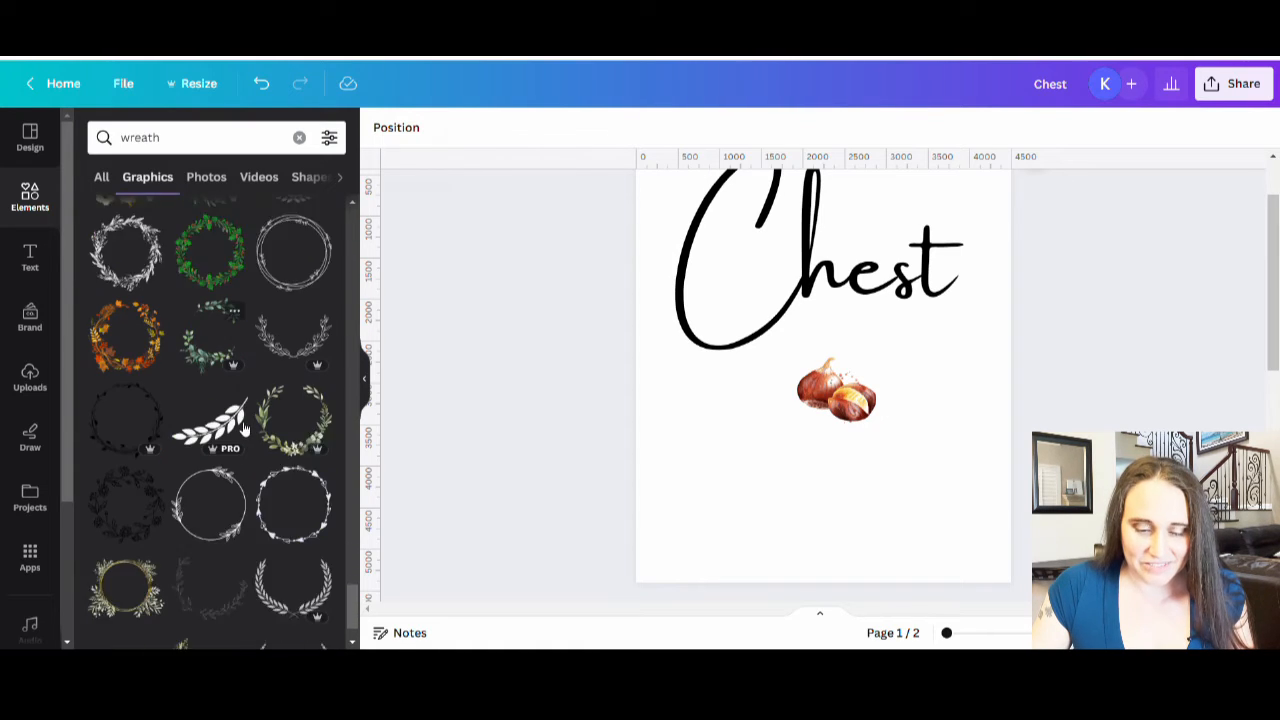
scroll("down", 3)
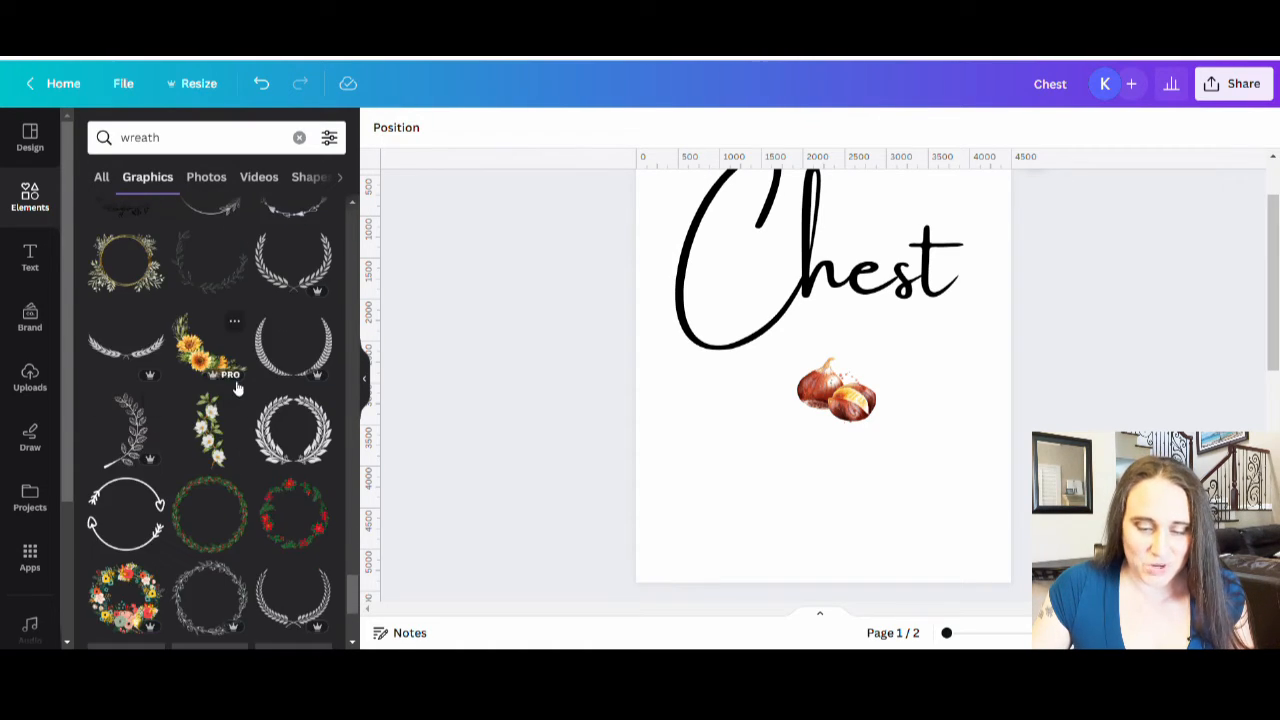
scroll("down", 3)
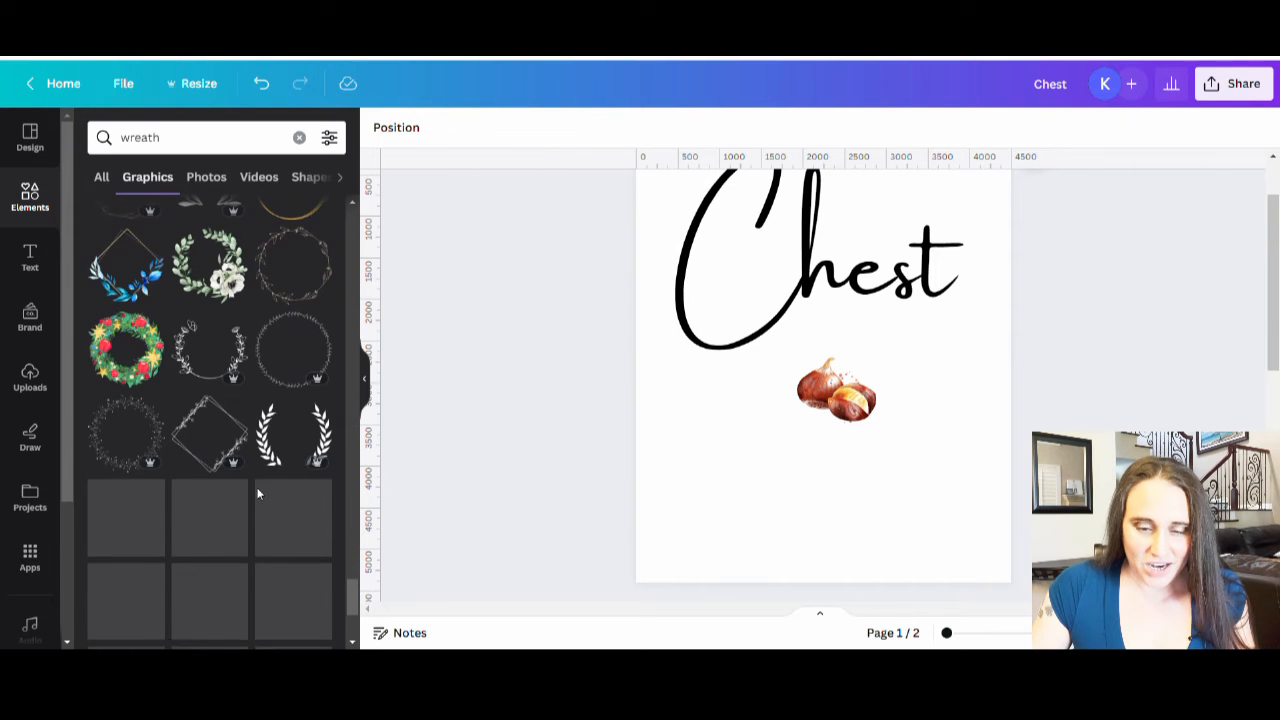
scroll("down", 3)
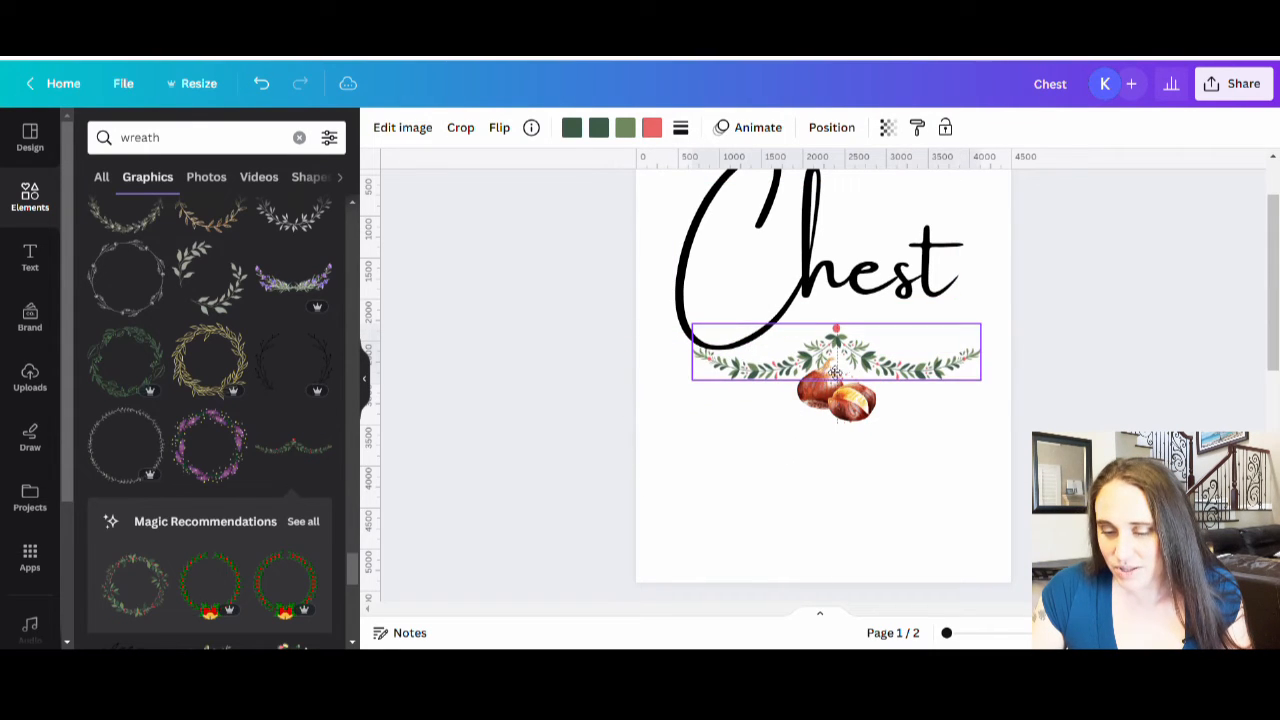
Shrink the chestnut and centre the garland, tucking the chestnuts under its middle.
left_click(835, 355)
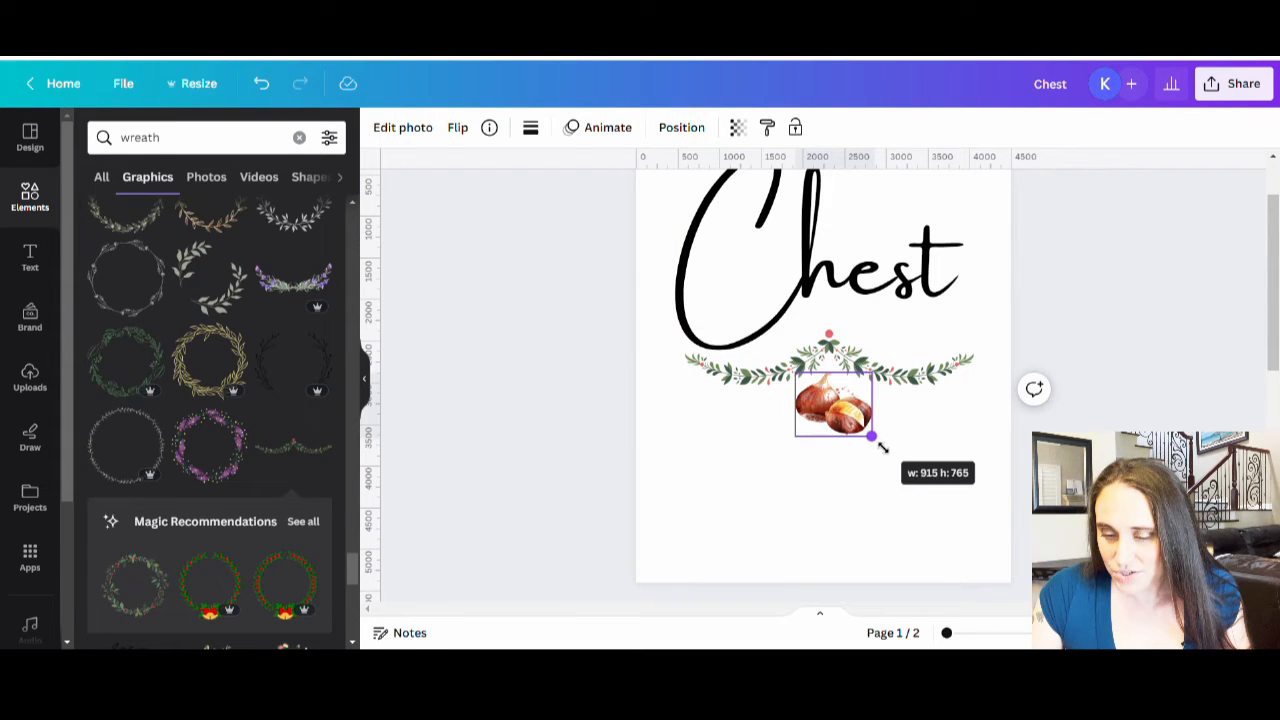
left_click_drag(870, 435, 860, 410)
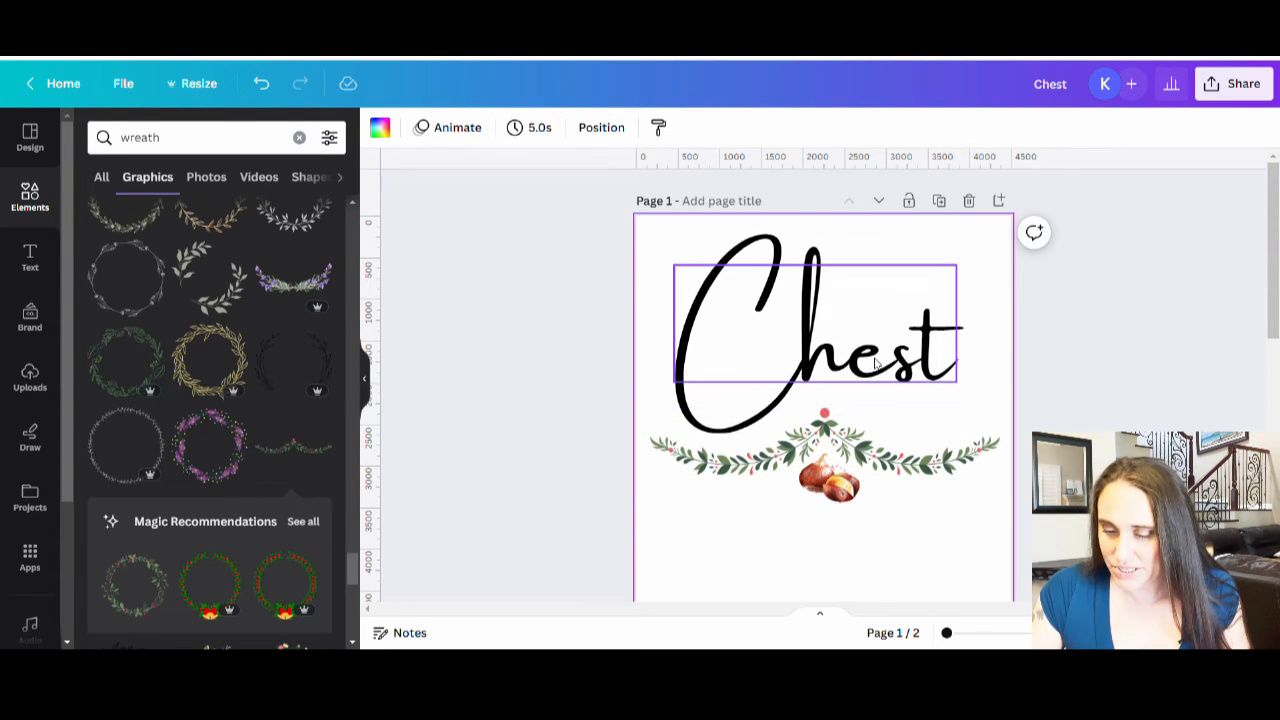
left_click(815, 320)
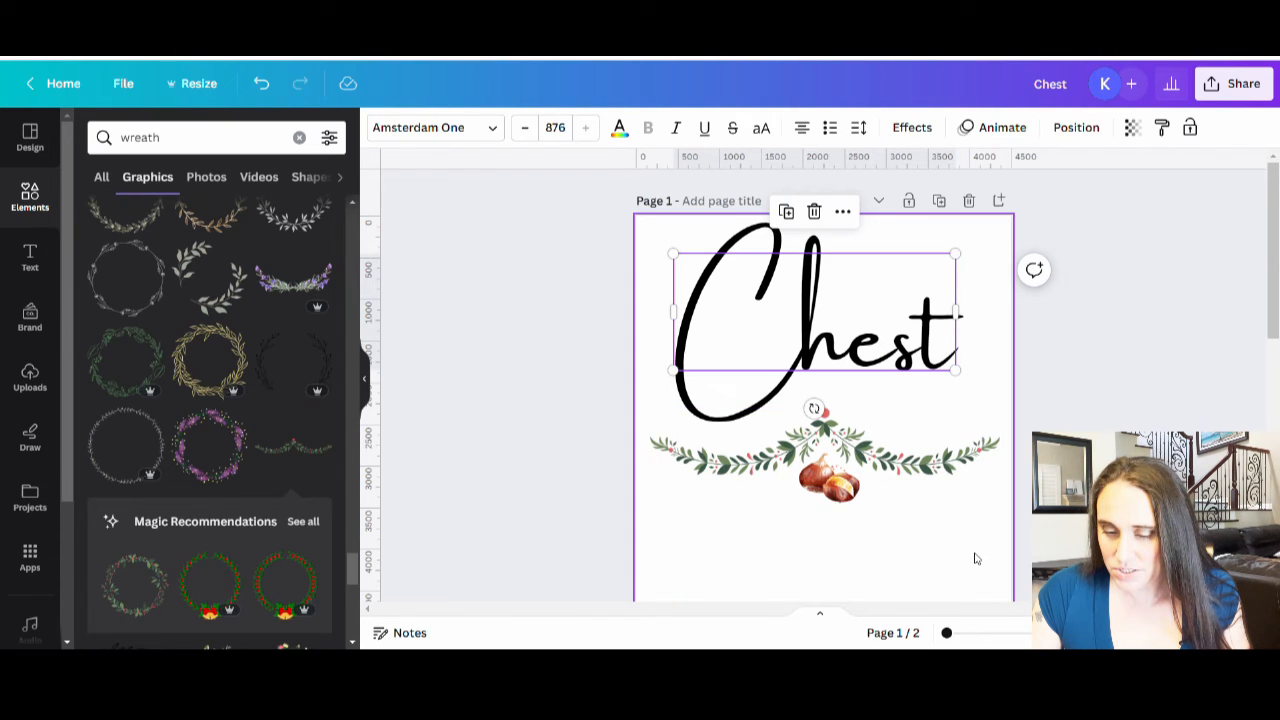
left_click(823, 450)
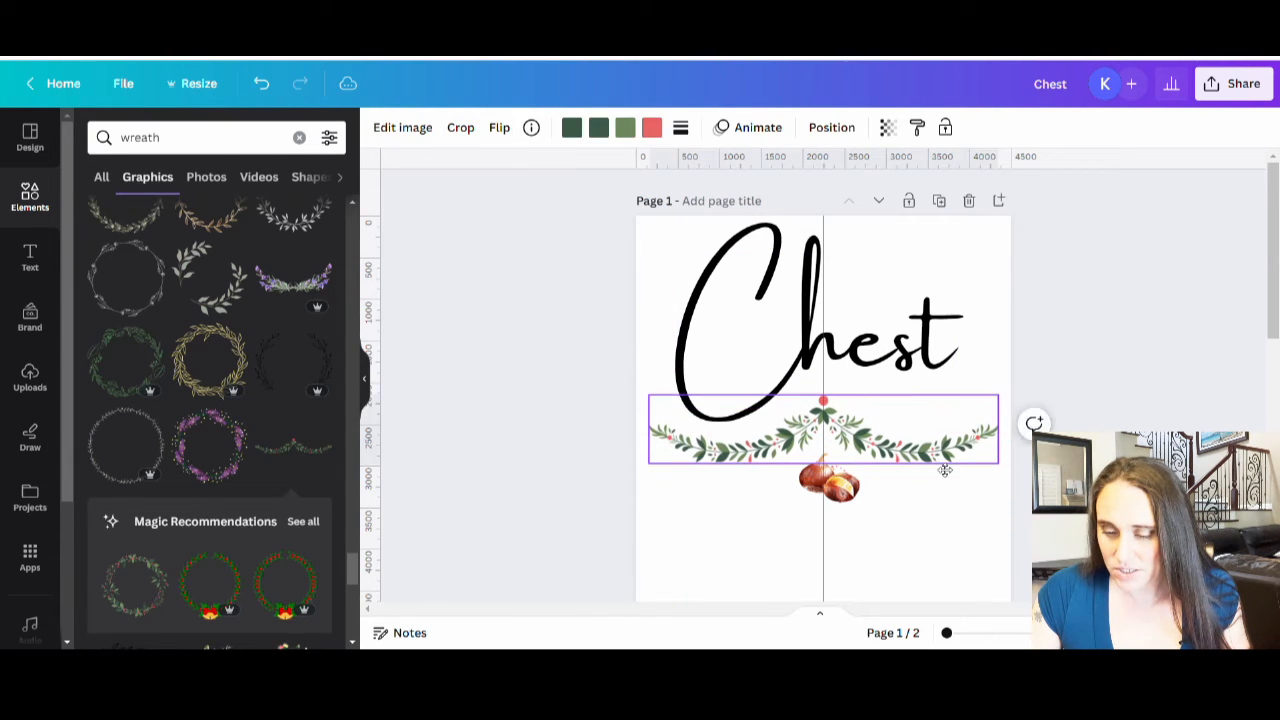
left_click(822, 430)
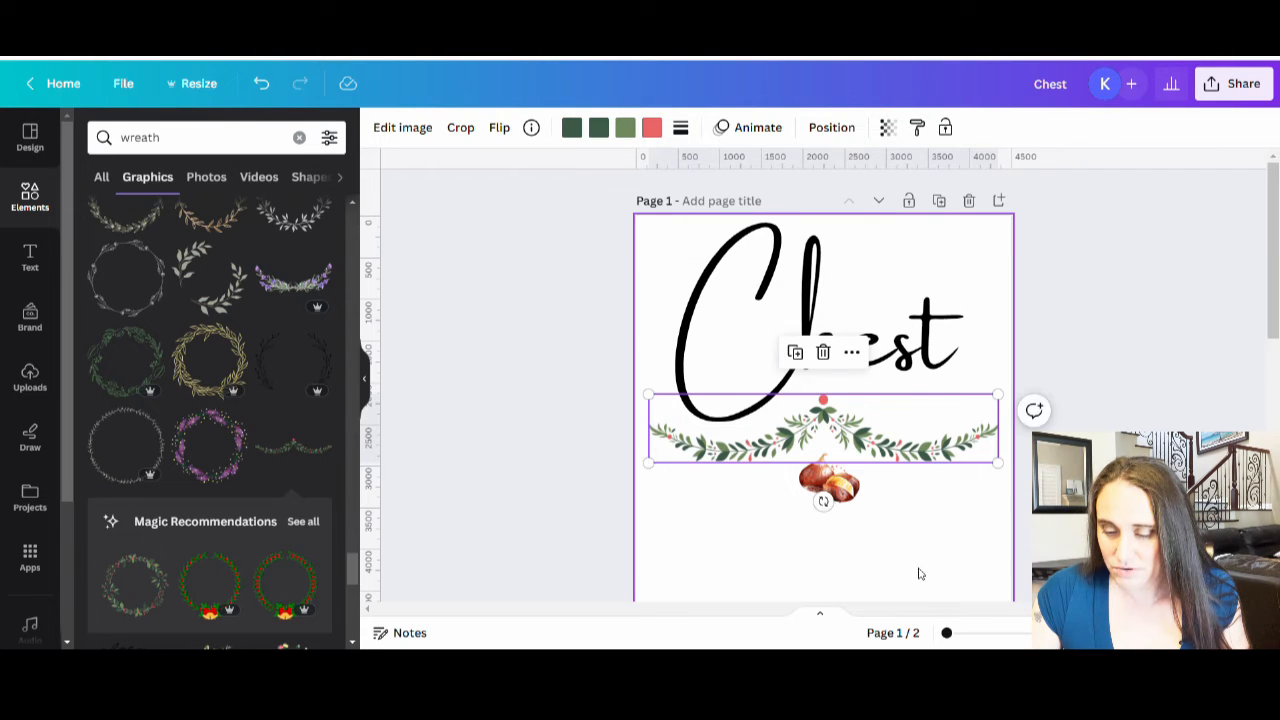
left_click(828, 470)
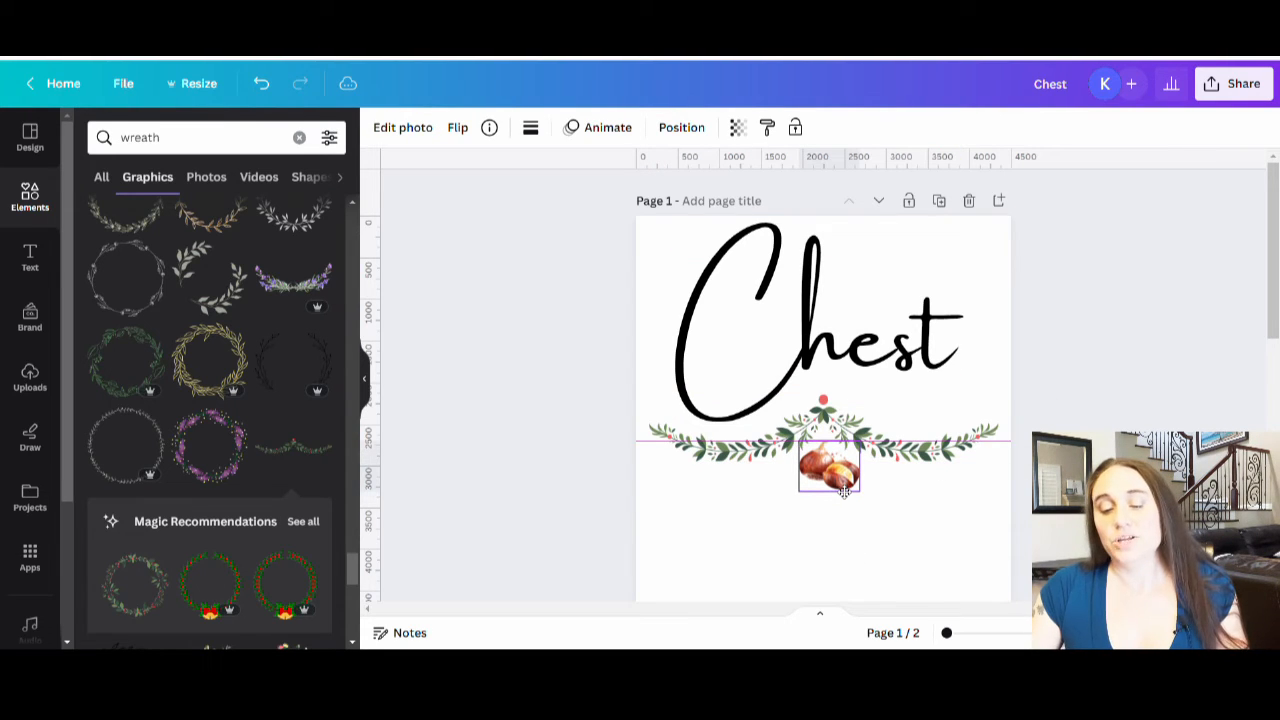
Recolour the Chest lettering with the dark green document colour.
left_click(815, 320)
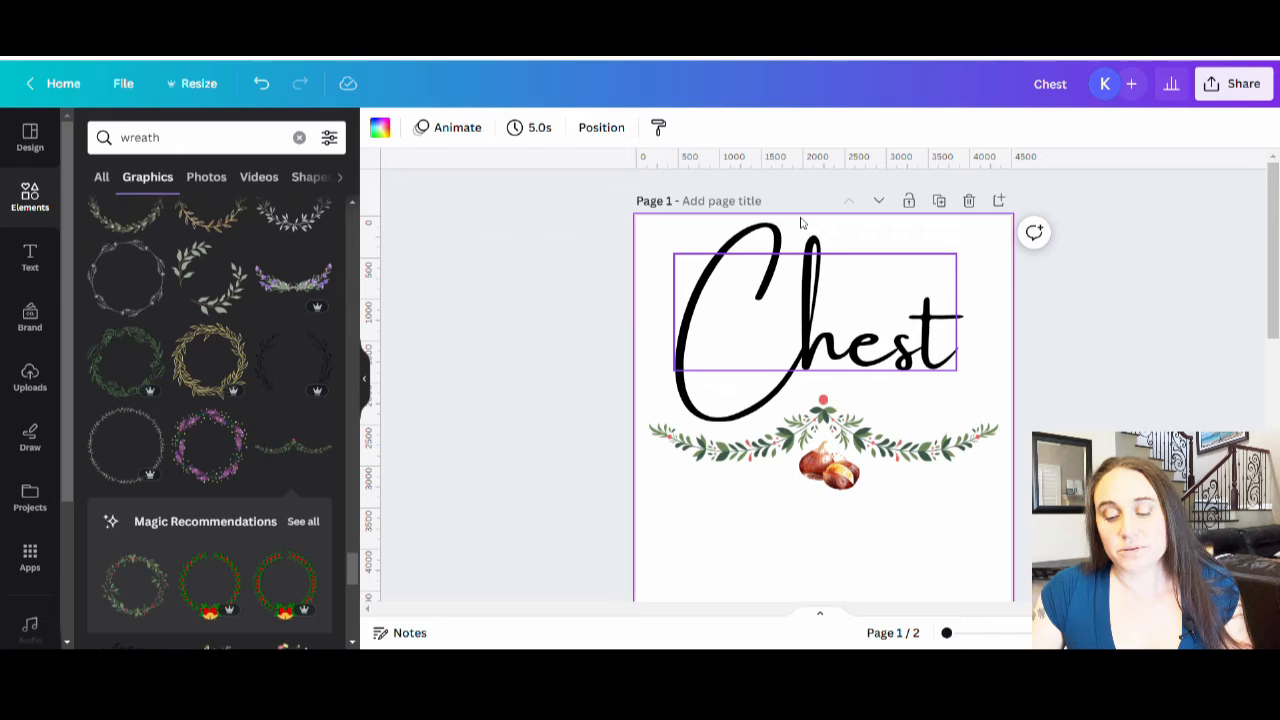
left_click(815, 320)
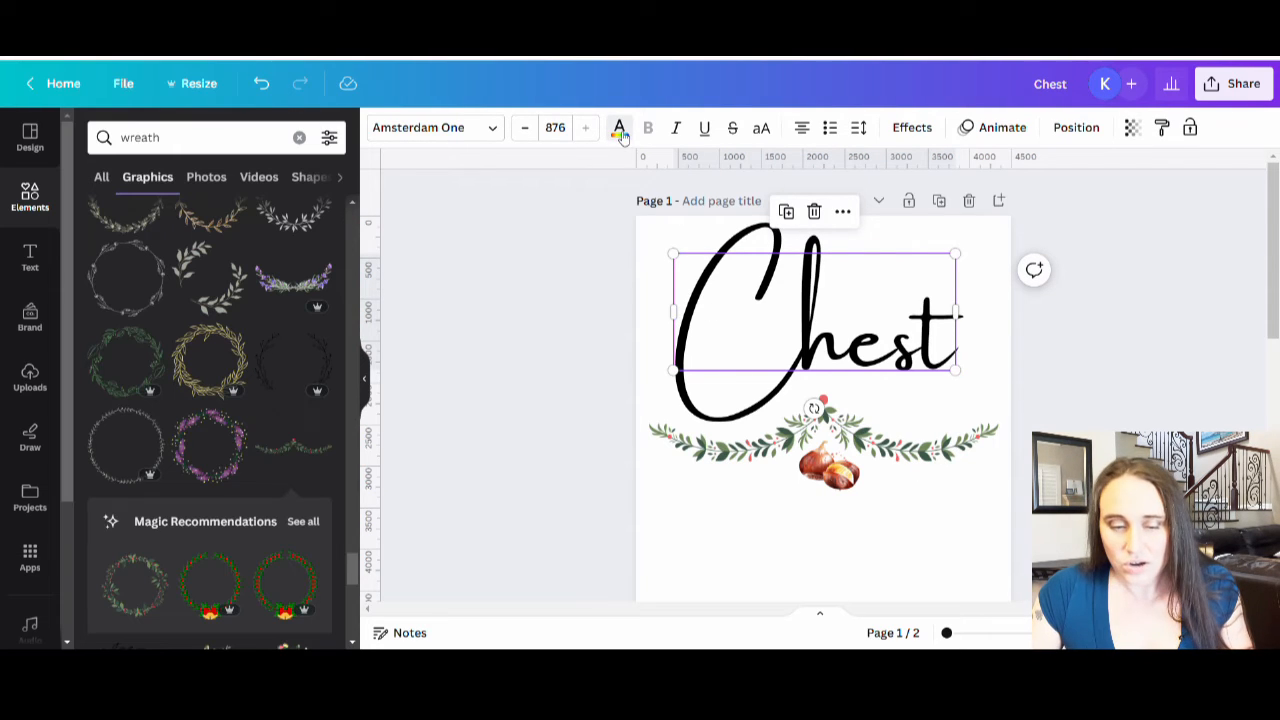
left_click(618, 127)
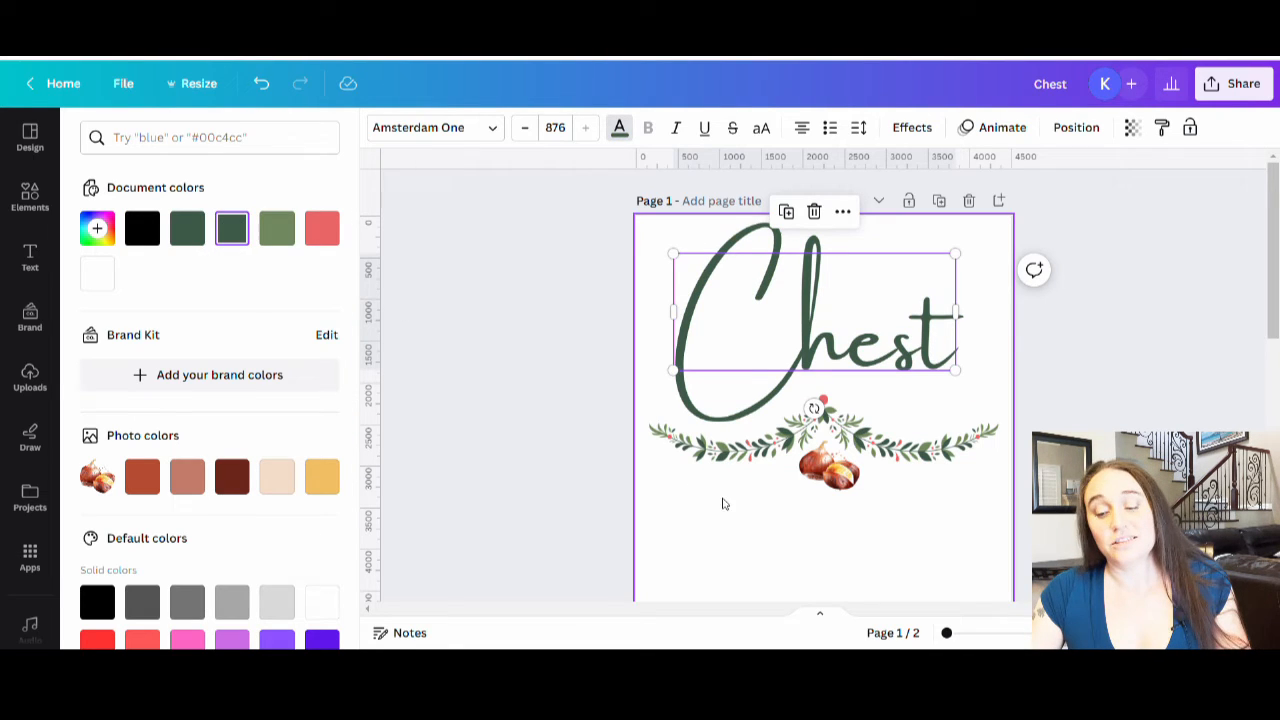
left_click(29, 197)
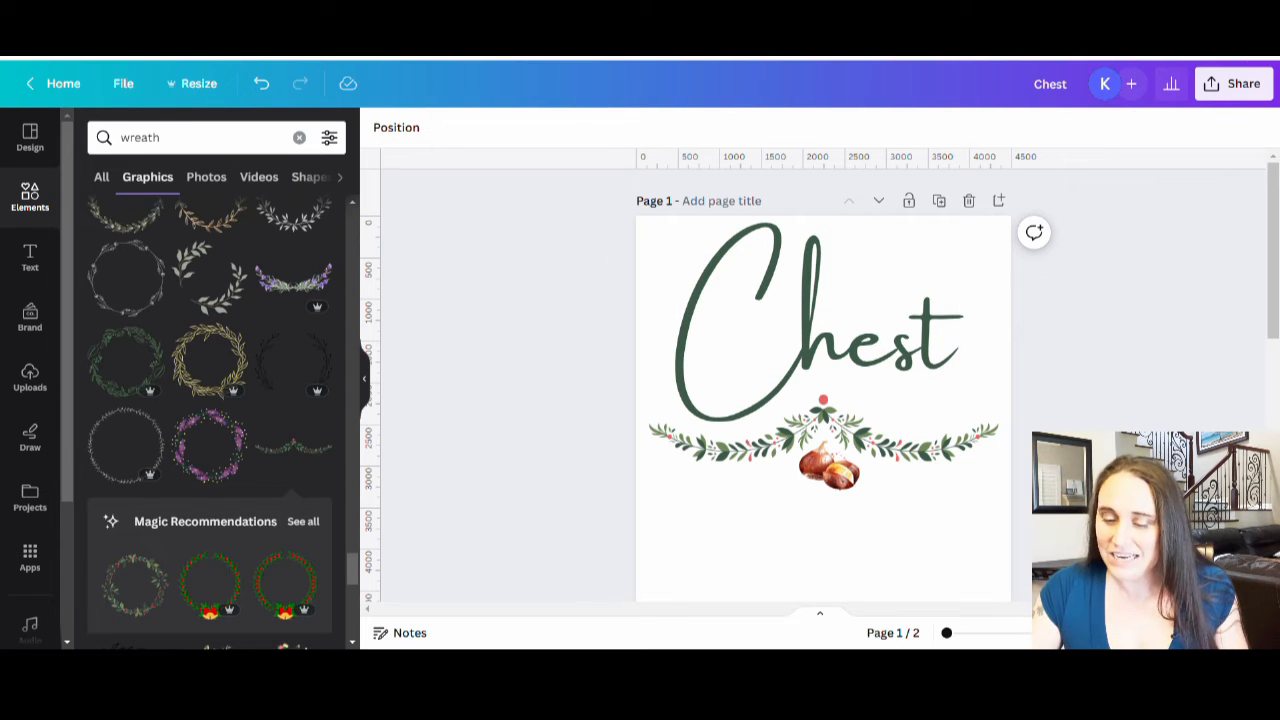
Add a round holly wreath from Magic Recommendations beside 'Nuts' and place the chestnut pair inside it.
scroll("down", 3)
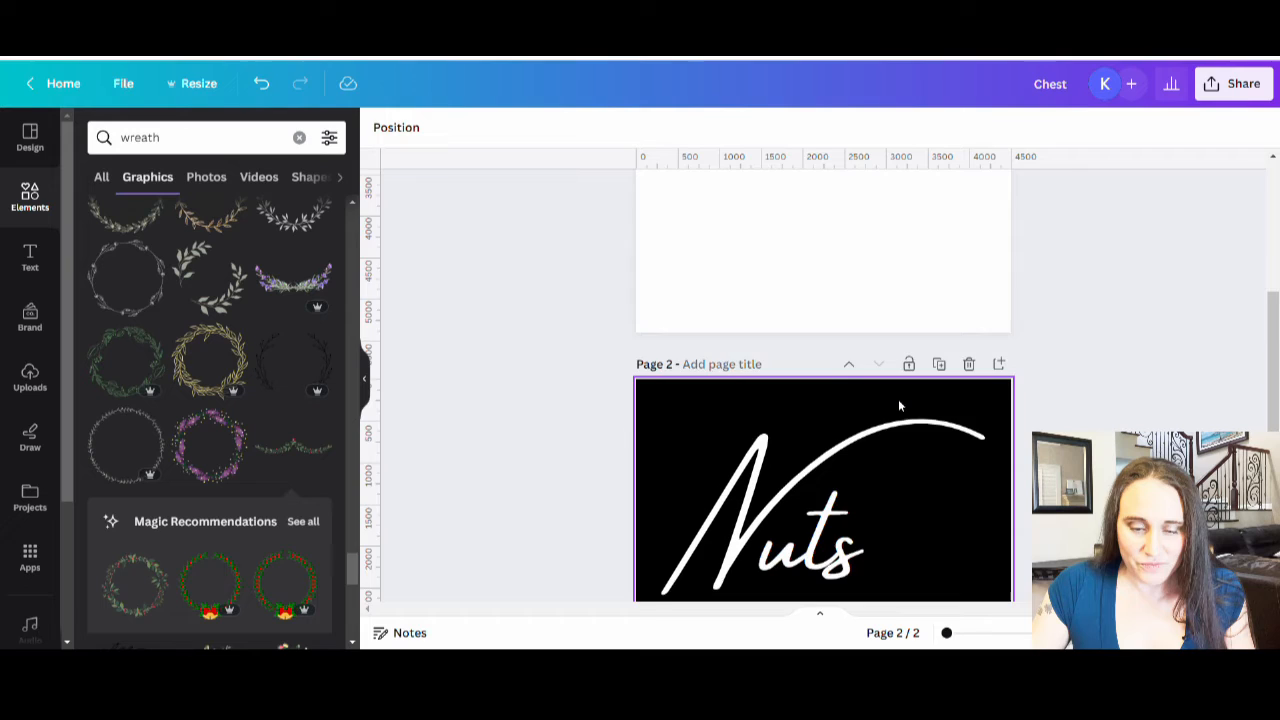
scroll("up", 3)
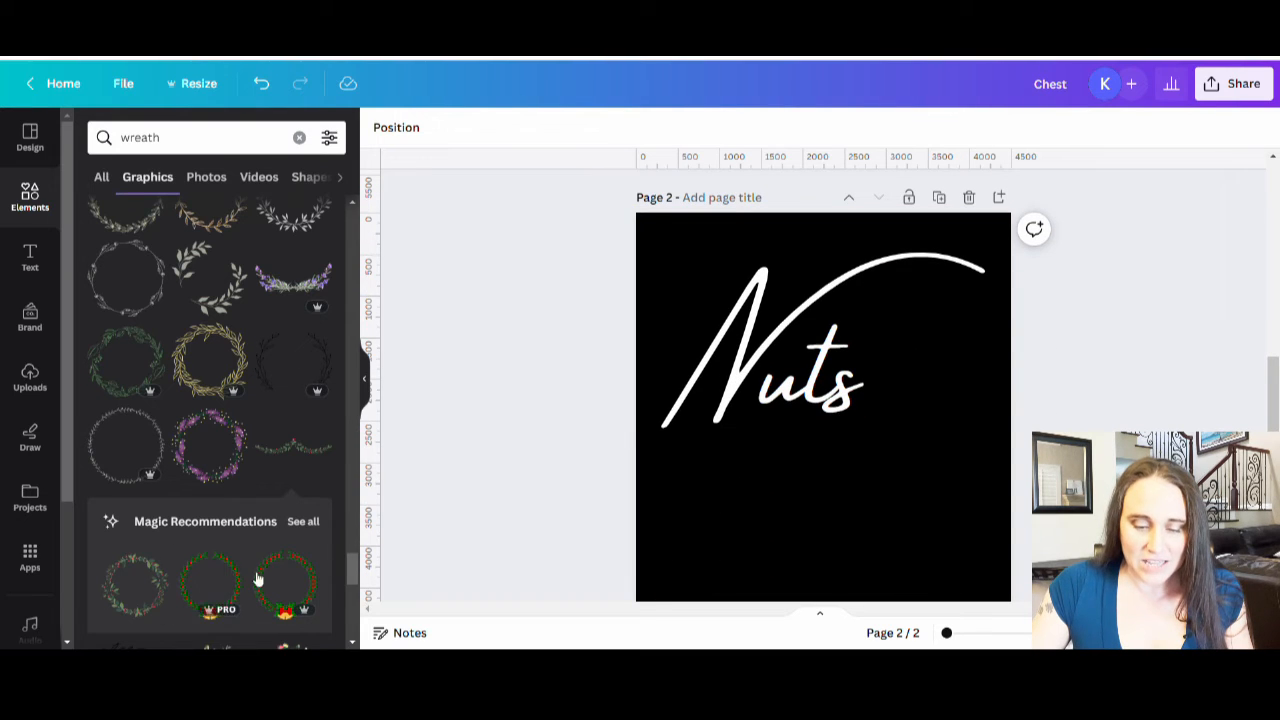
mouse_move(293, 452)
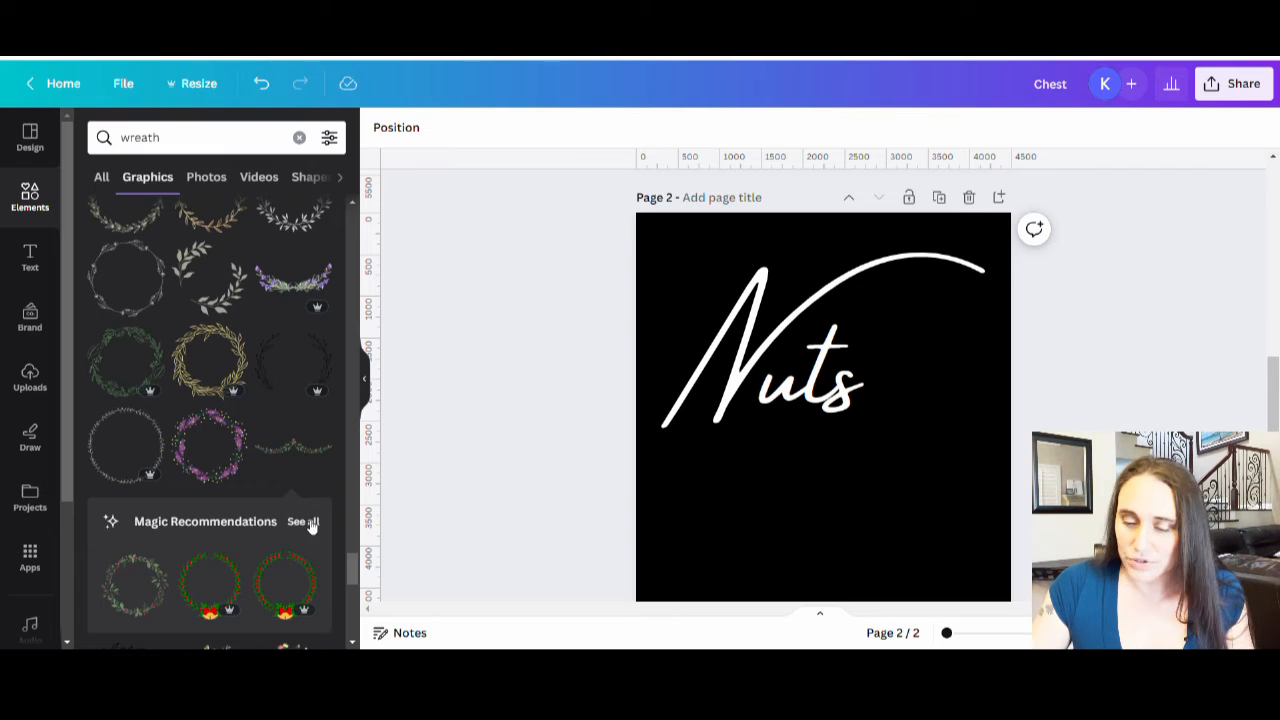
left_click(303, 521)
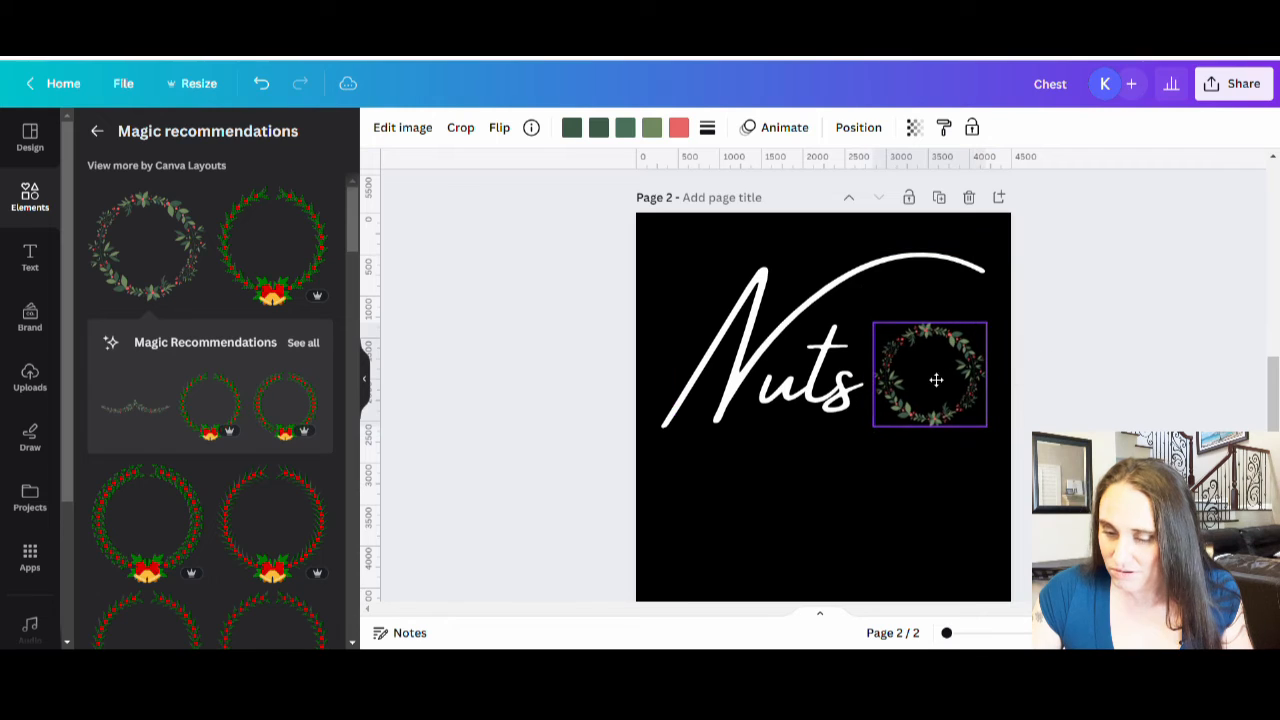
left_click(929, 378)
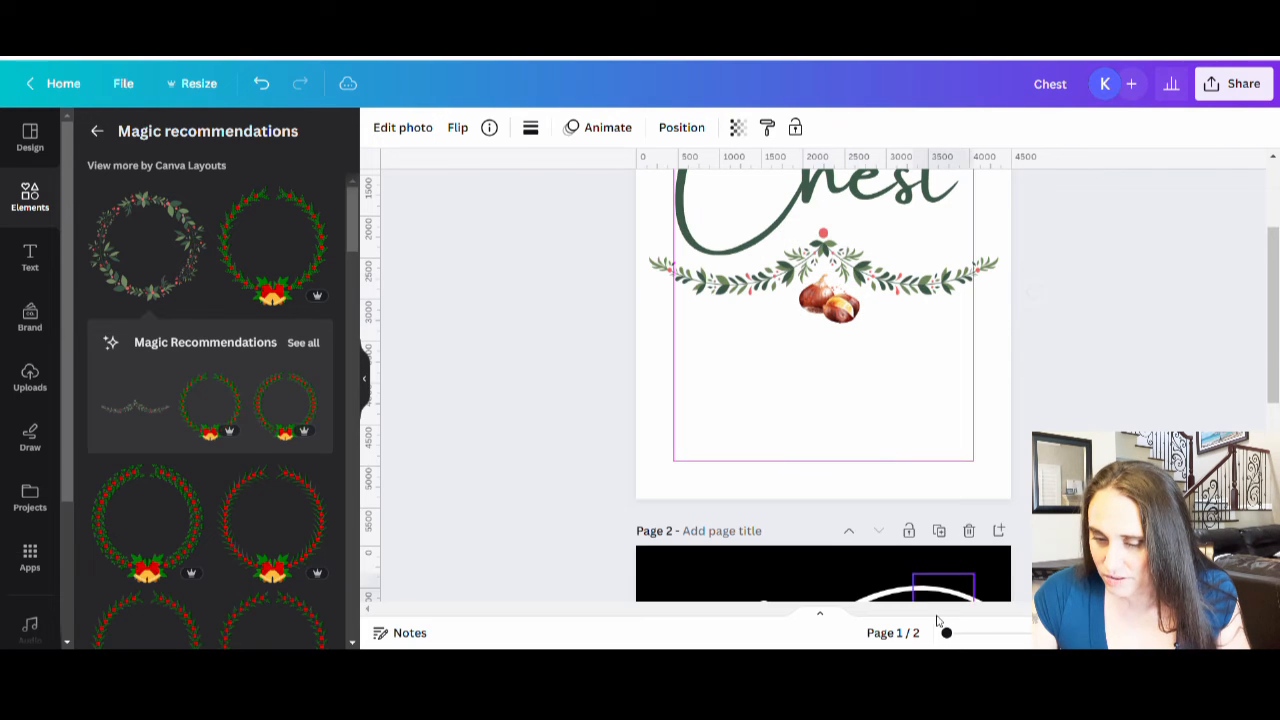
scroll("down", 3)
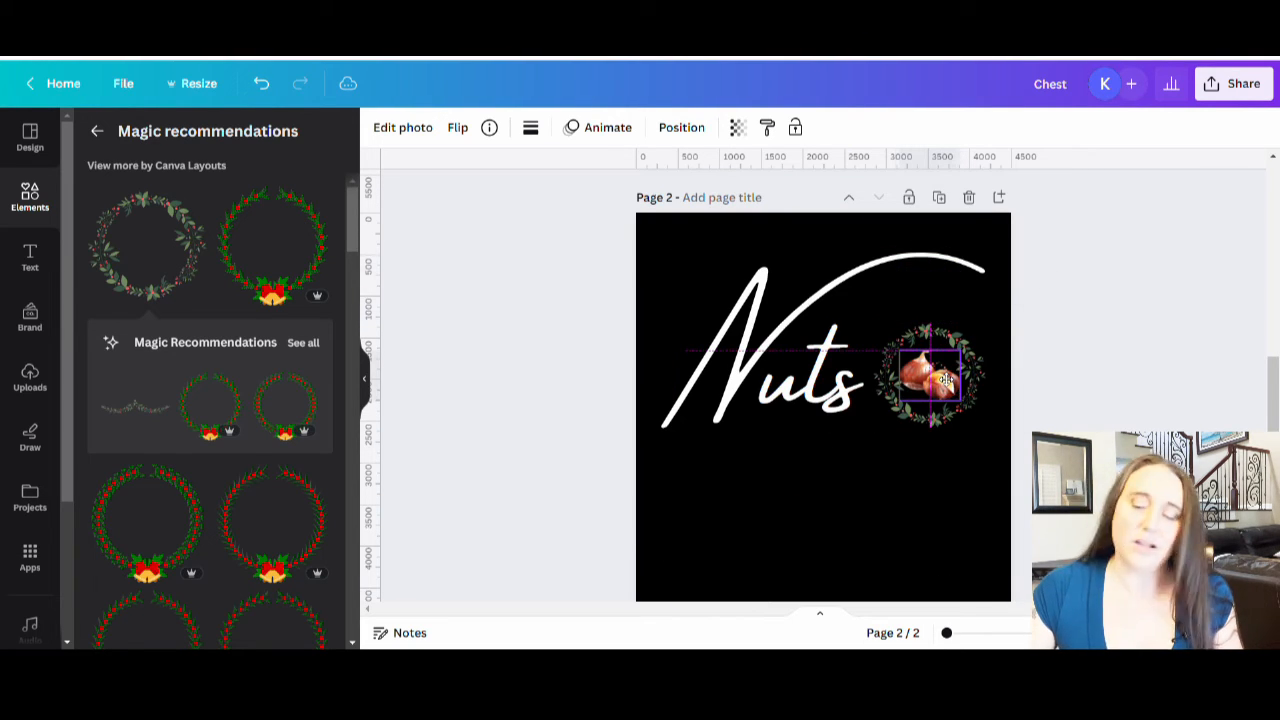
left_click(928, 378)
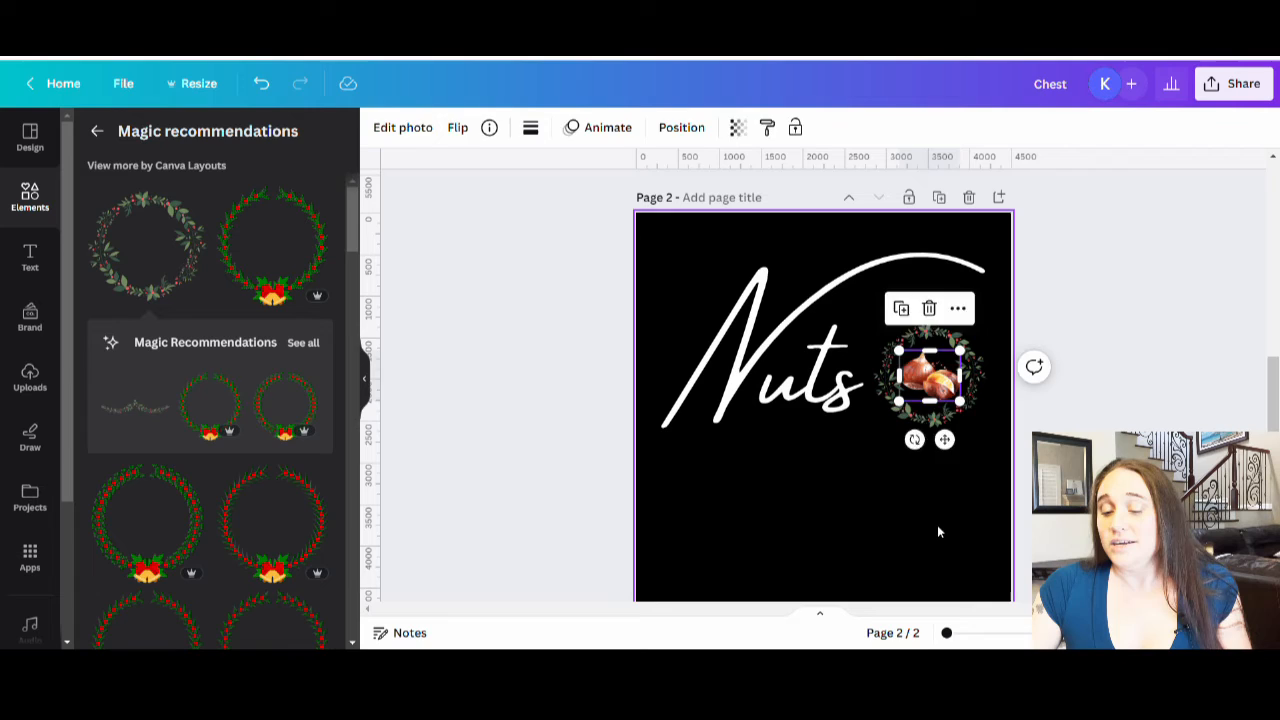
left_click(913, 241)
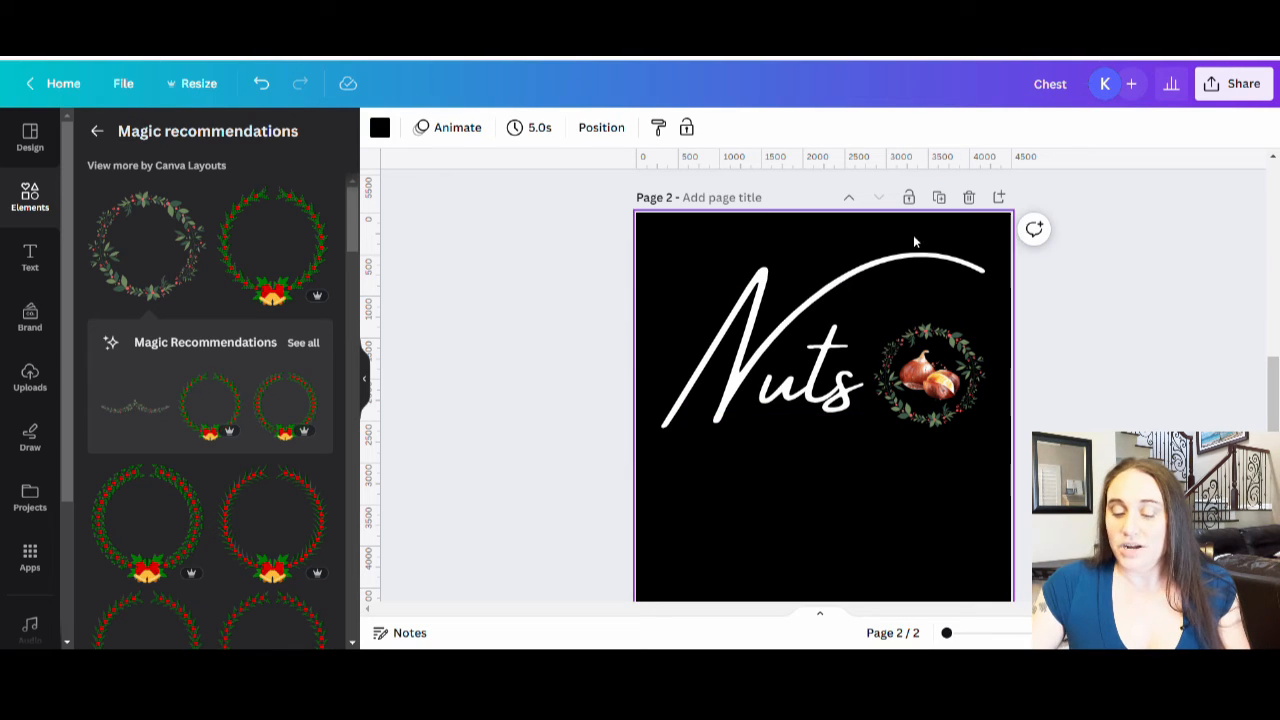
scroll("down", 3)
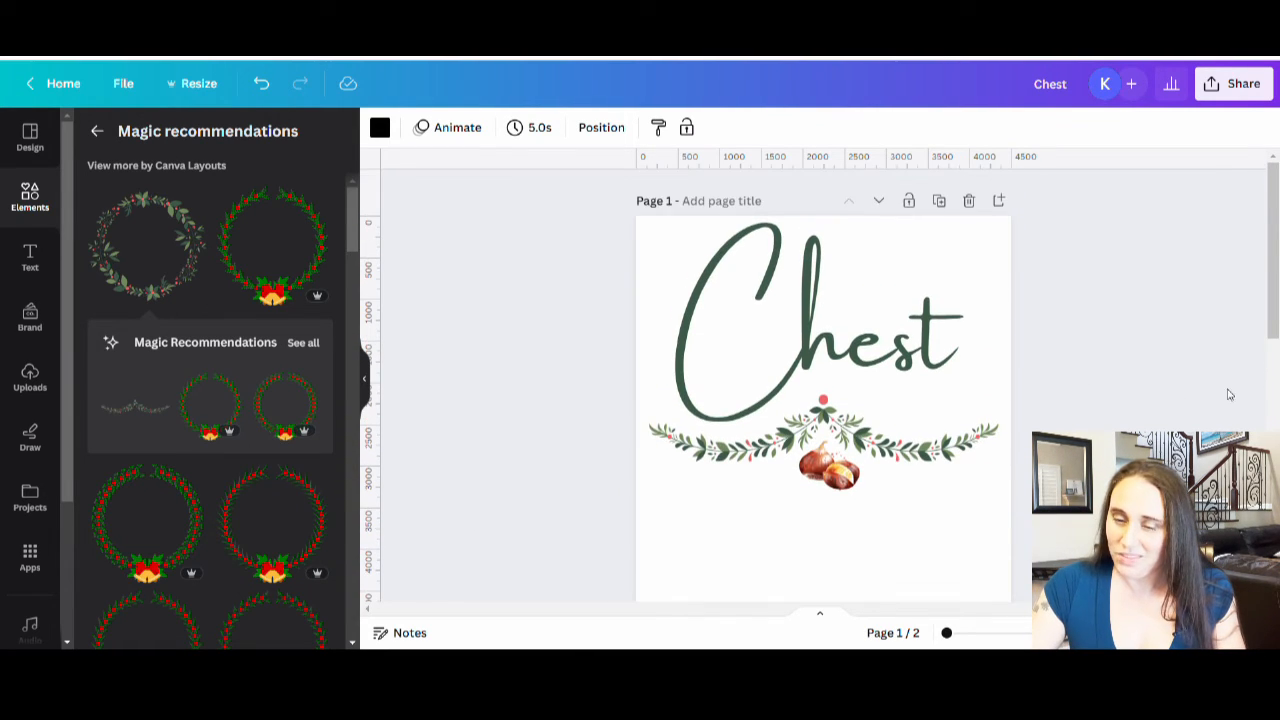
mouse_move(1082, 357)
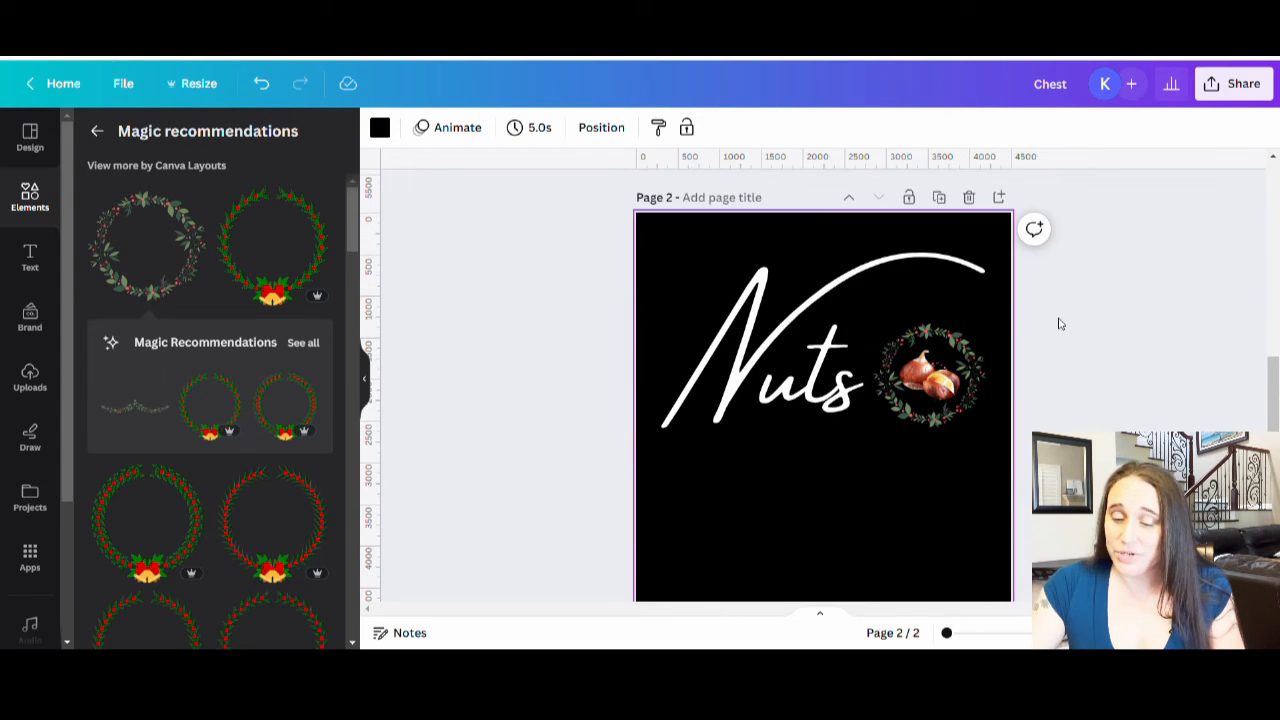
left_click(929, 375)
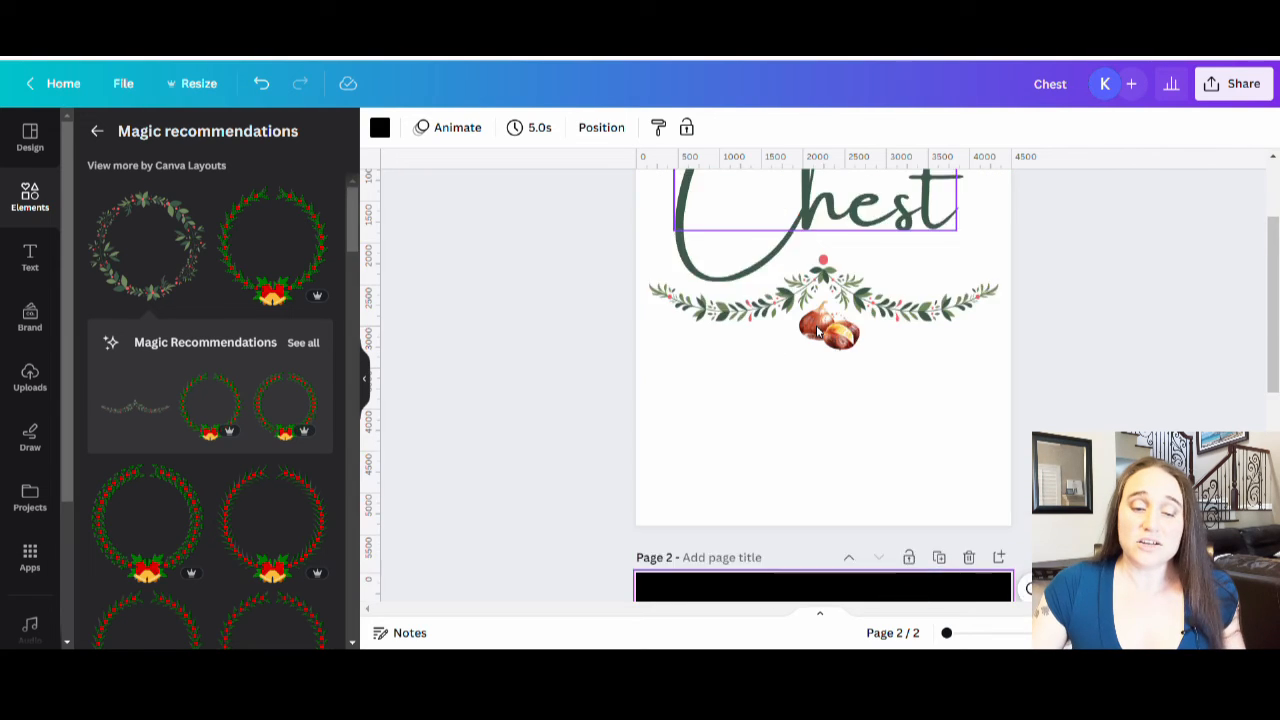
scroll("up", 3)
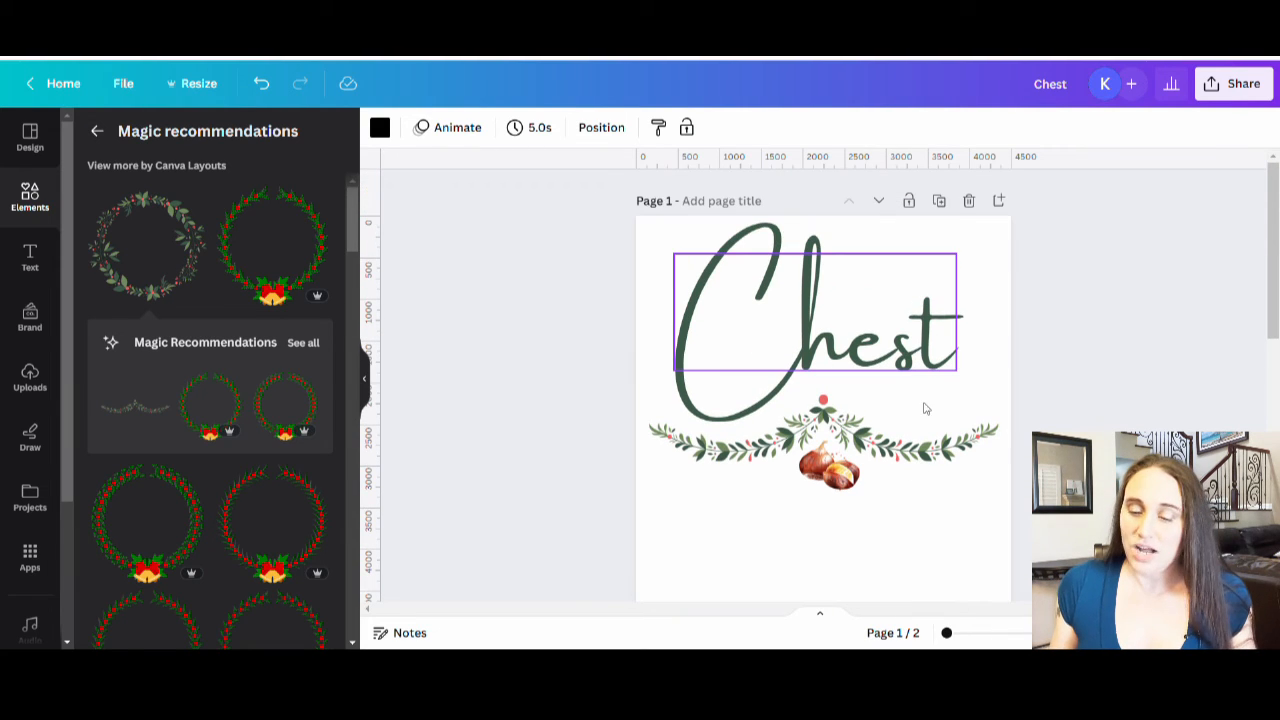
left_click(669, 554)
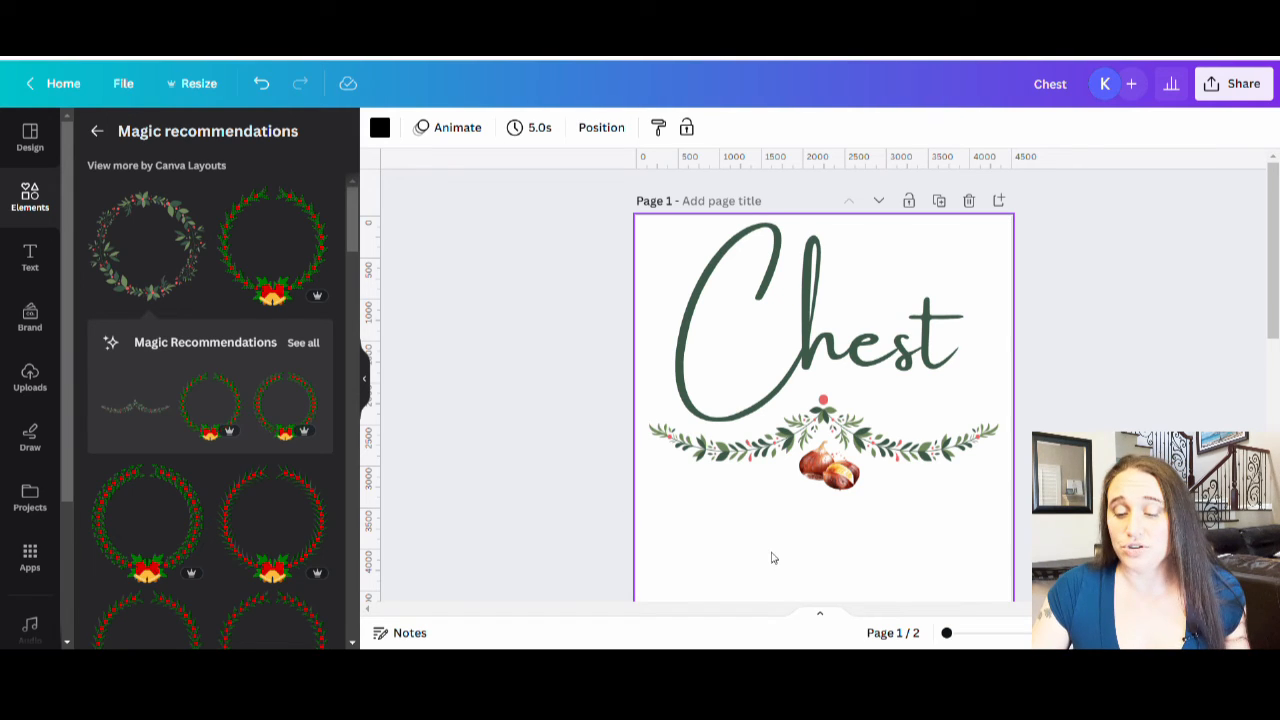
scroll("down", 3)
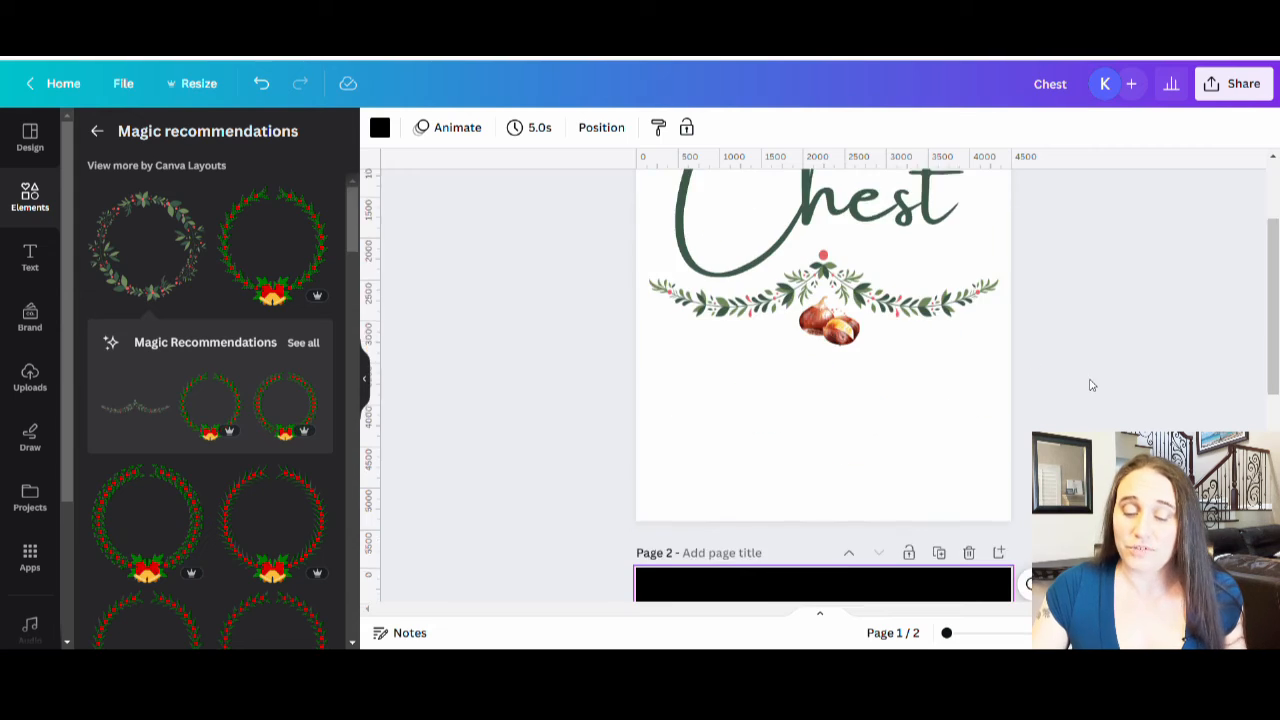
scroll("down", 3)
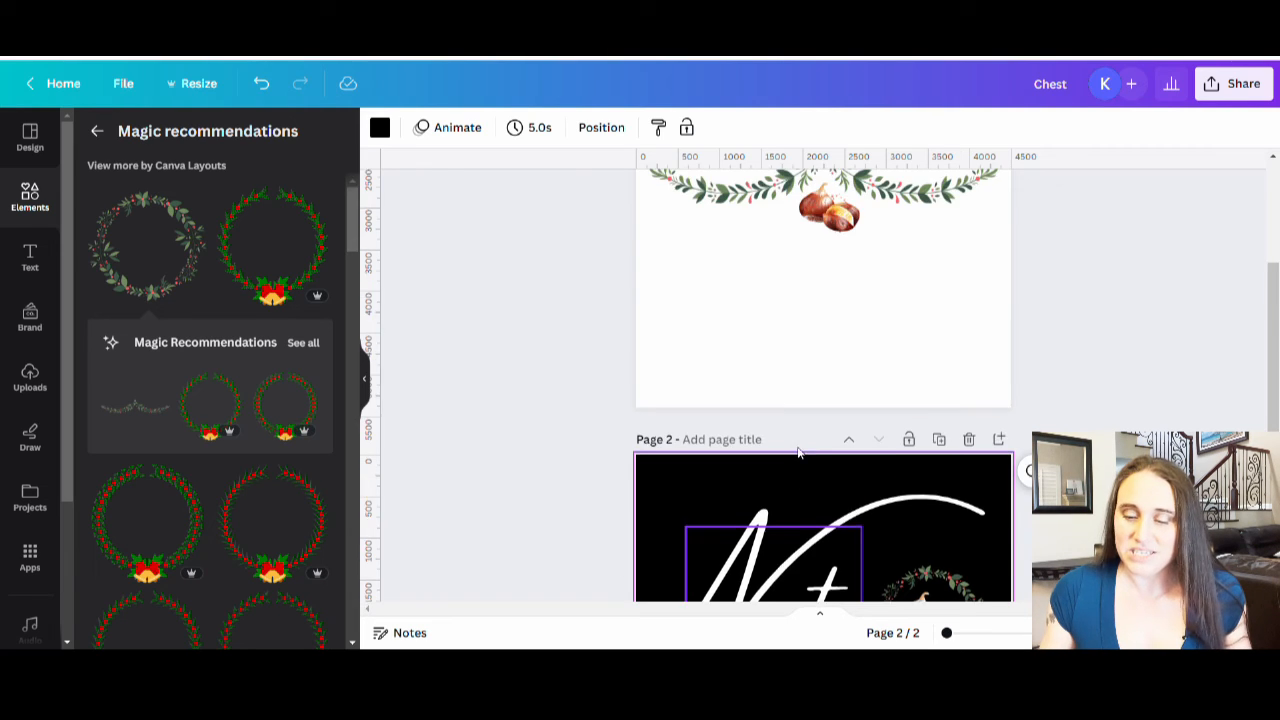
scroll("up", 3)
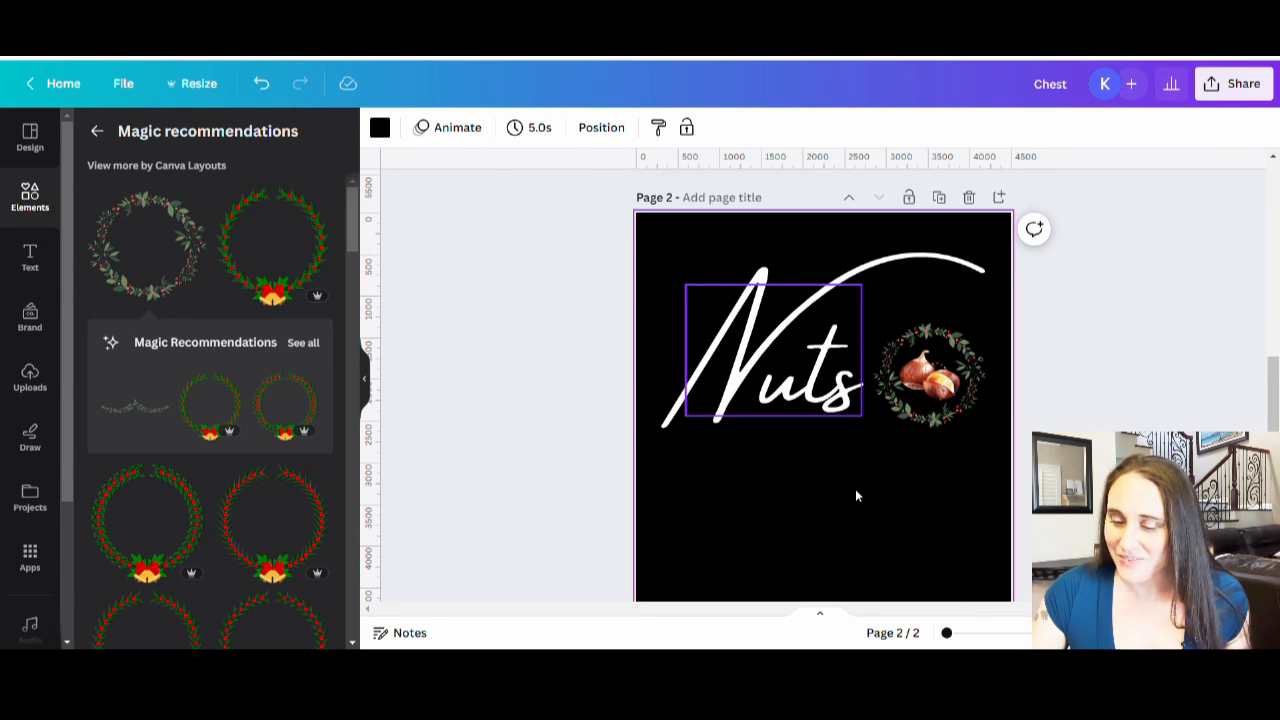
left_click(883, 473)
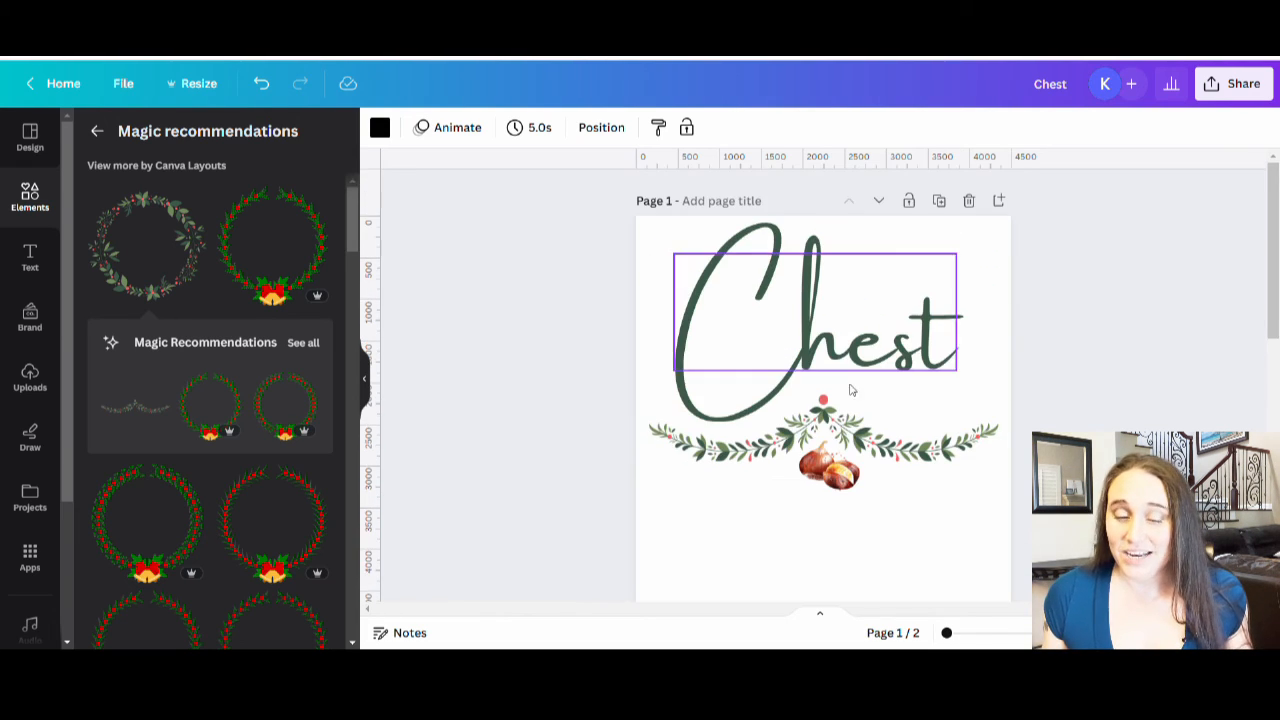
mouse_move(898, 252)
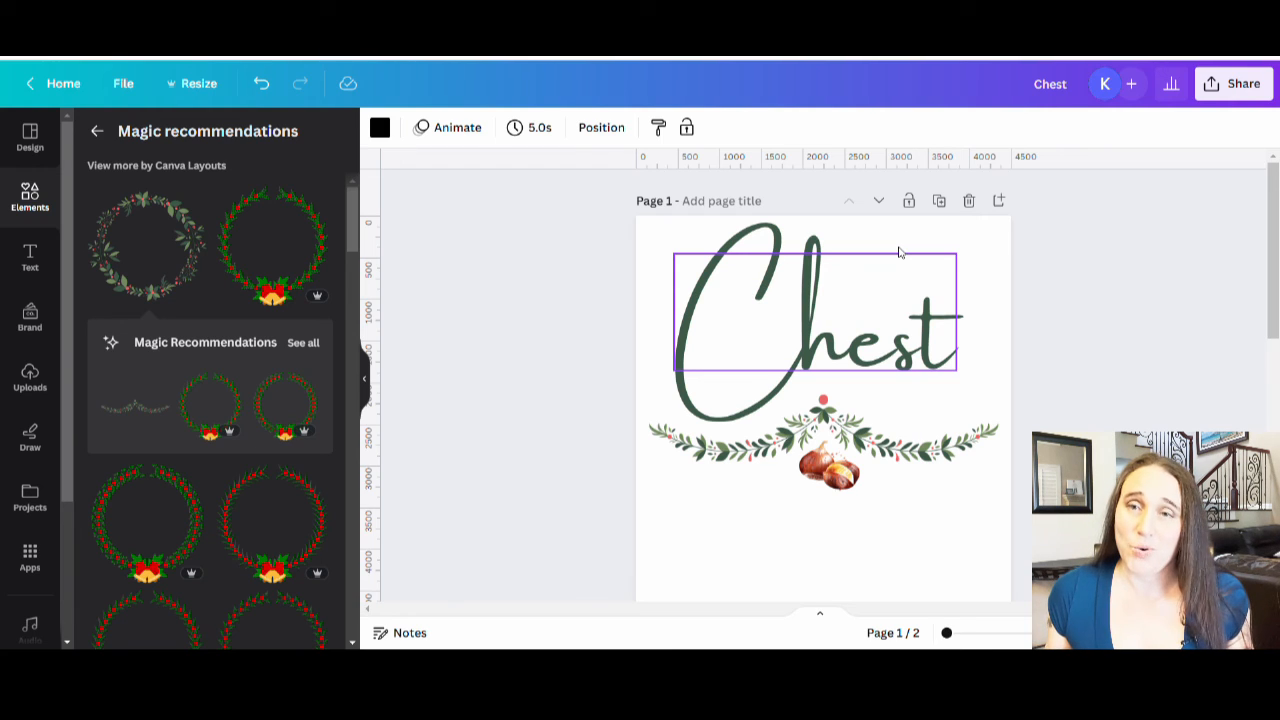